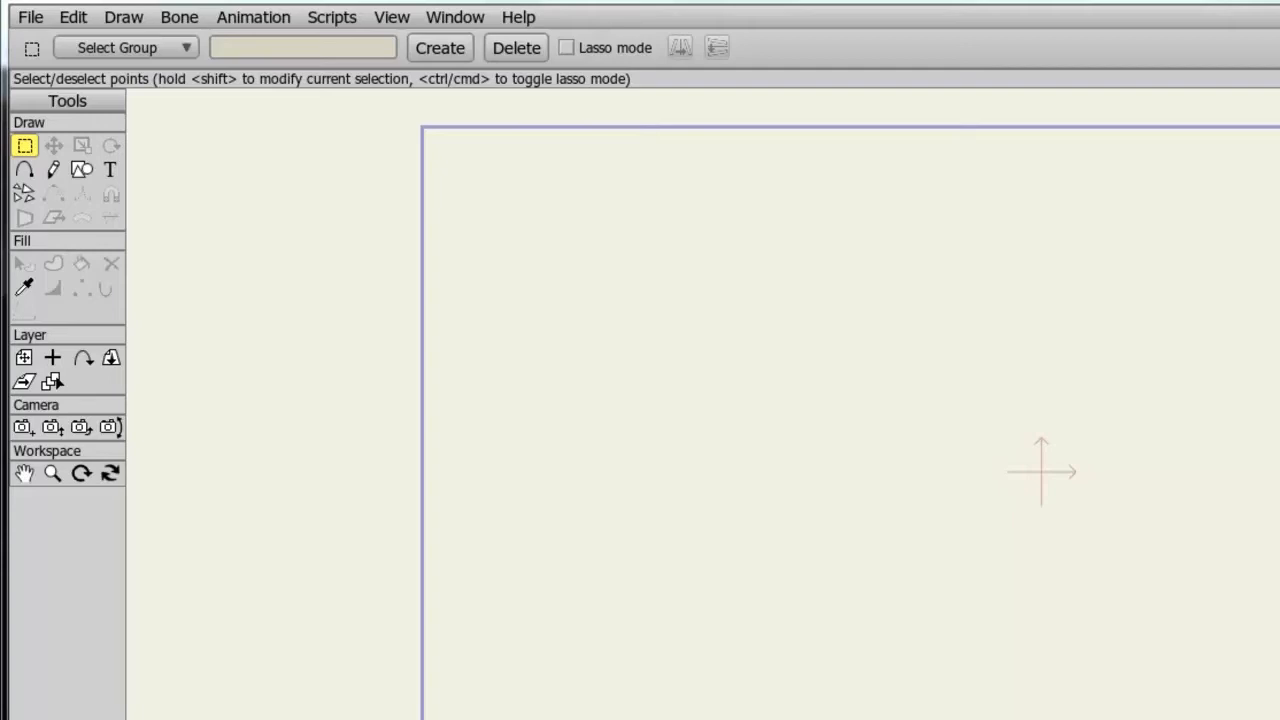
mouse_move(260, 24)
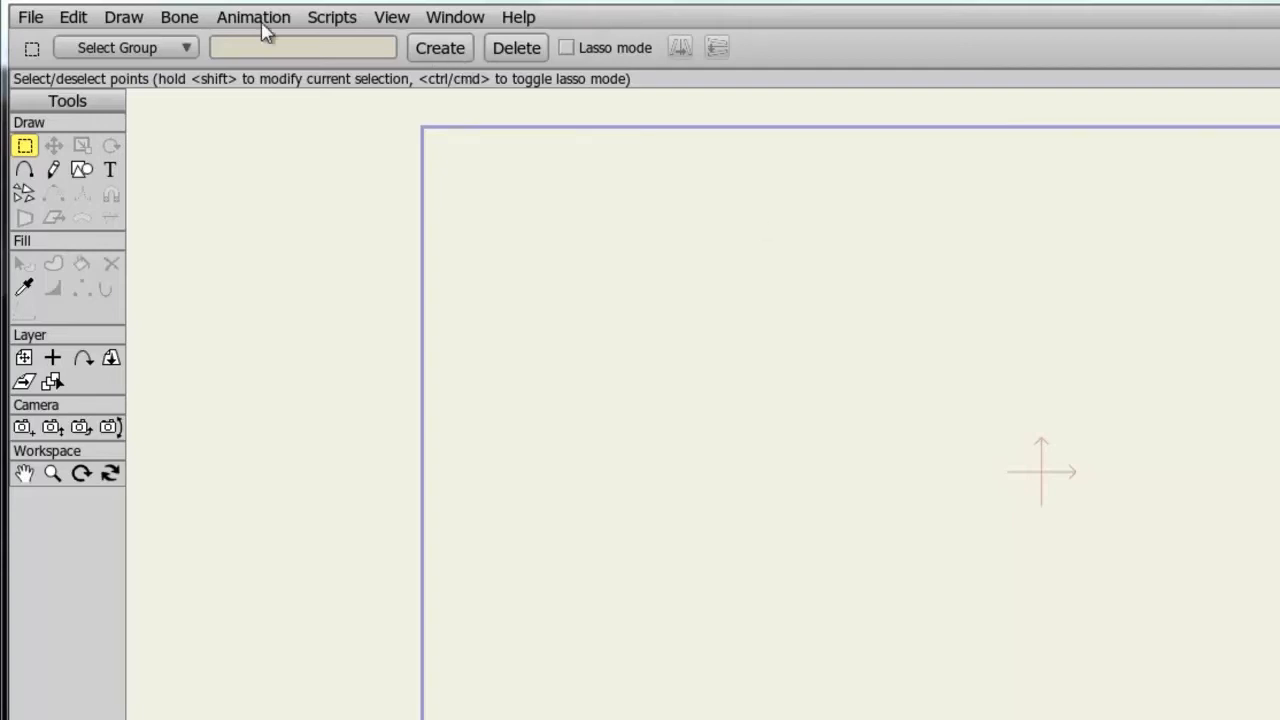
- Bring up the Project Settings dialog from the File menu
left_click(30, 16)
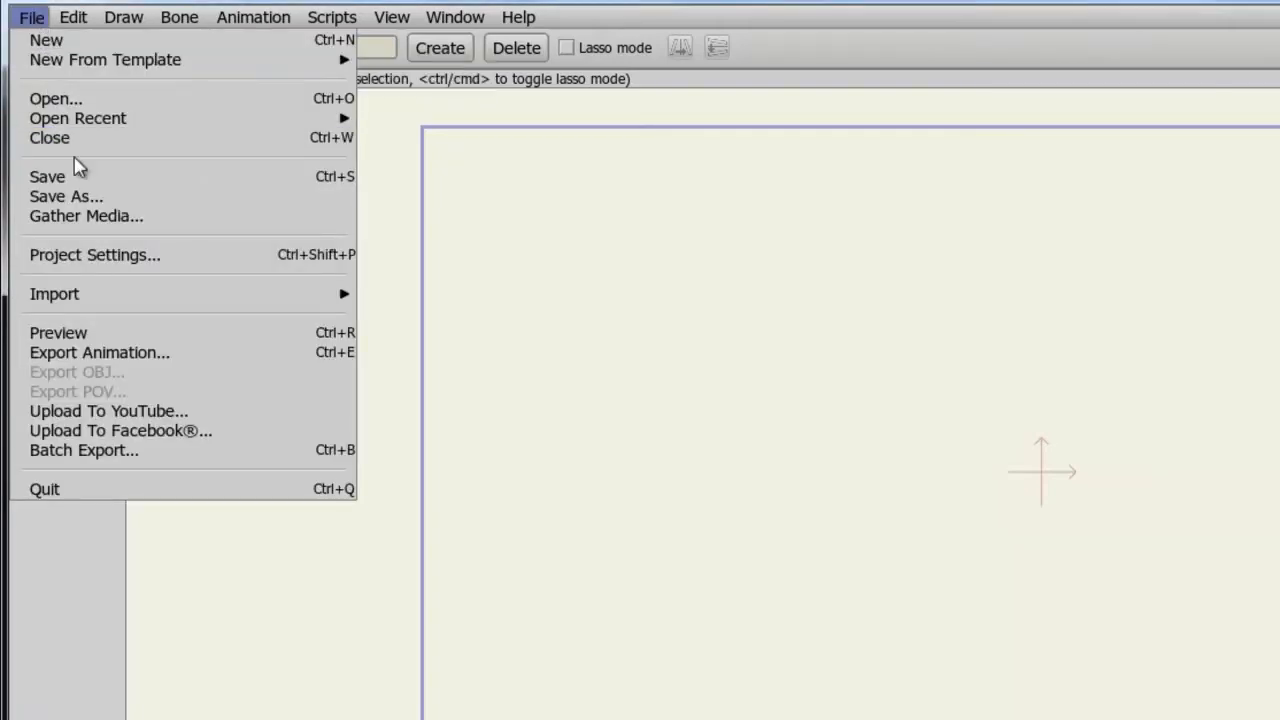
mouse_move(96, 256)
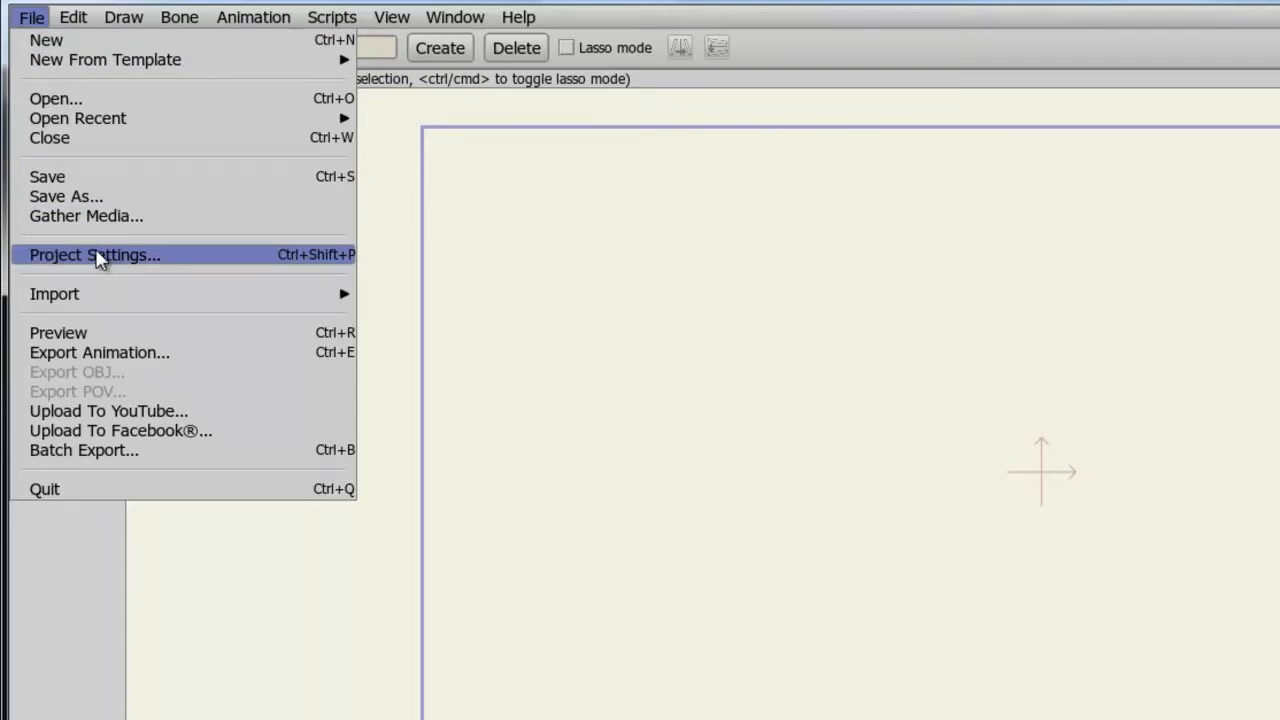
left_click(96, 254)
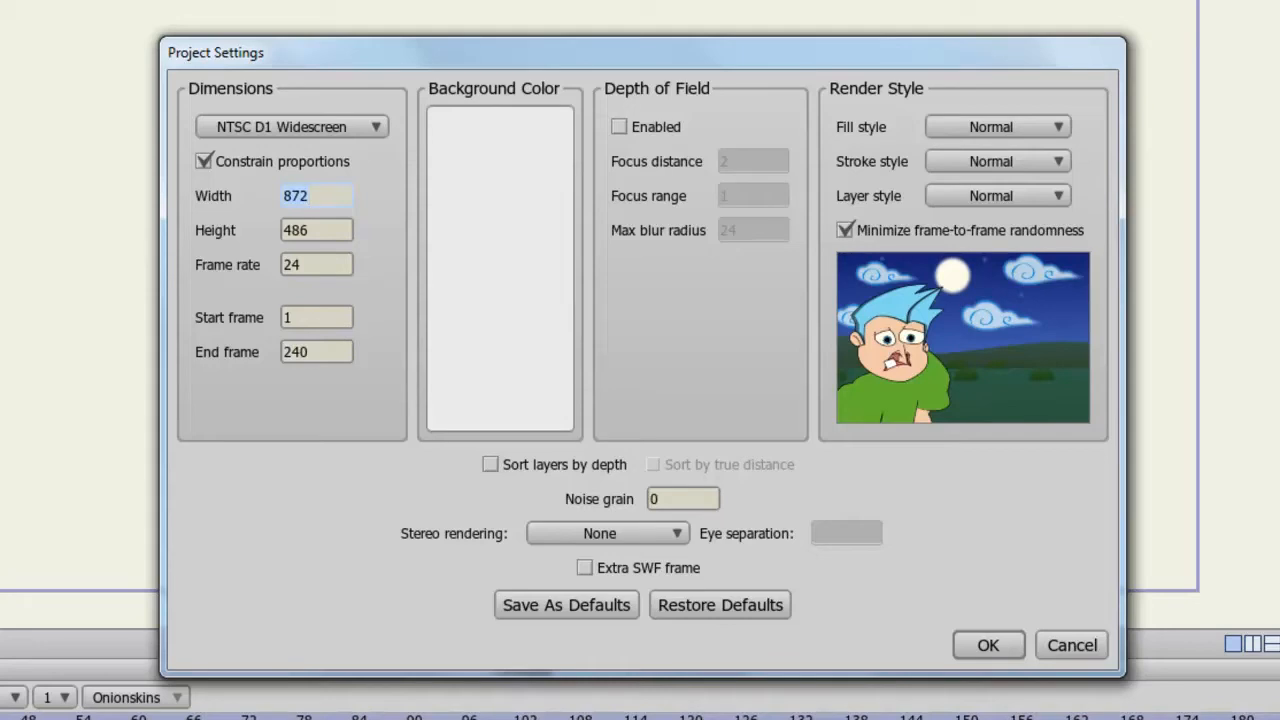
- Switch the dimensions preset to YouTube HD (1280 by 720), then reopen the preset list for Custom
left_click(316, 196)
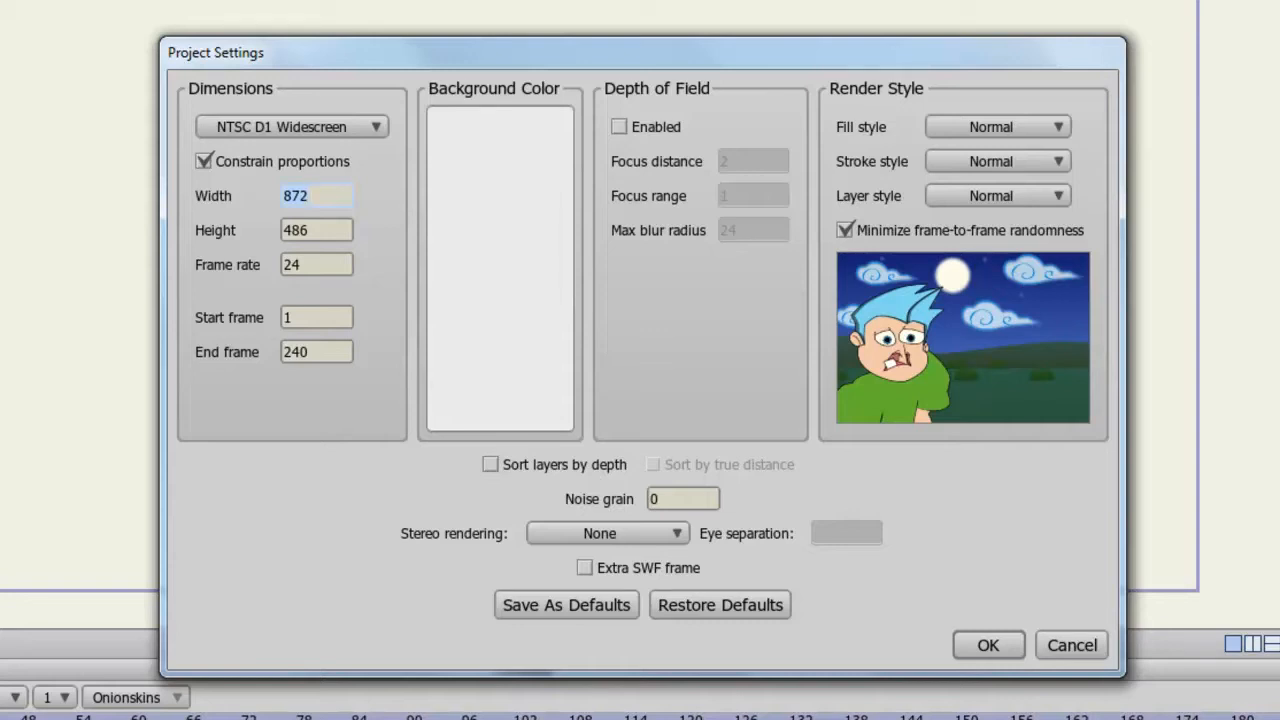
left_click(316, 196)
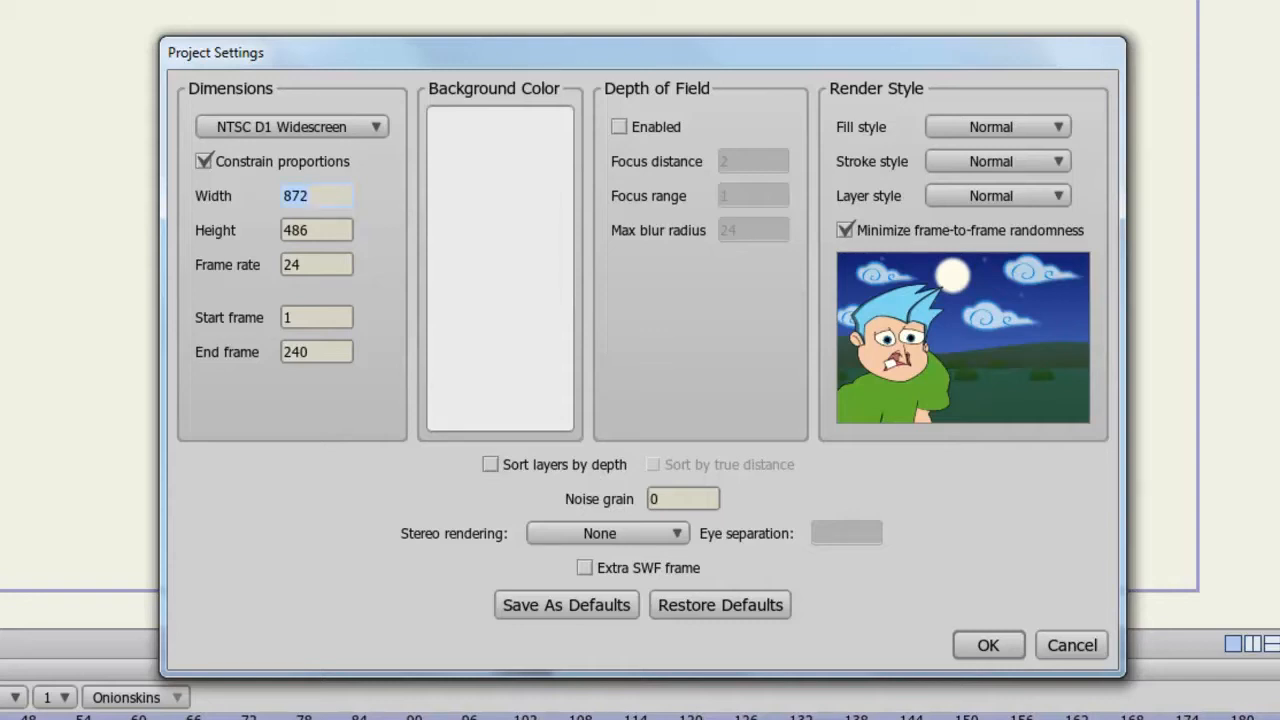
left_click(316, 196)
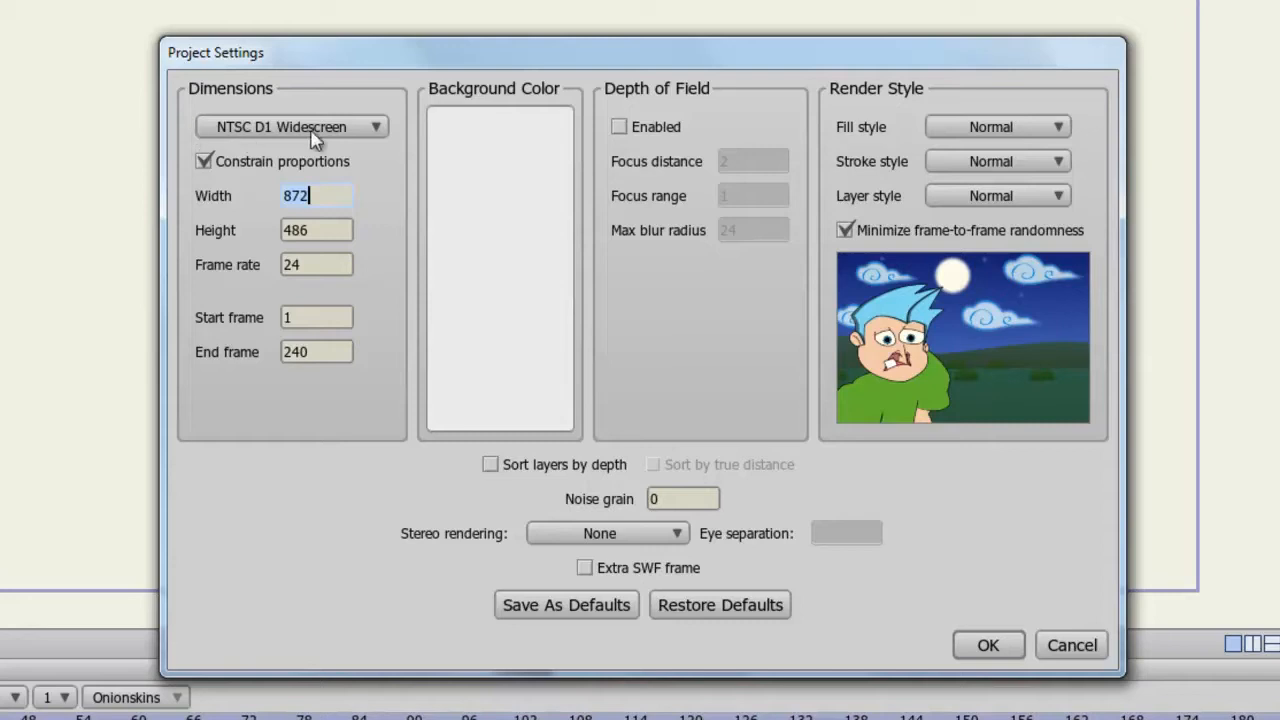
left_click(290, 128)
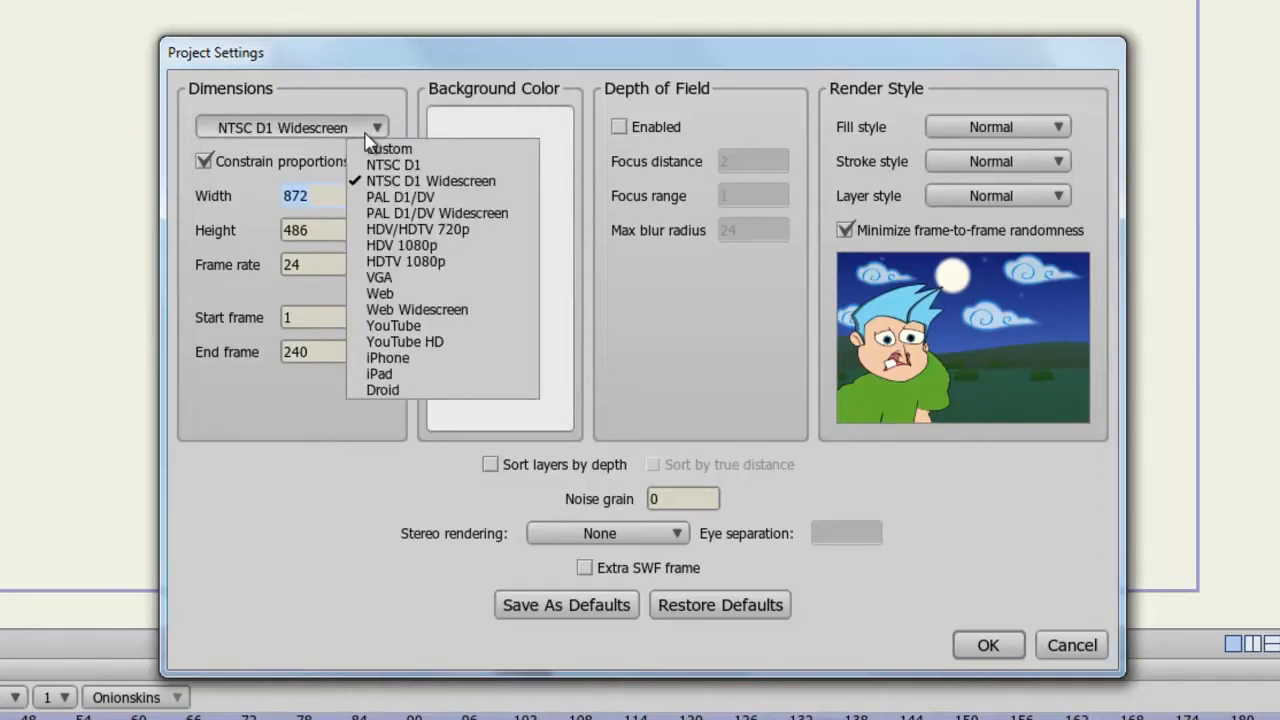
mouse_move(392, 324)
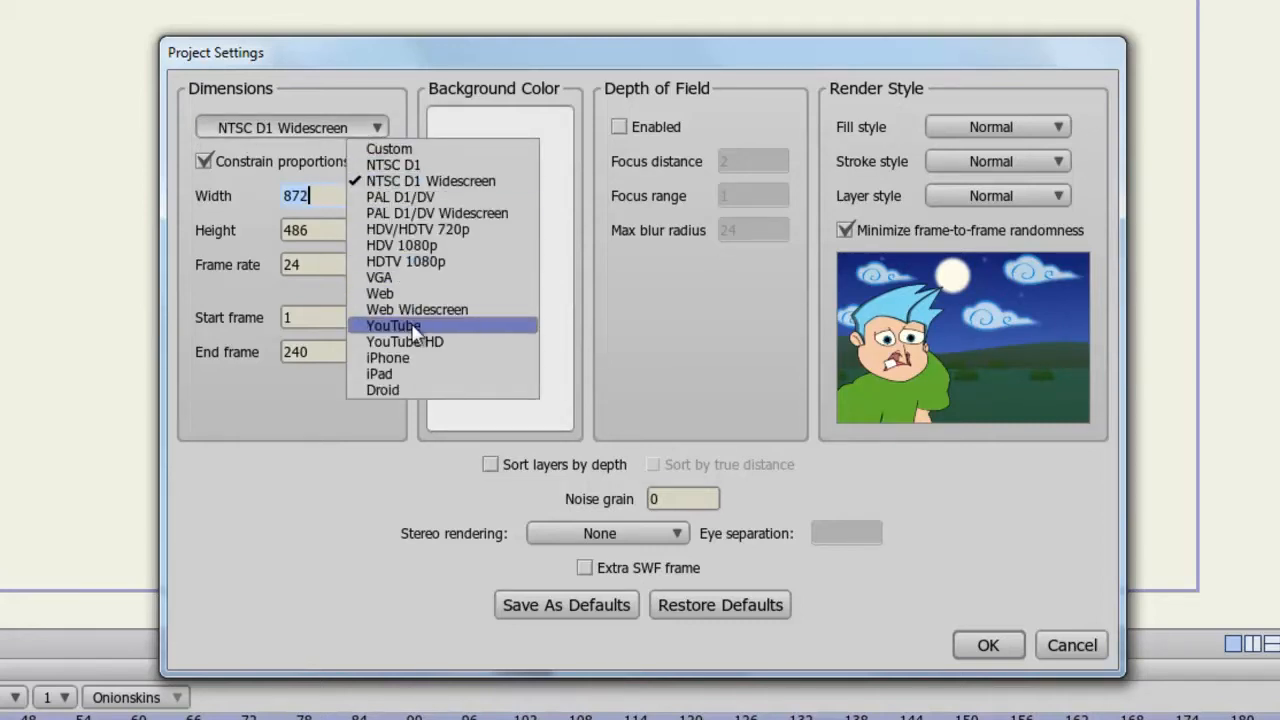
mouse_move(404, 342)
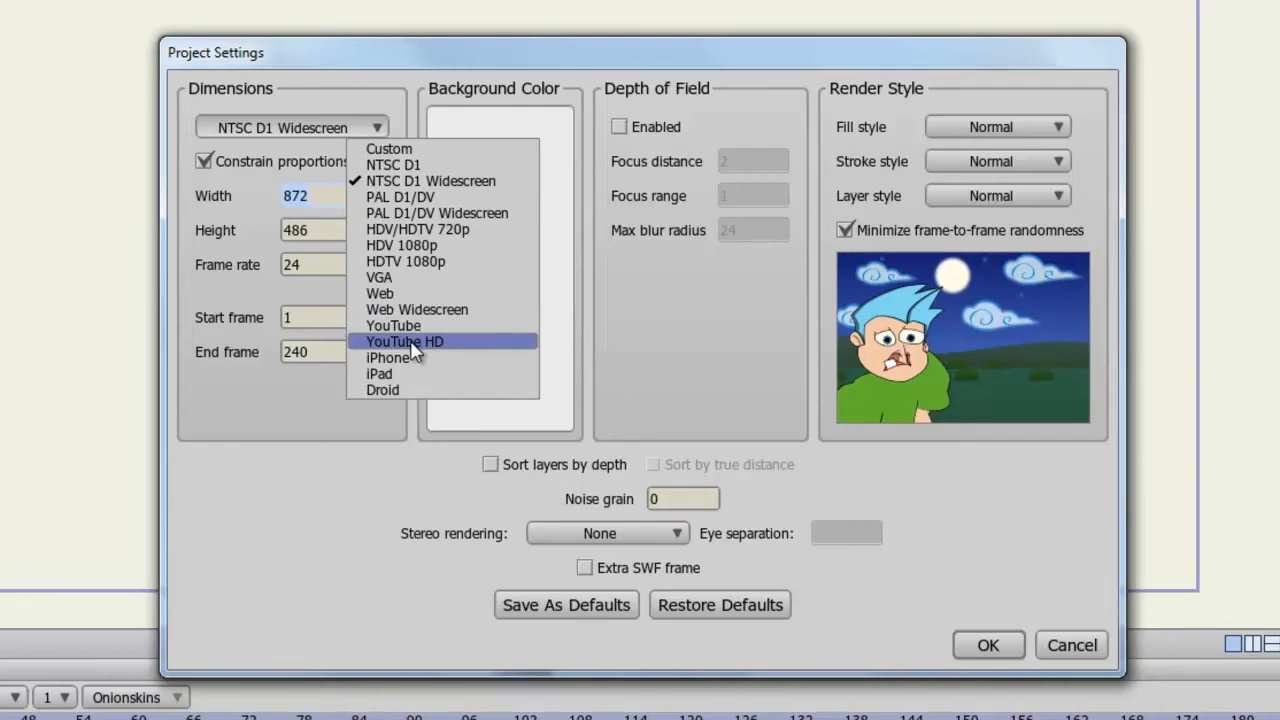
left_click(310, 196)
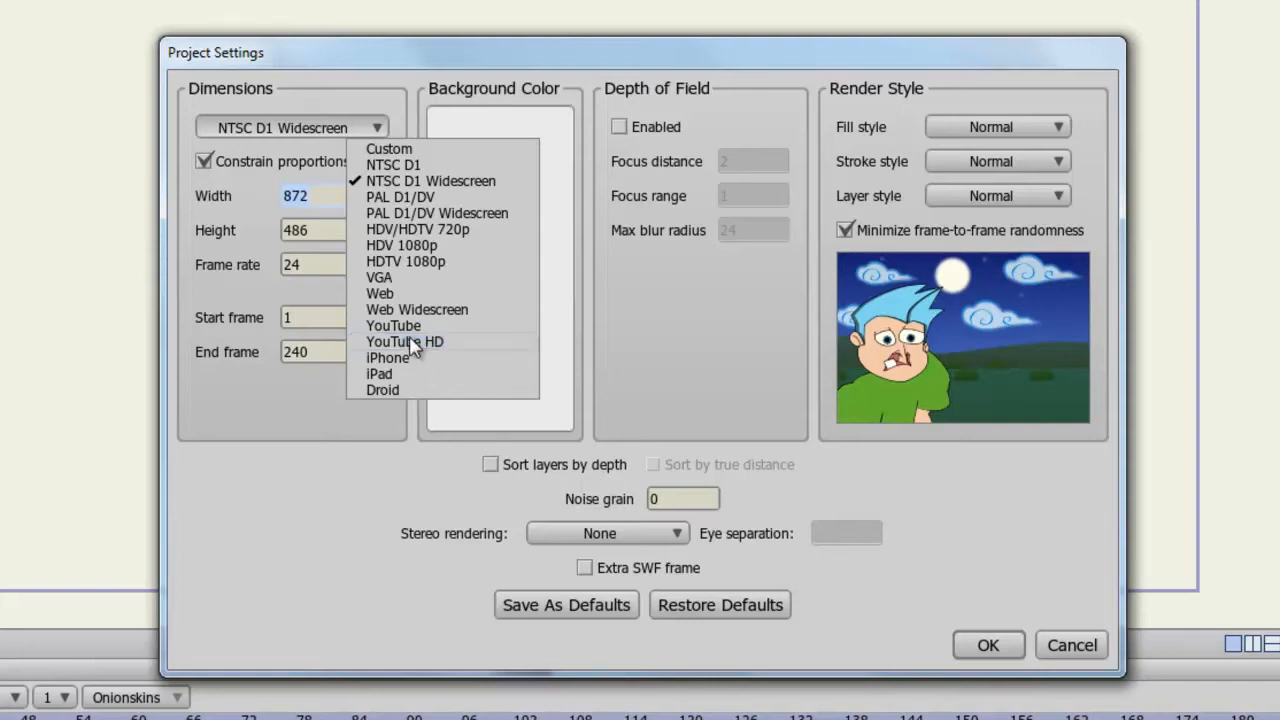
left_click(404, 340)
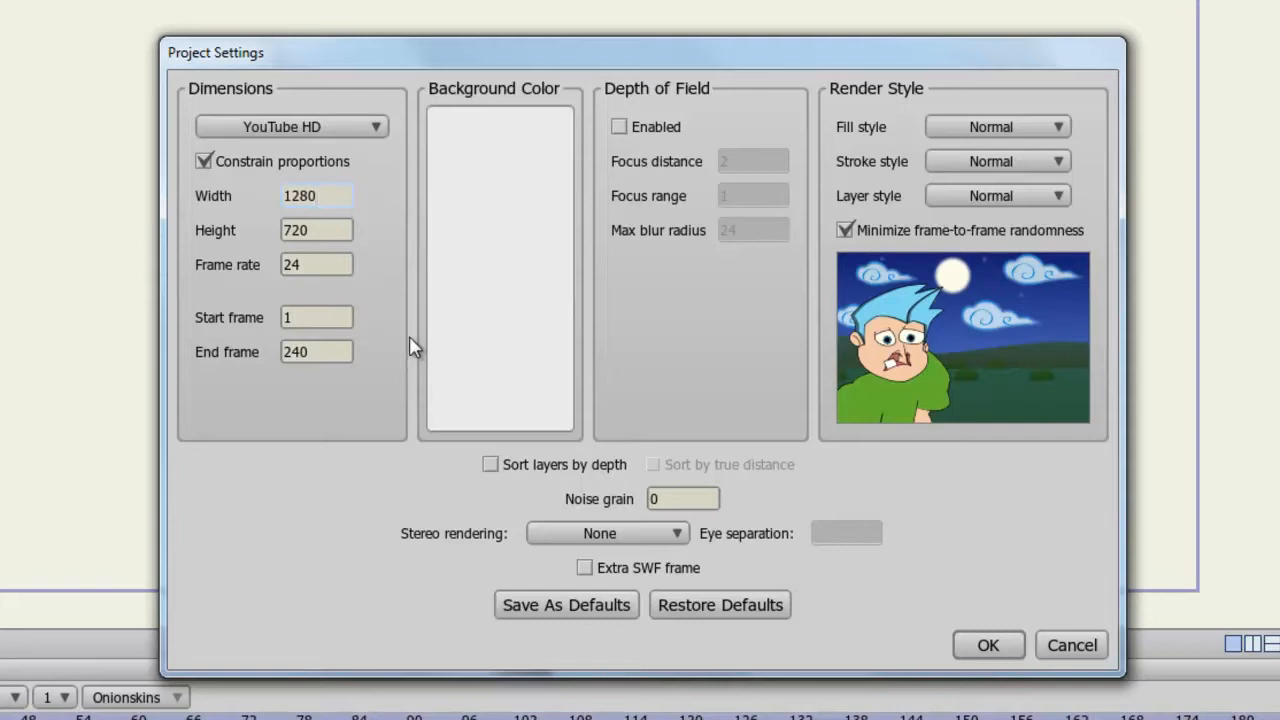
left_click(292, 128)
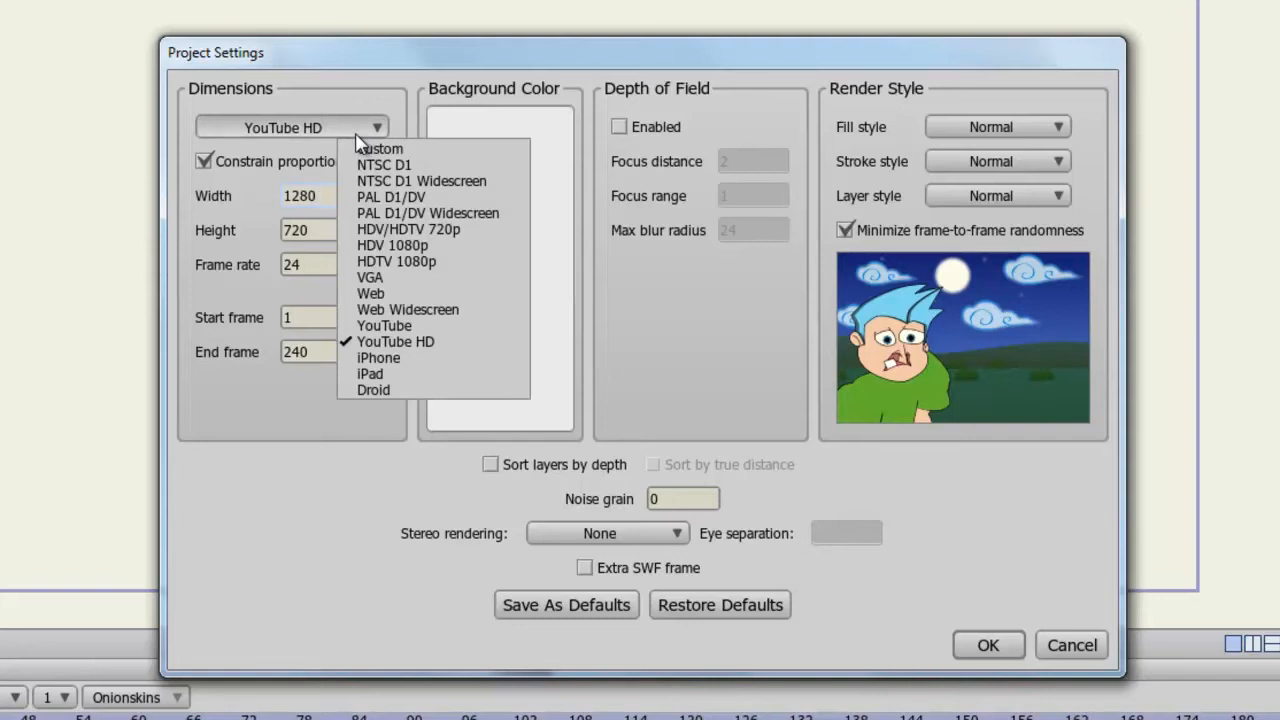
mouse_move(392, 244)
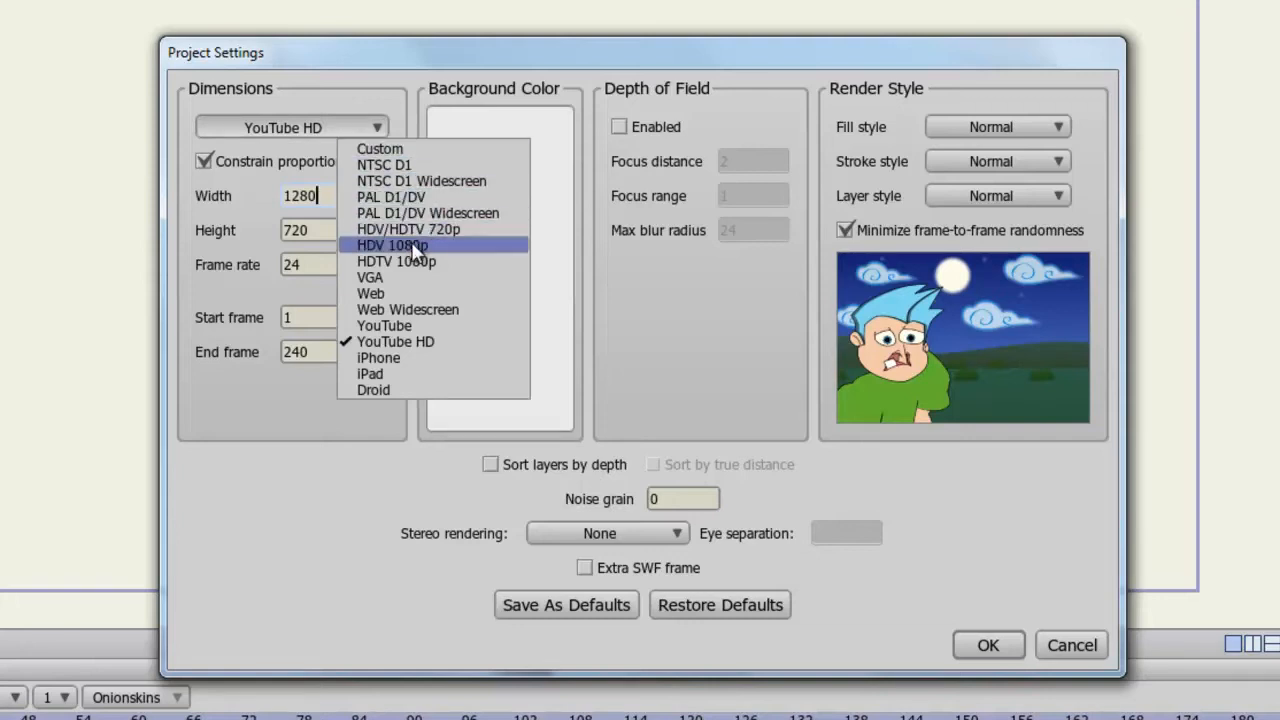
mouse_move(378, 358)
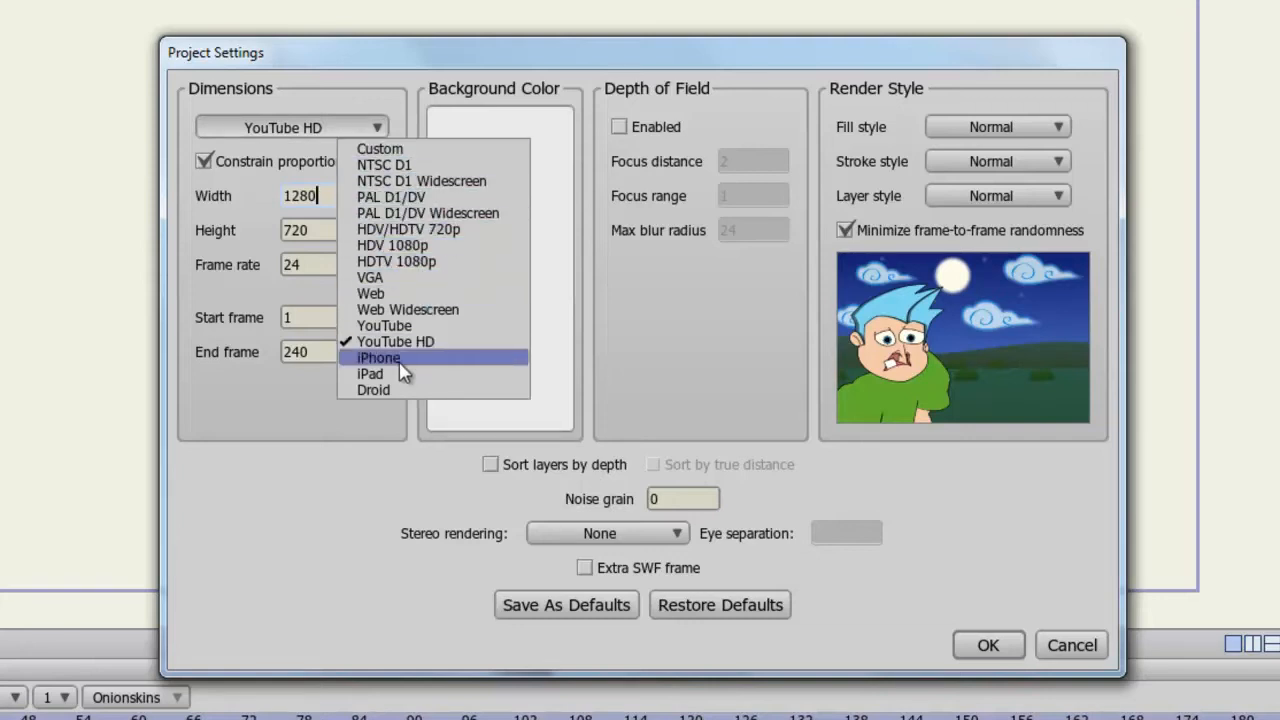
mouse_move(404, 390)
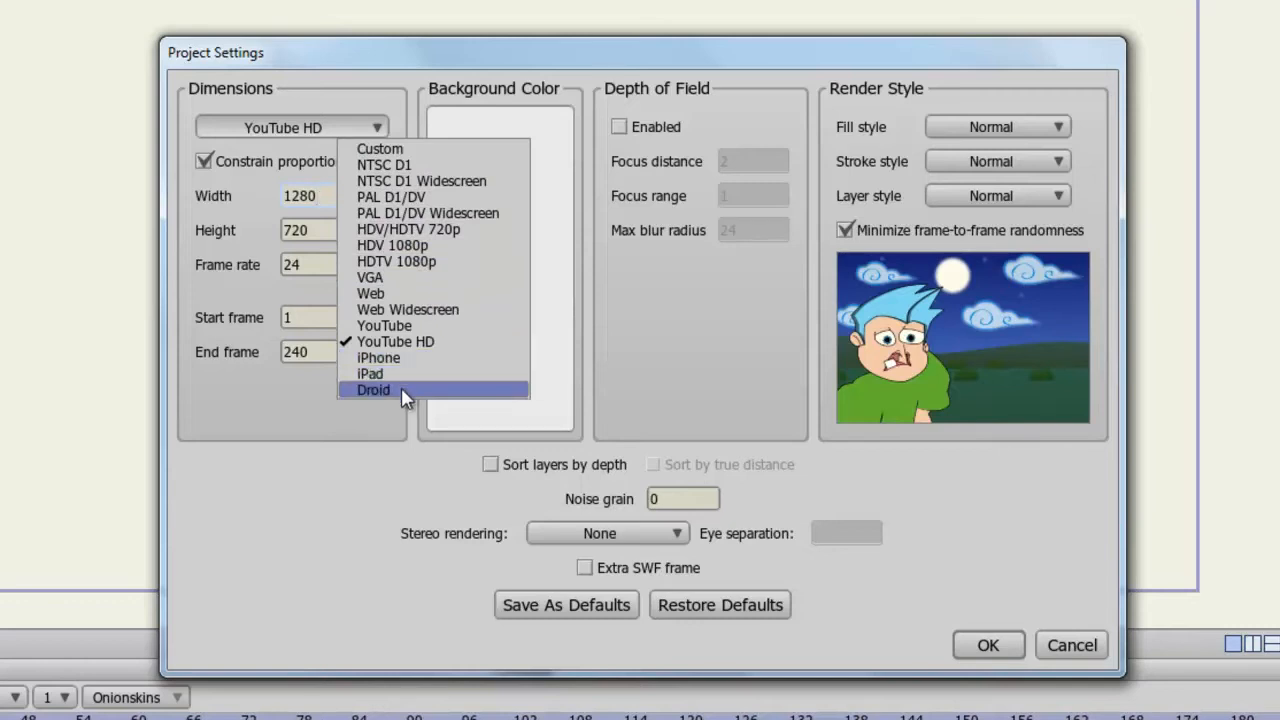
mouse_move(384, 324)
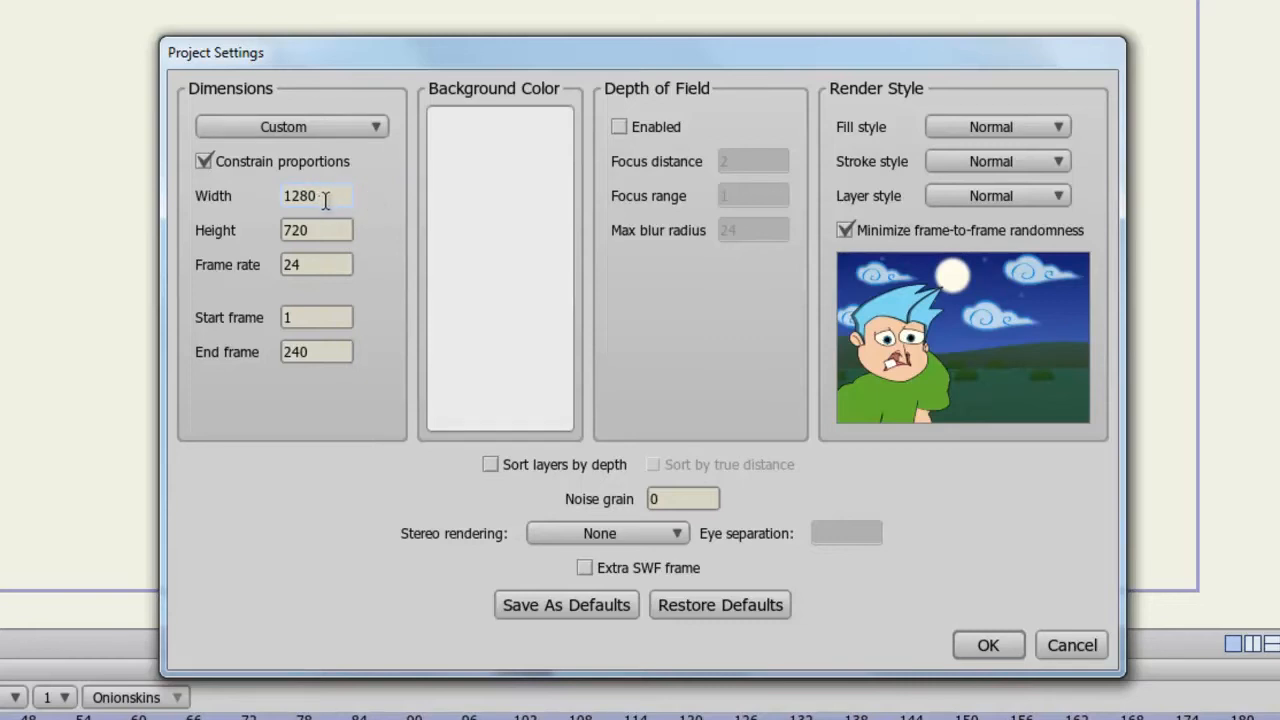
- Enter a width of 9000 so the constrained height follows to 9000
triple_click(316, 196)
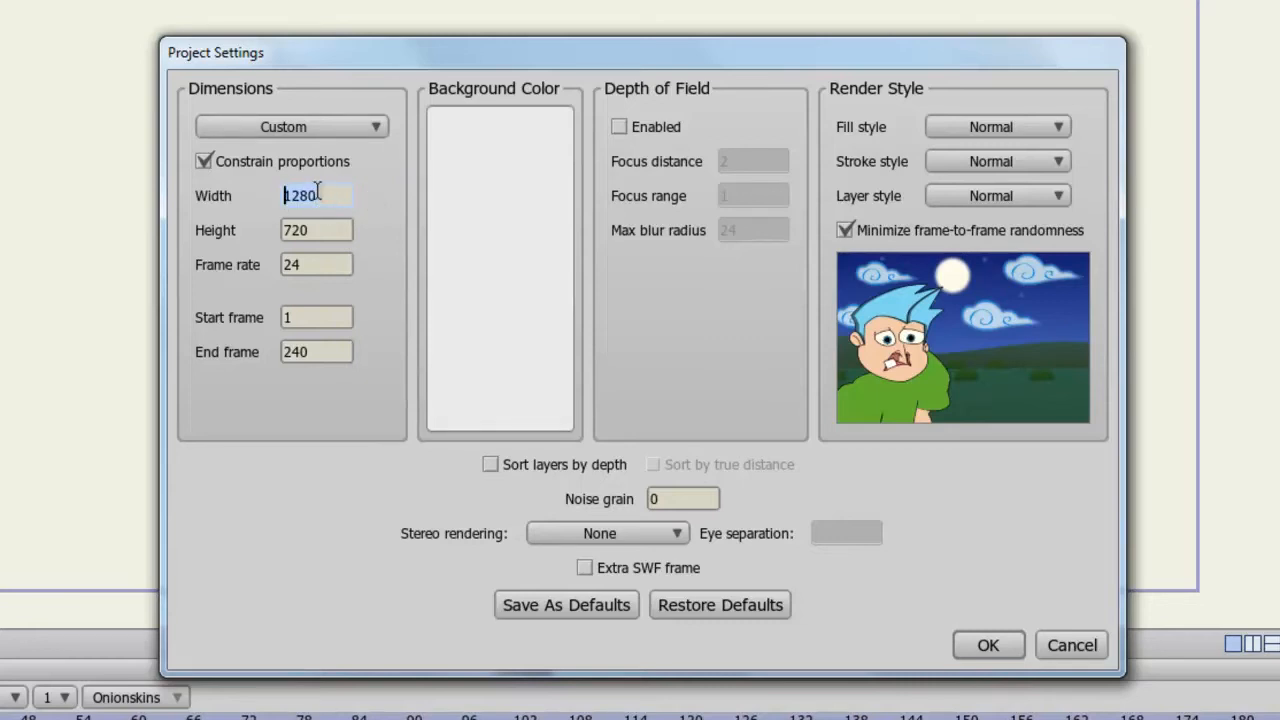
type("90000")
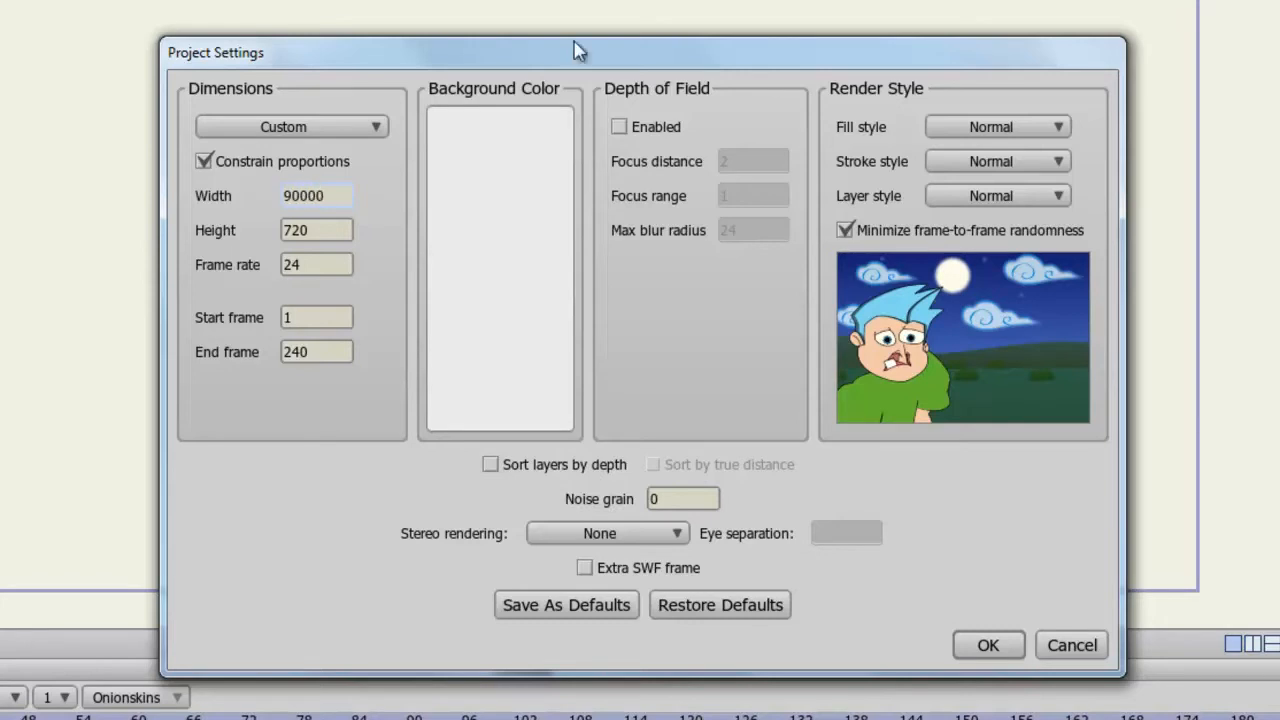
type("9000")
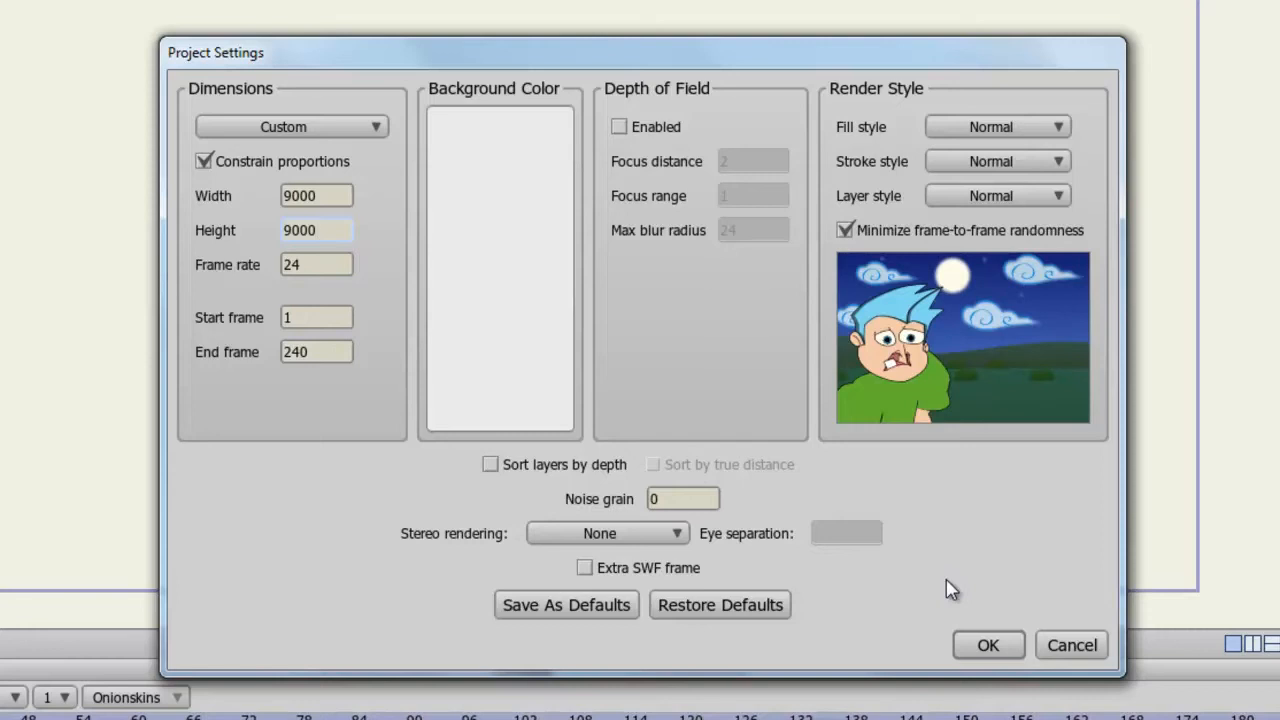
left_click(316, 230)
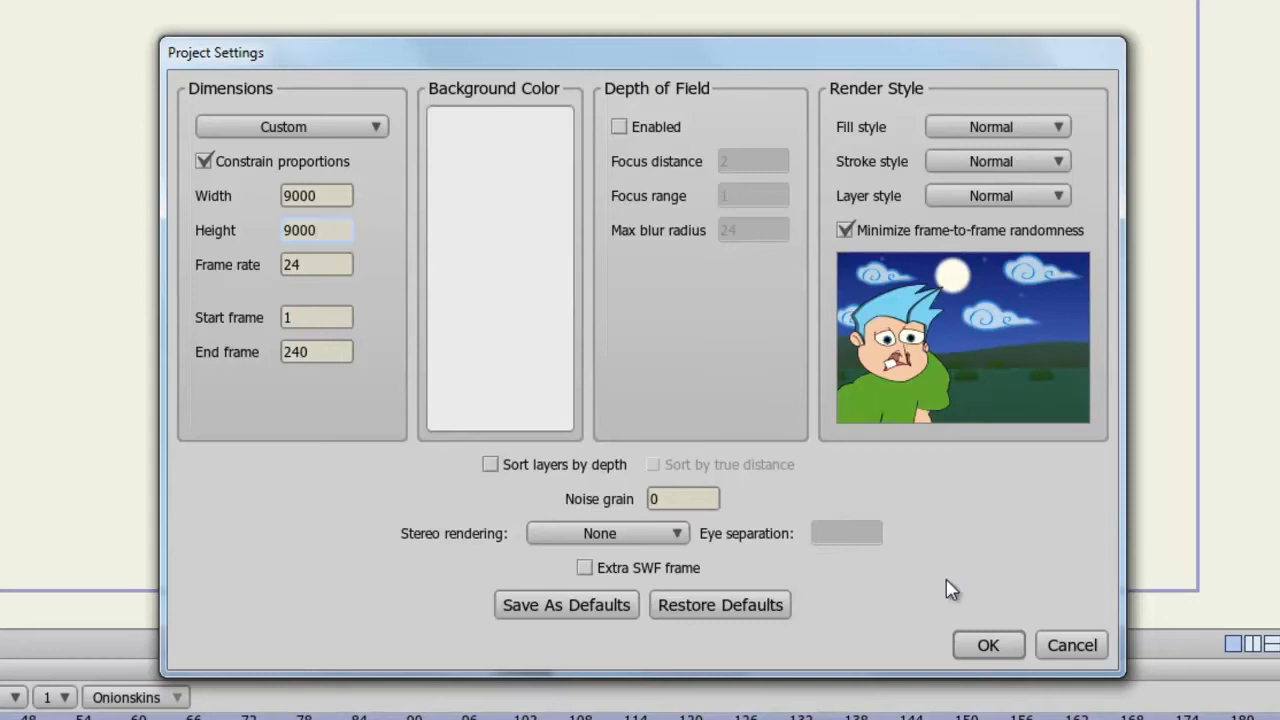
left_click(316, 230)
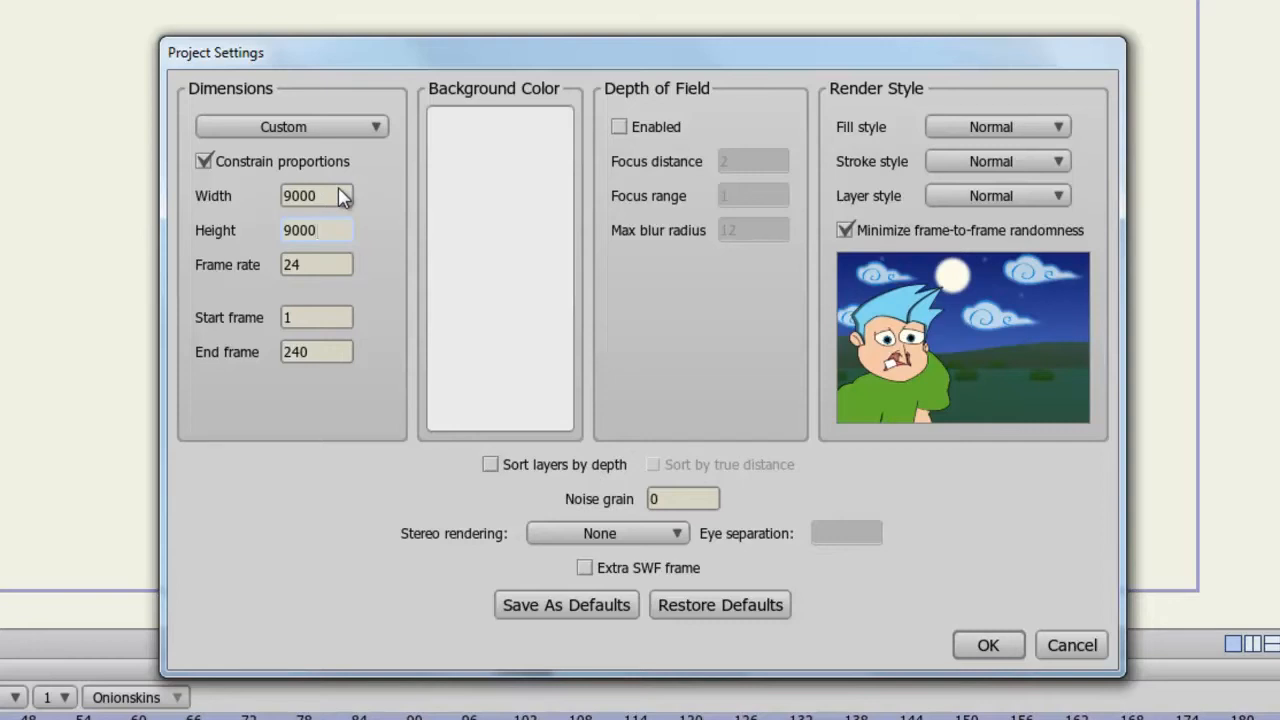
- Try a height of 6000 in the custom dimensions
left_click(316, 230)
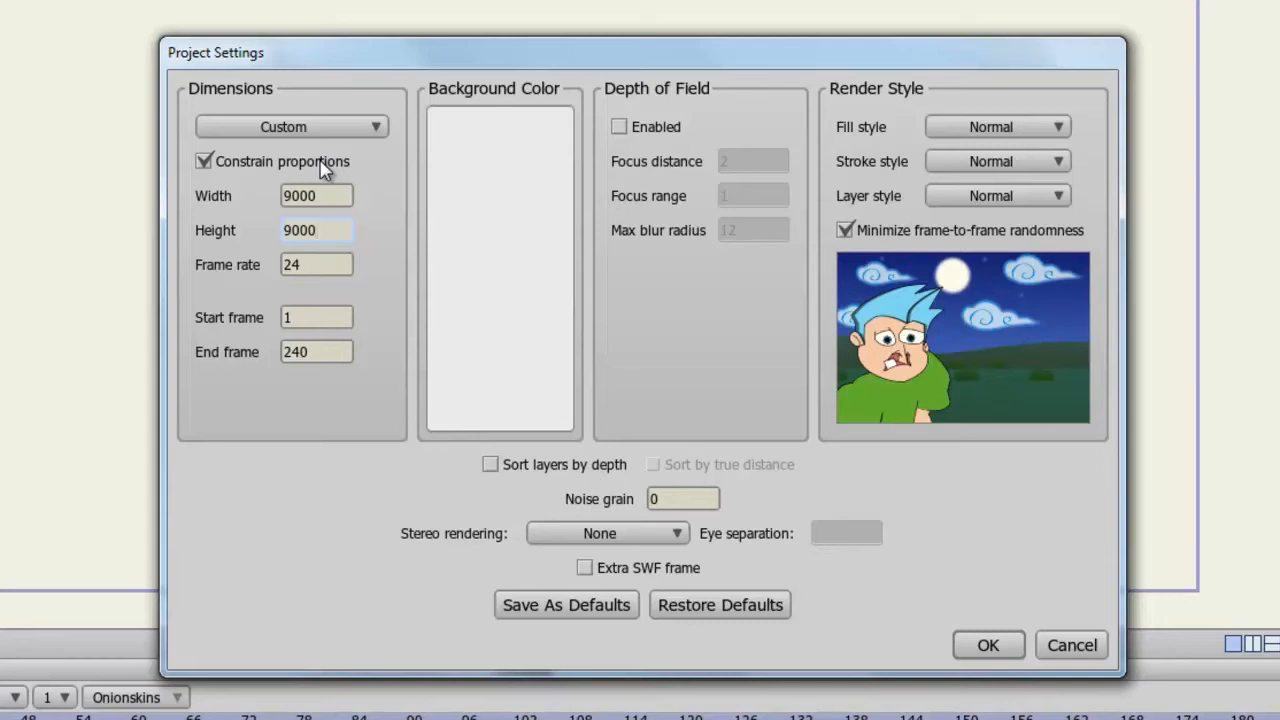
left_click(316, 230)
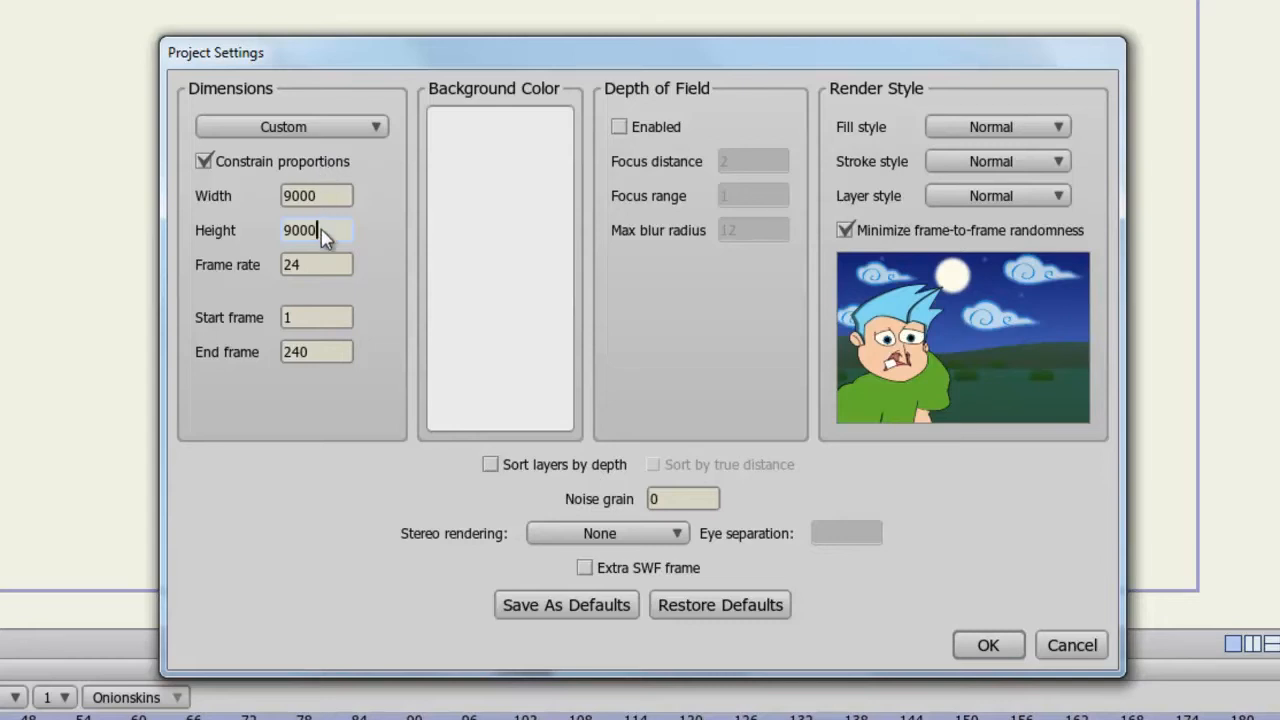
triple_click(316, 230)
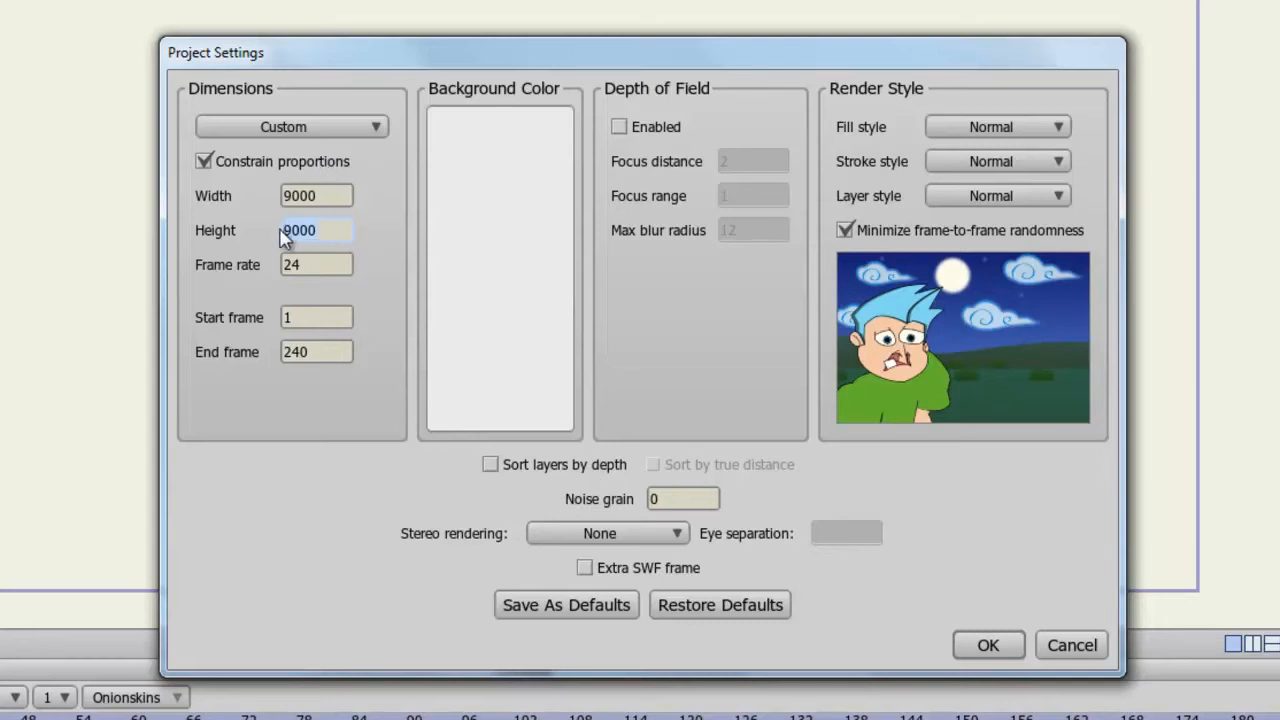
type("6000")
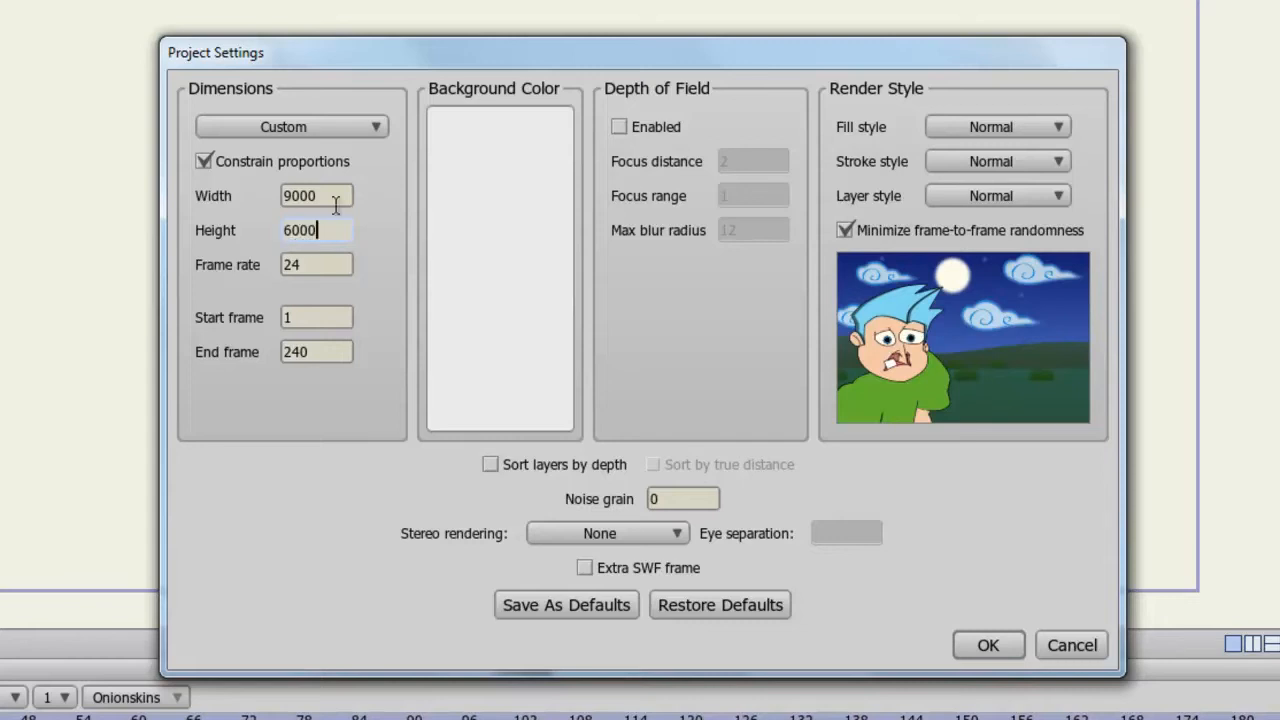
type("6000")
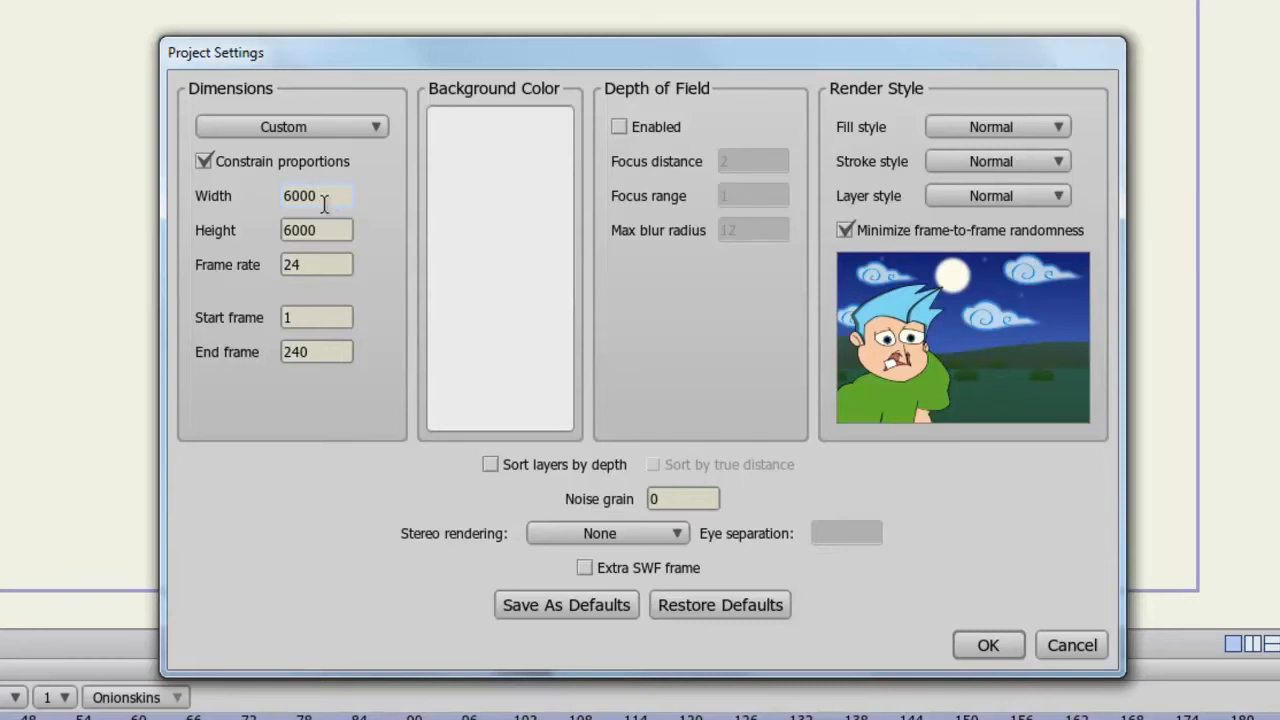
- Revert the width to 9000 and re-enable Constrain proportions, leaving 9000 by 9000
left_click(204, 160)
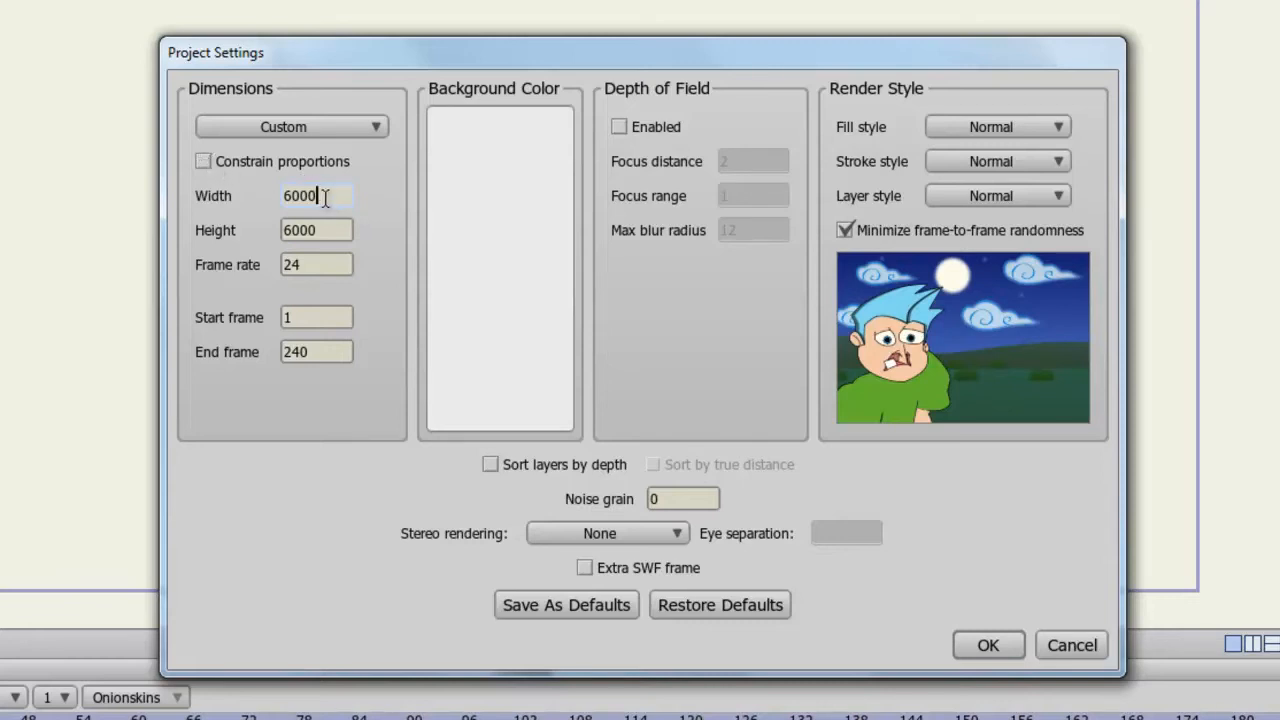
triple_click(316, 196)
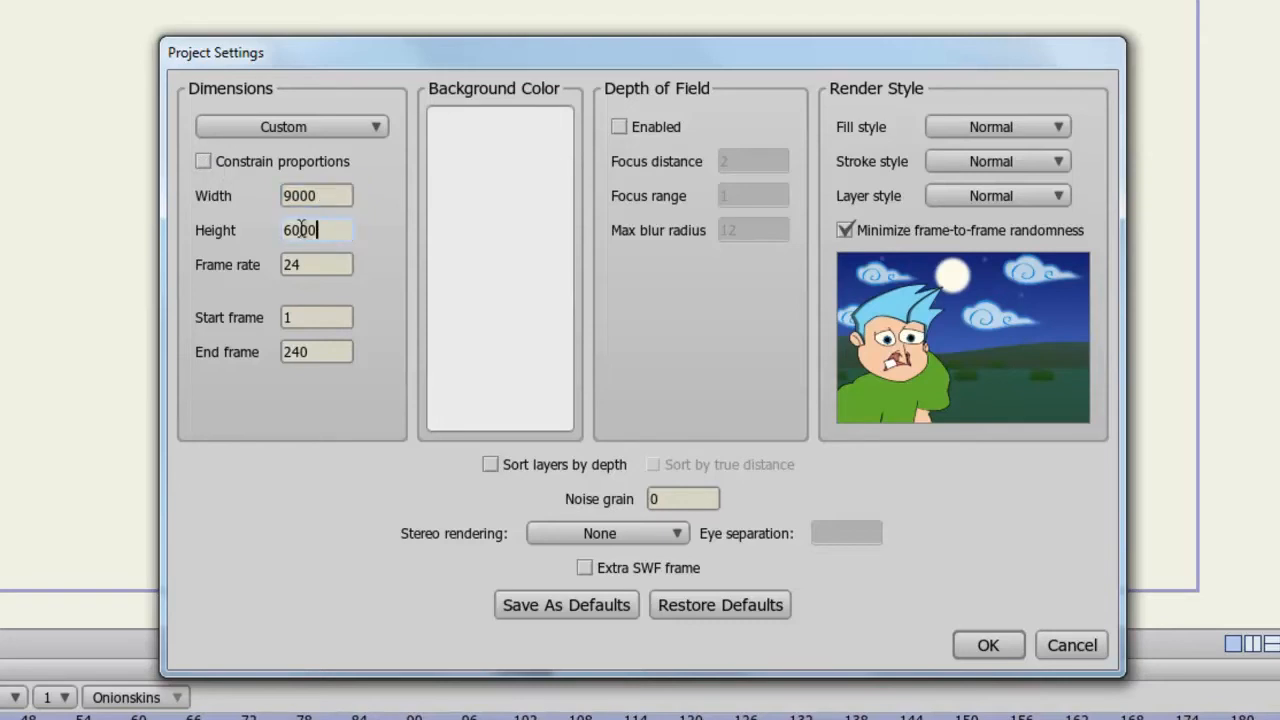
type("9000")
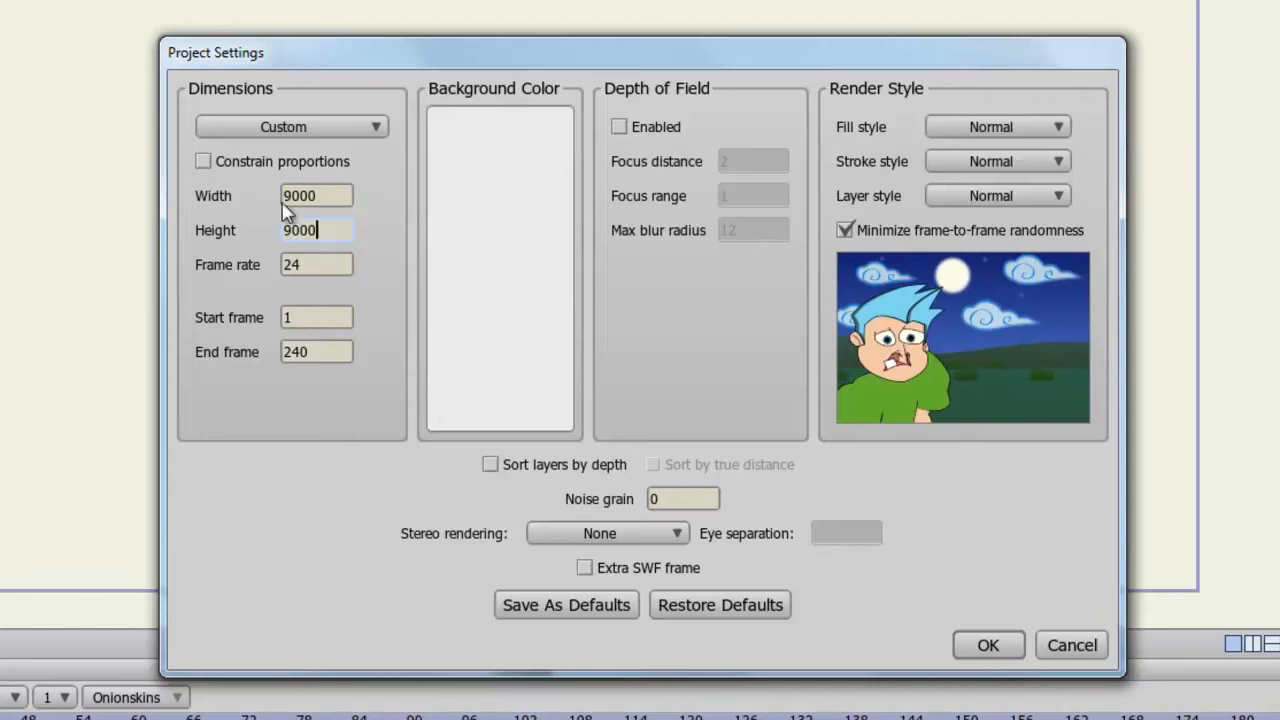
left_click(204, 160)
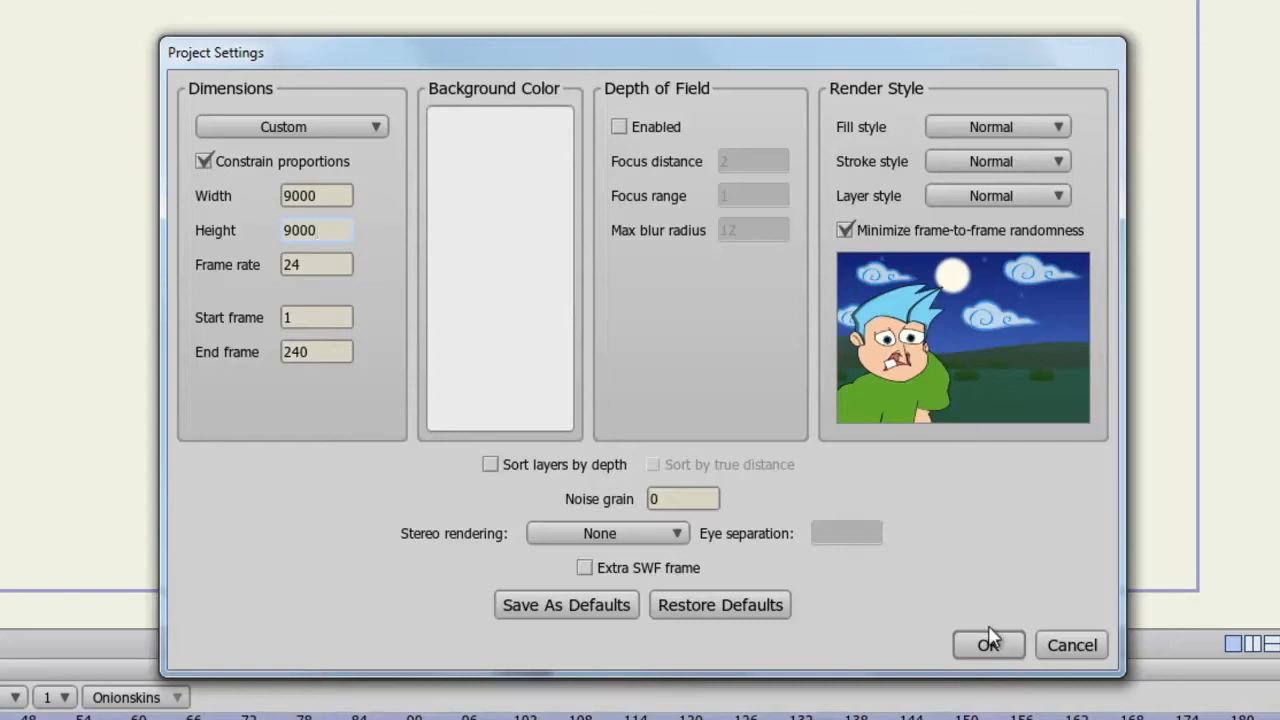
left_click(316, 230)
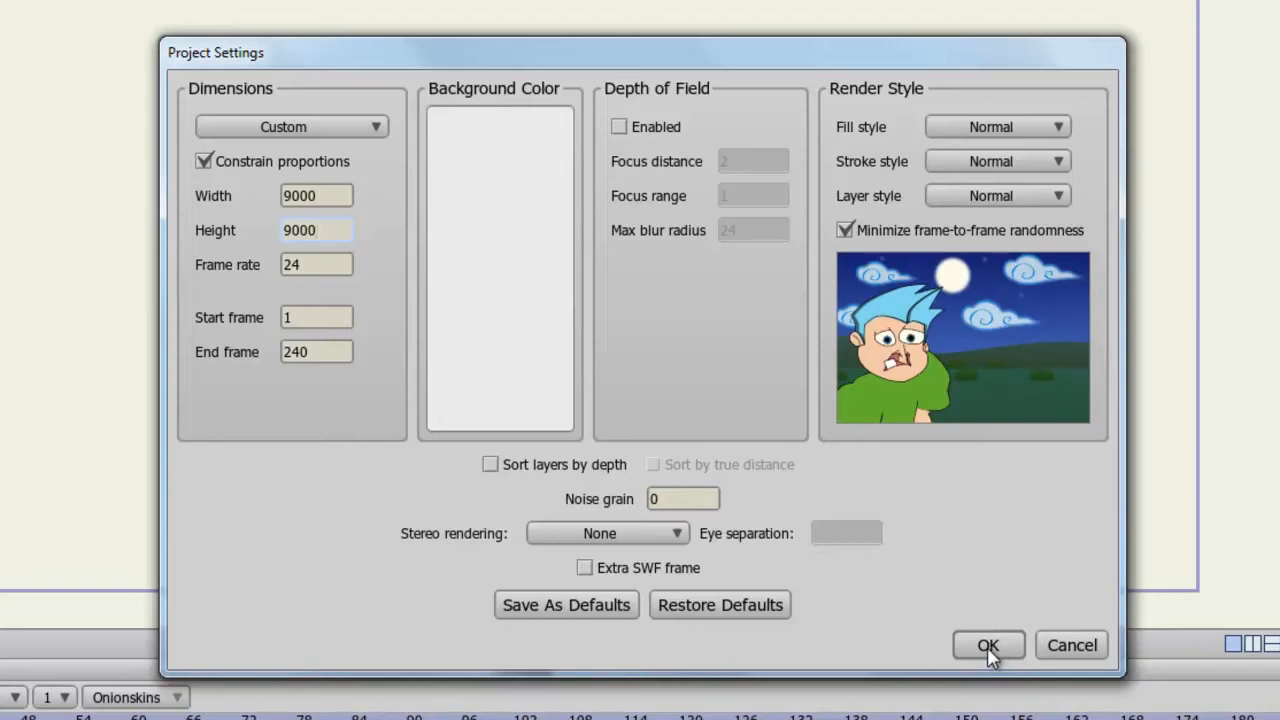
left_click(316, 230)
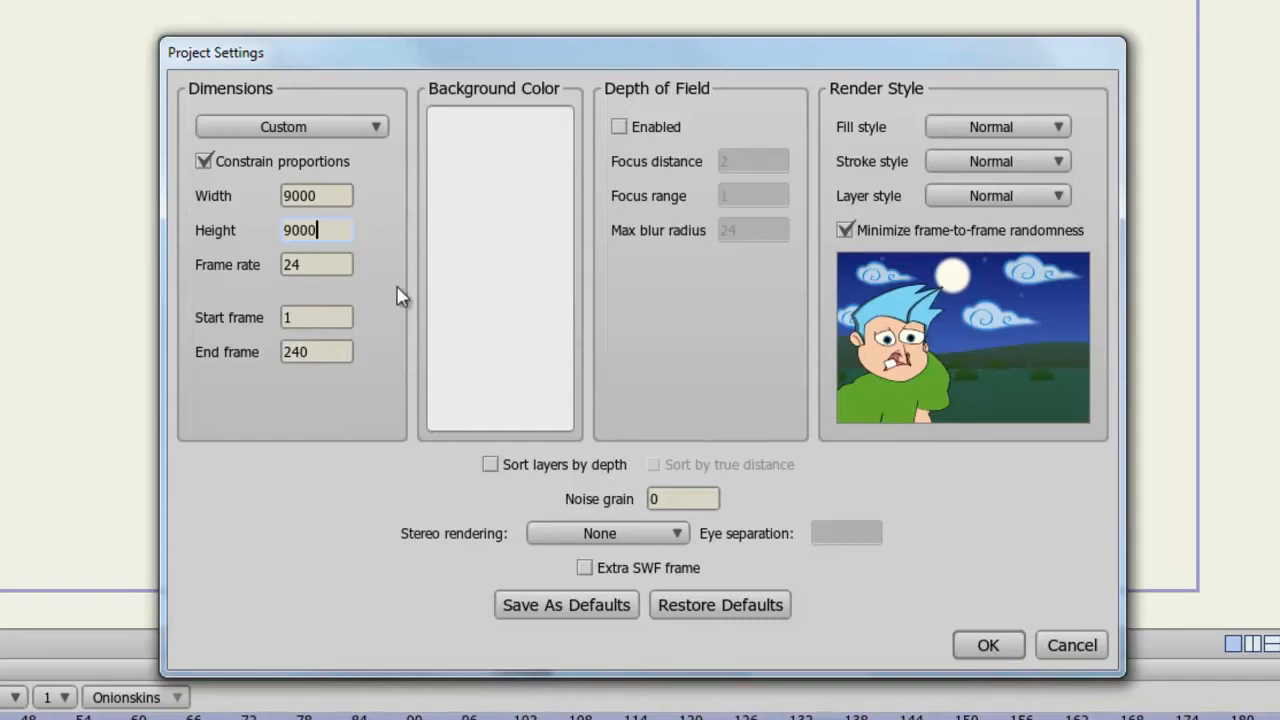
left_click(316, 264)
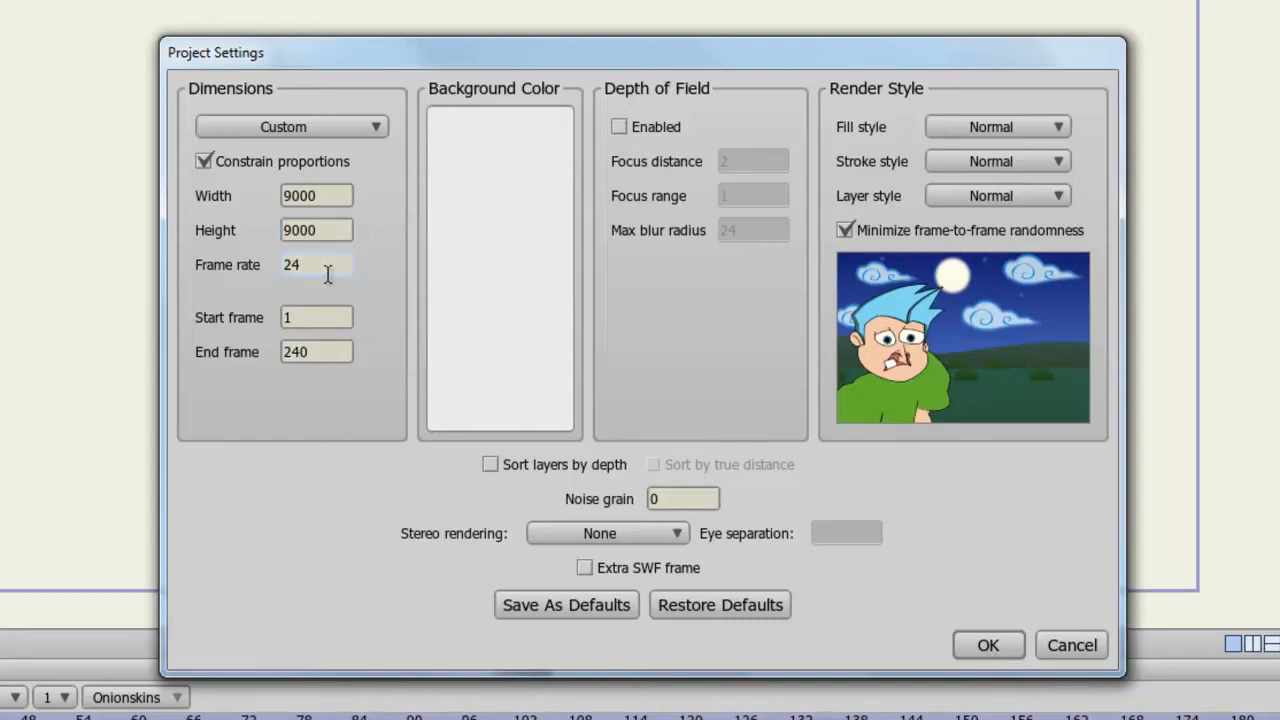
left_click(316, 264)
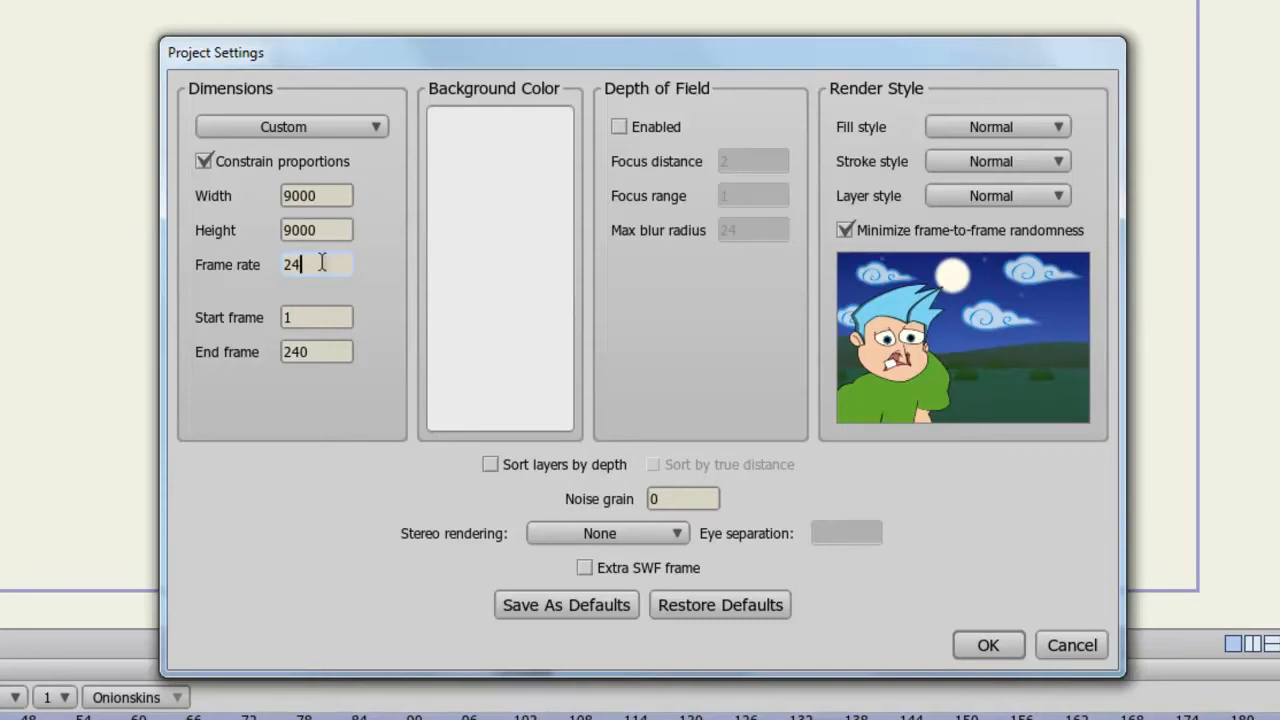
type("60")
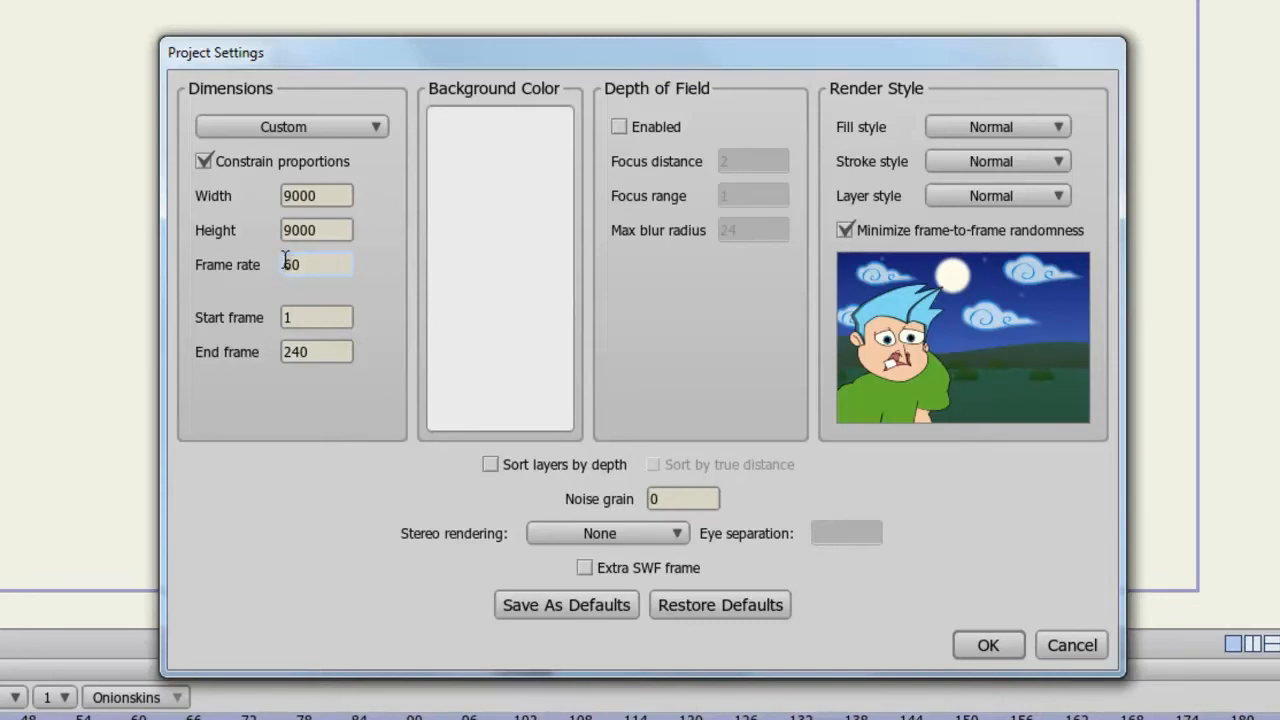
left_click(316, 264)
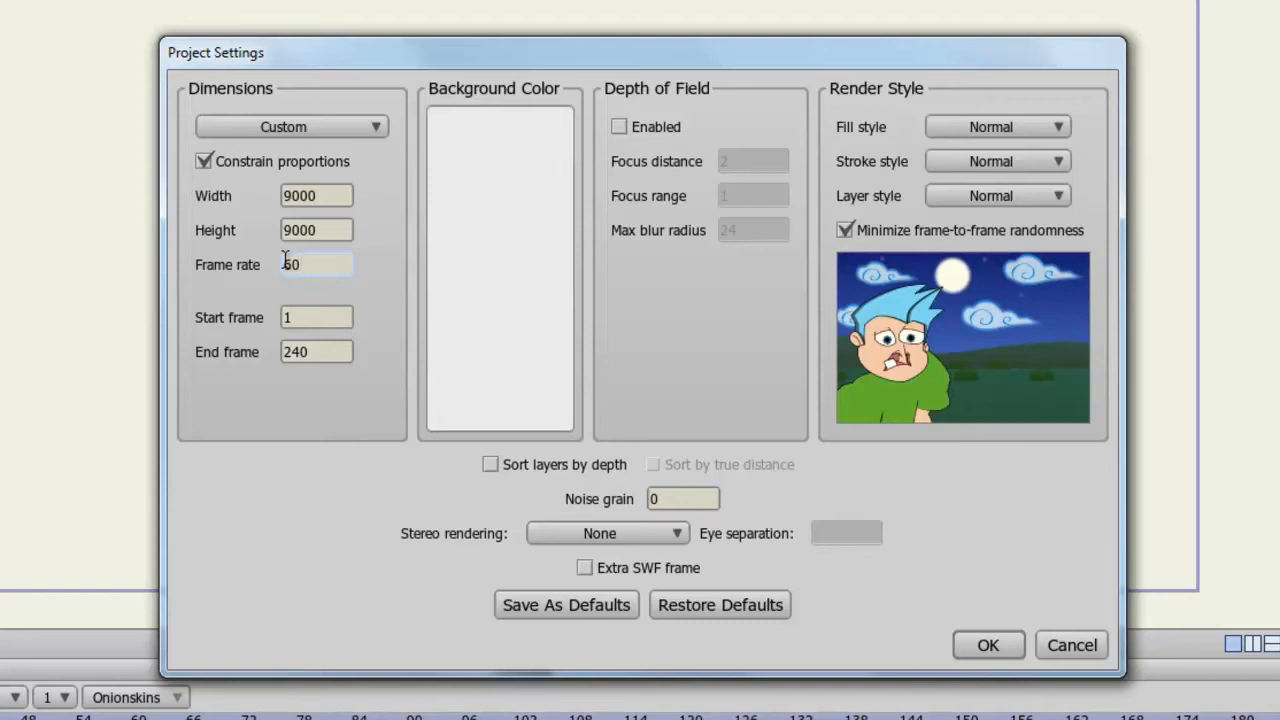
left_click(316, 264)
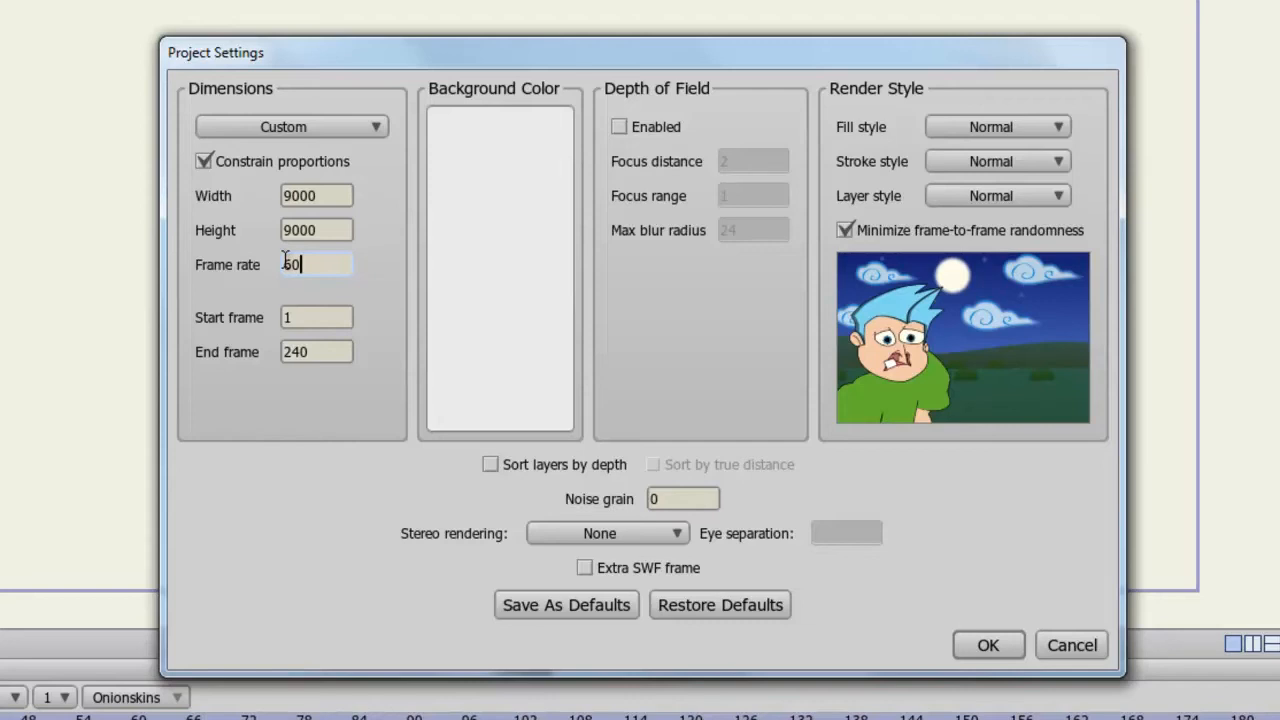
type("24")
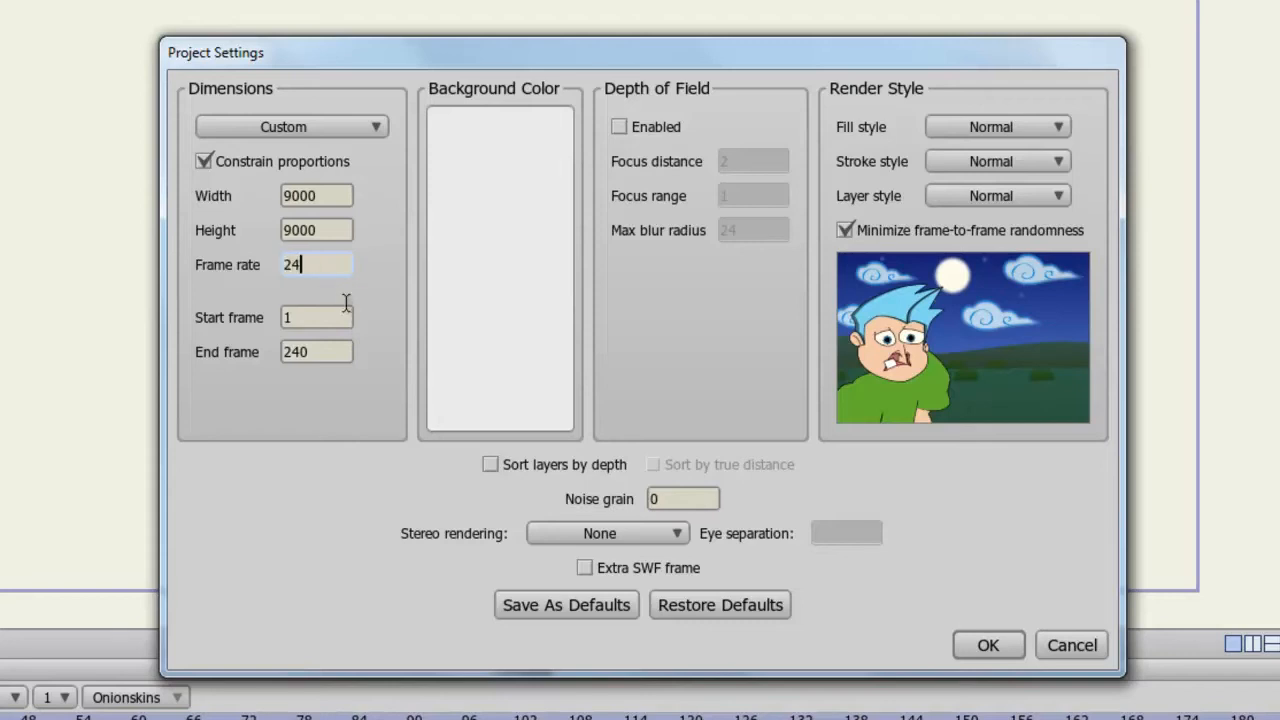
- Set the project's background colour to a bright red via the Color Picker
left_click(316, 352)
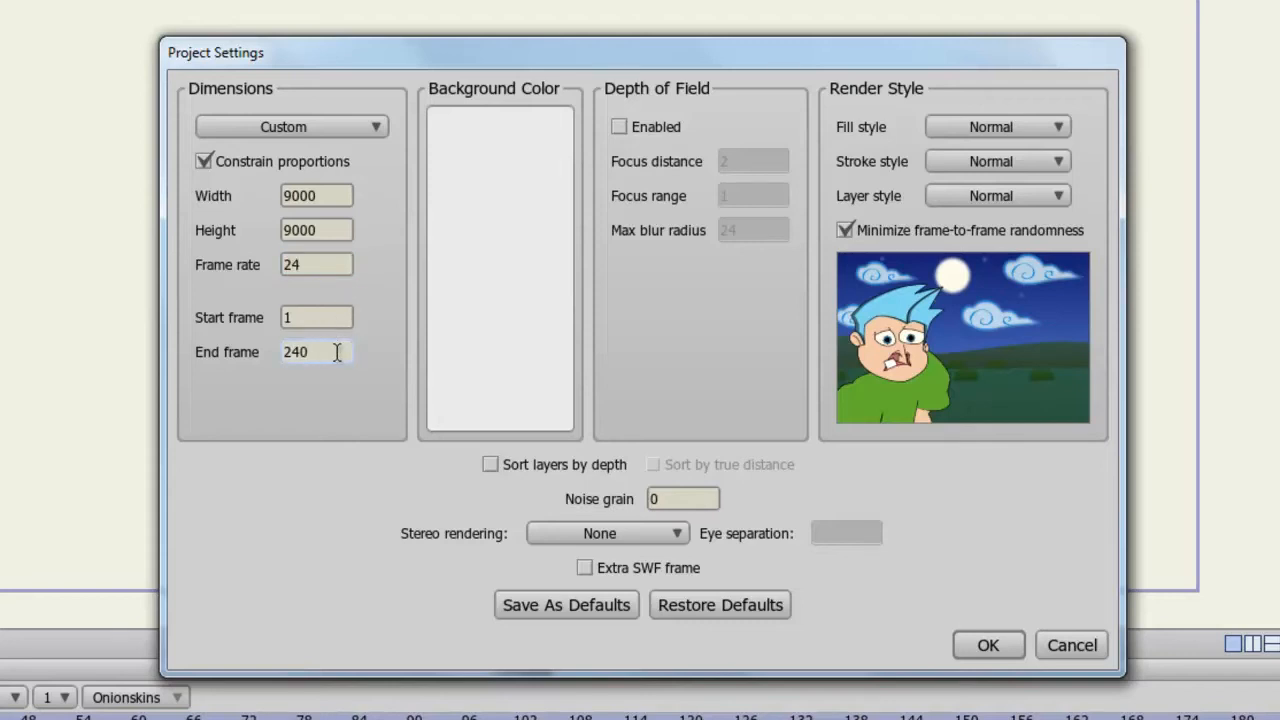
left_click(316, 352)
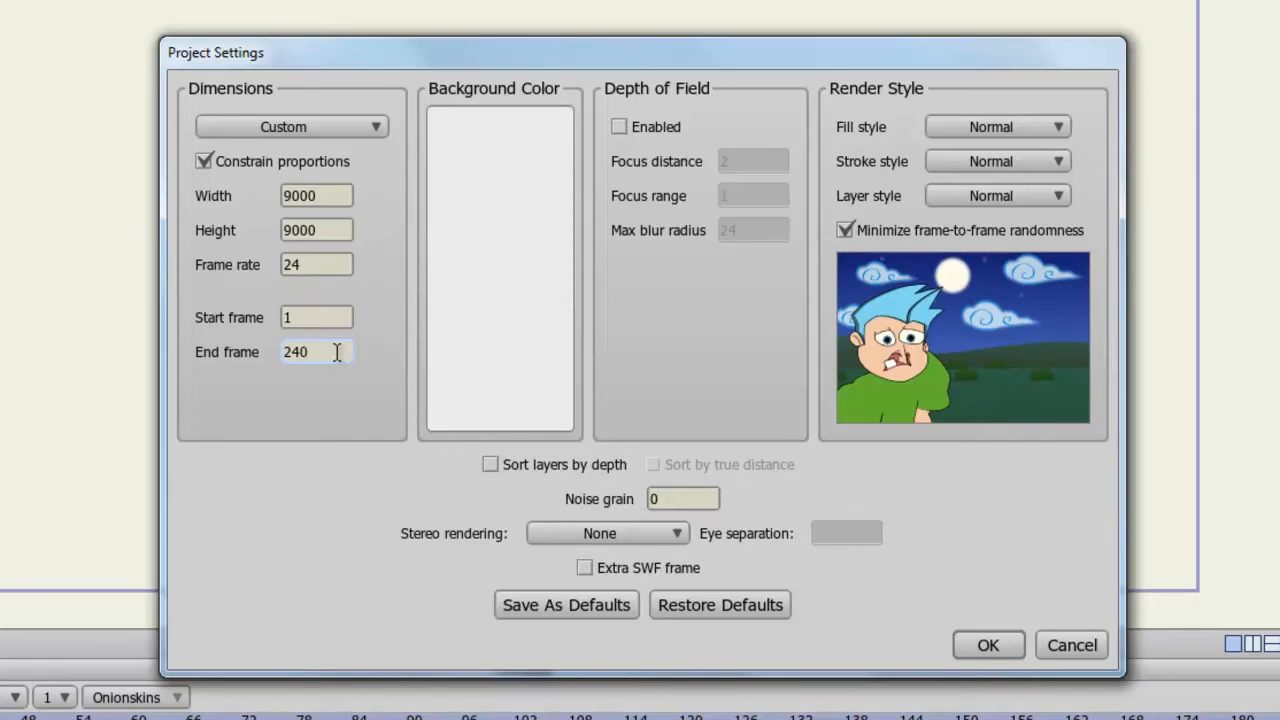
left_click(316, 352)
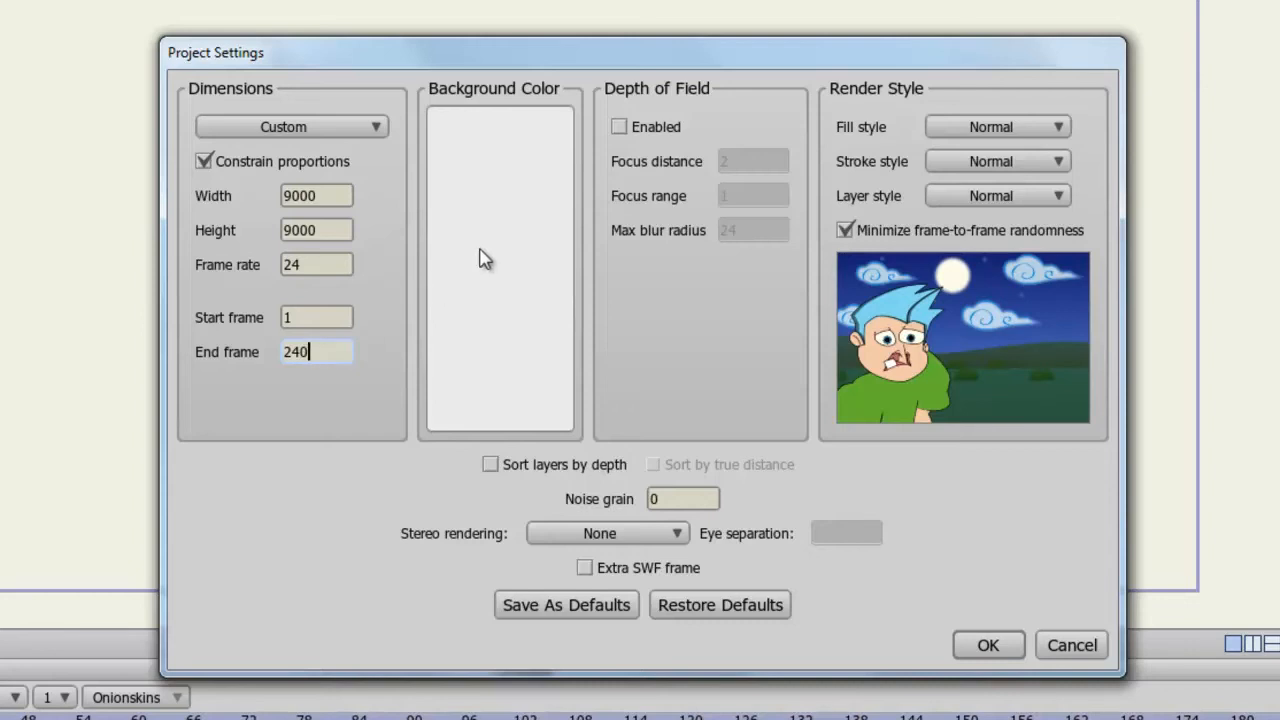
left_click(500, 264)
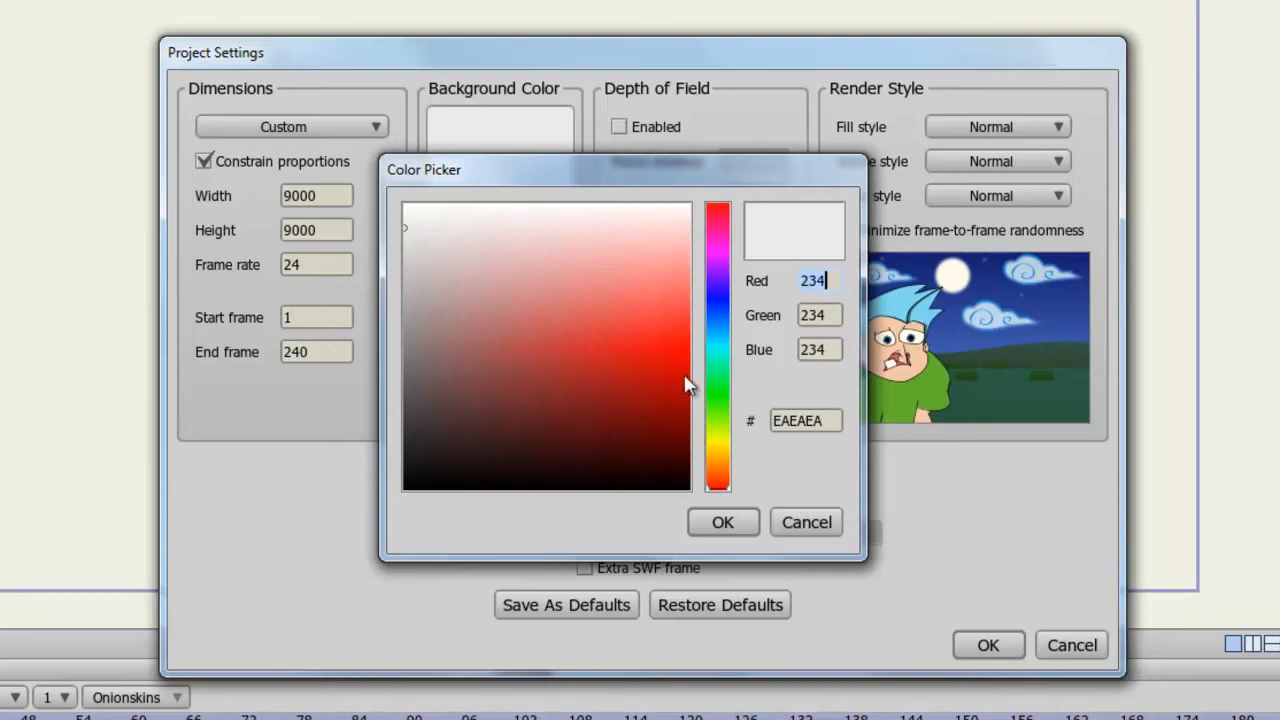
left_click(634, 352)
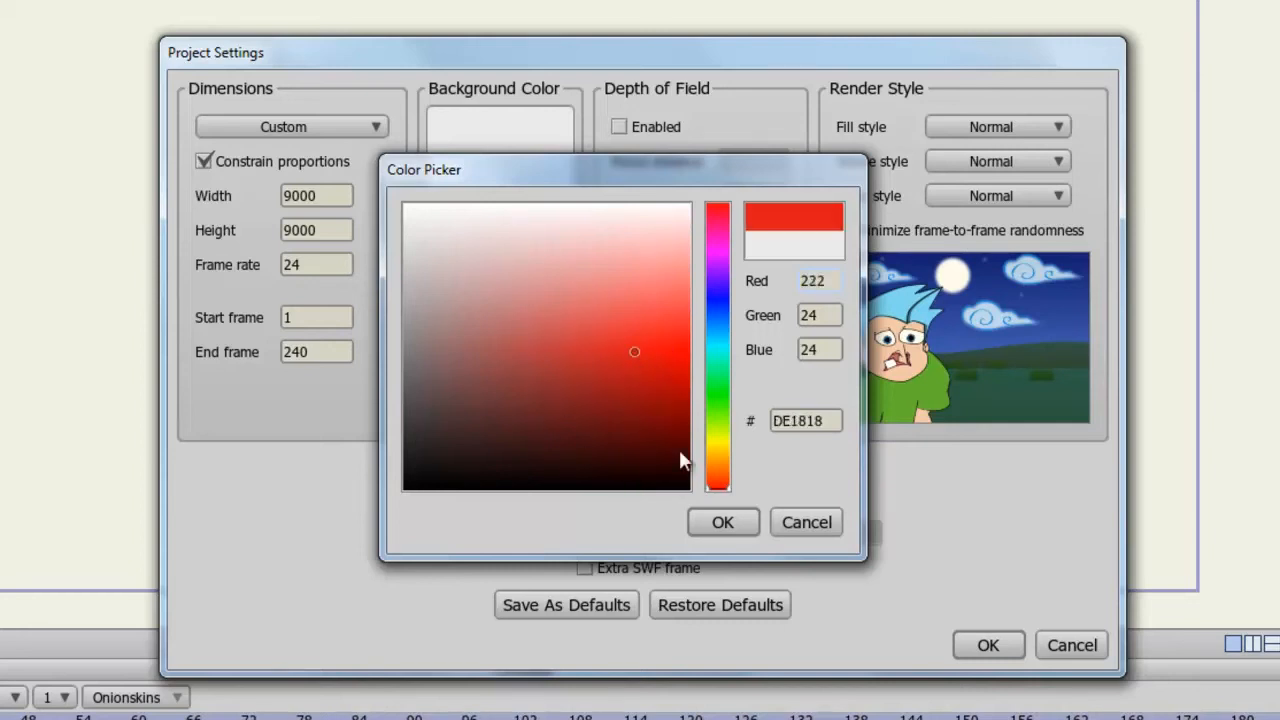
left_click(722, 522)
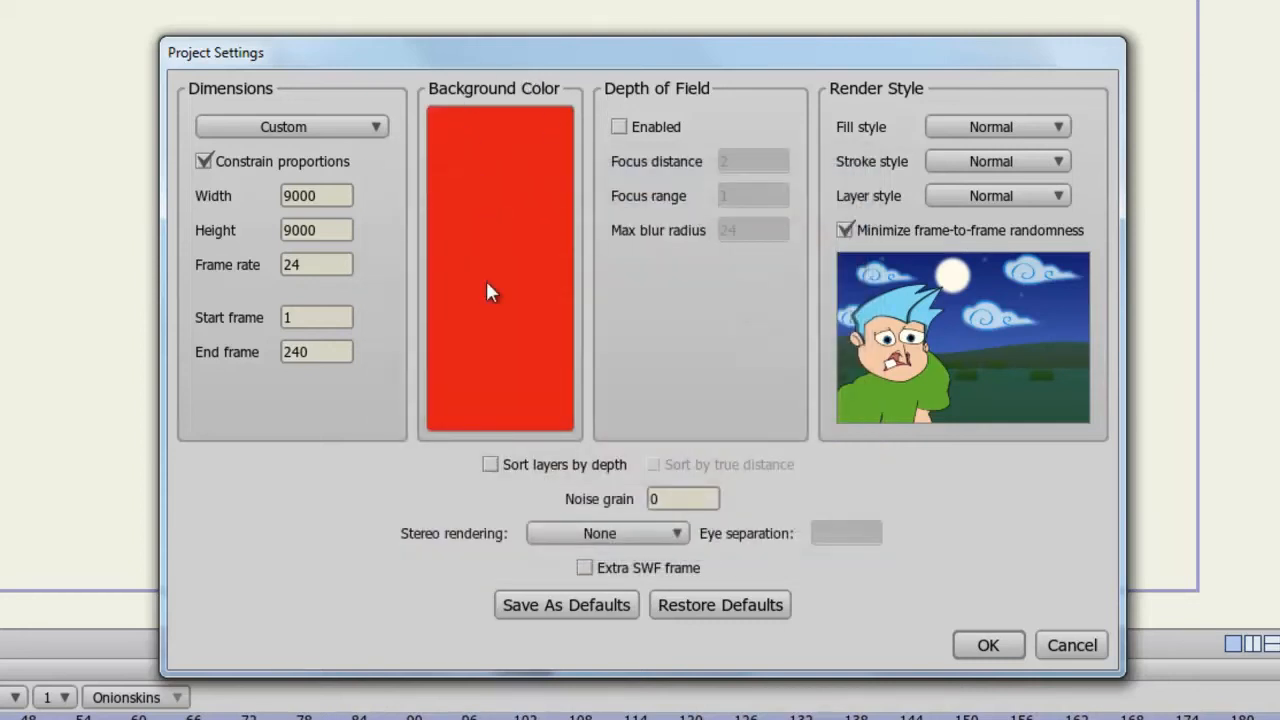
mouse_move(516, 136)
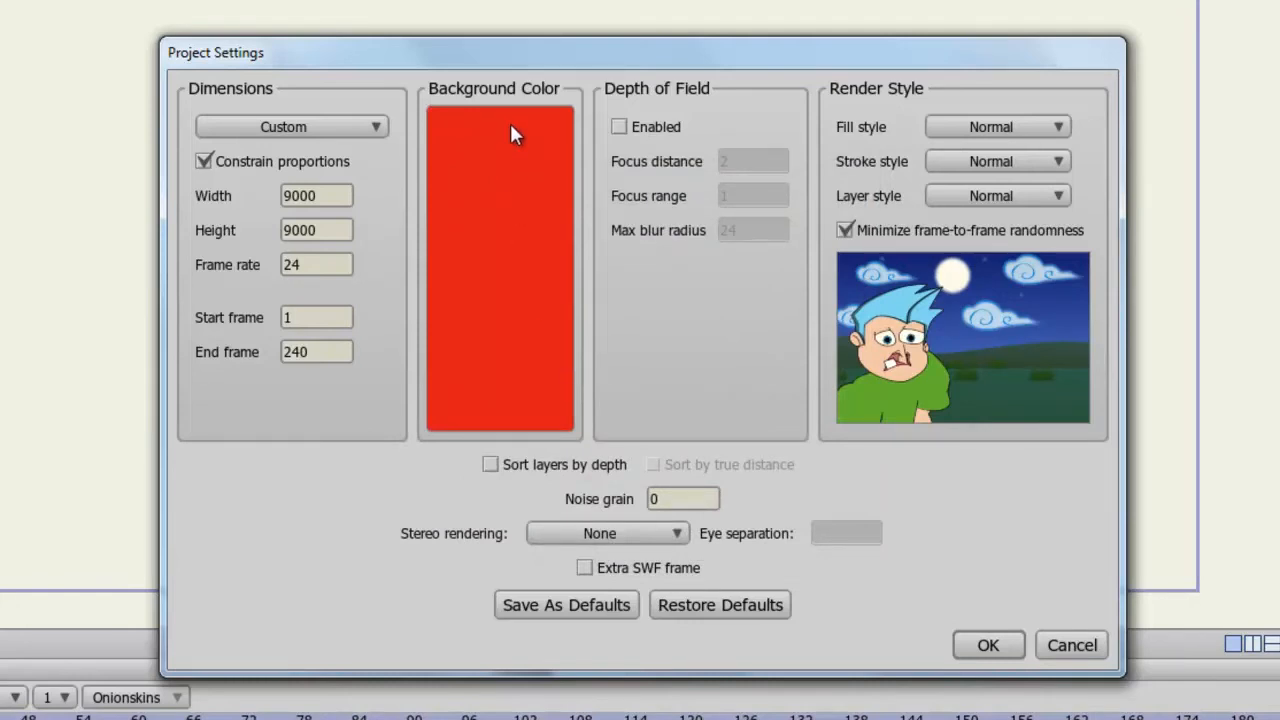
mouse_move(976, 136)
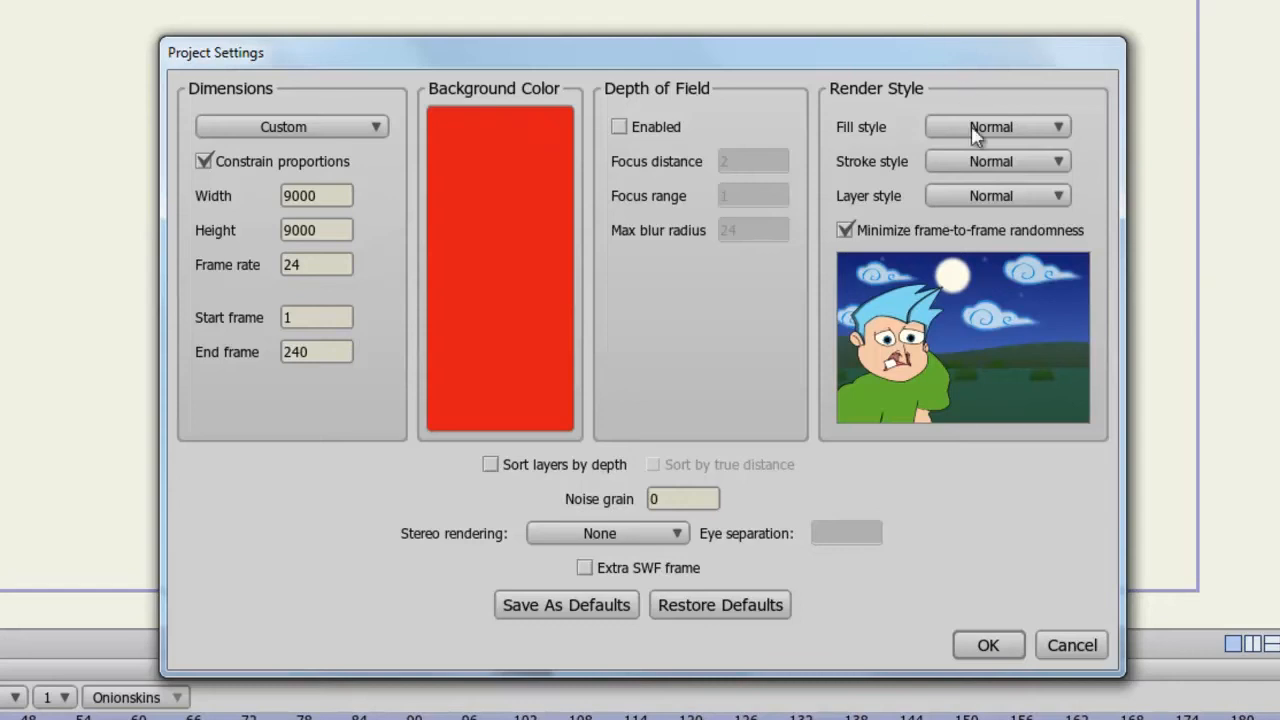
mouse_move(972, 136)
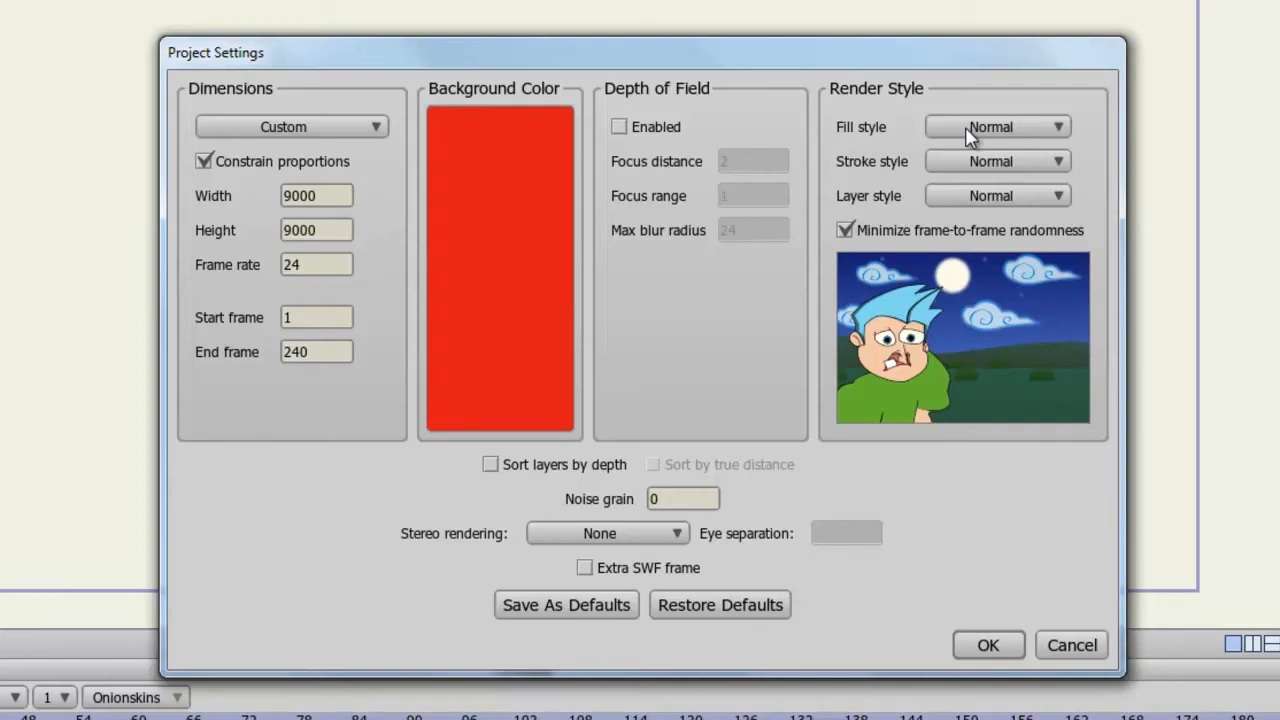
- Enable depth of field with focus distance 2, focus range 1 and max blur radius 24
left_click(620, 126)
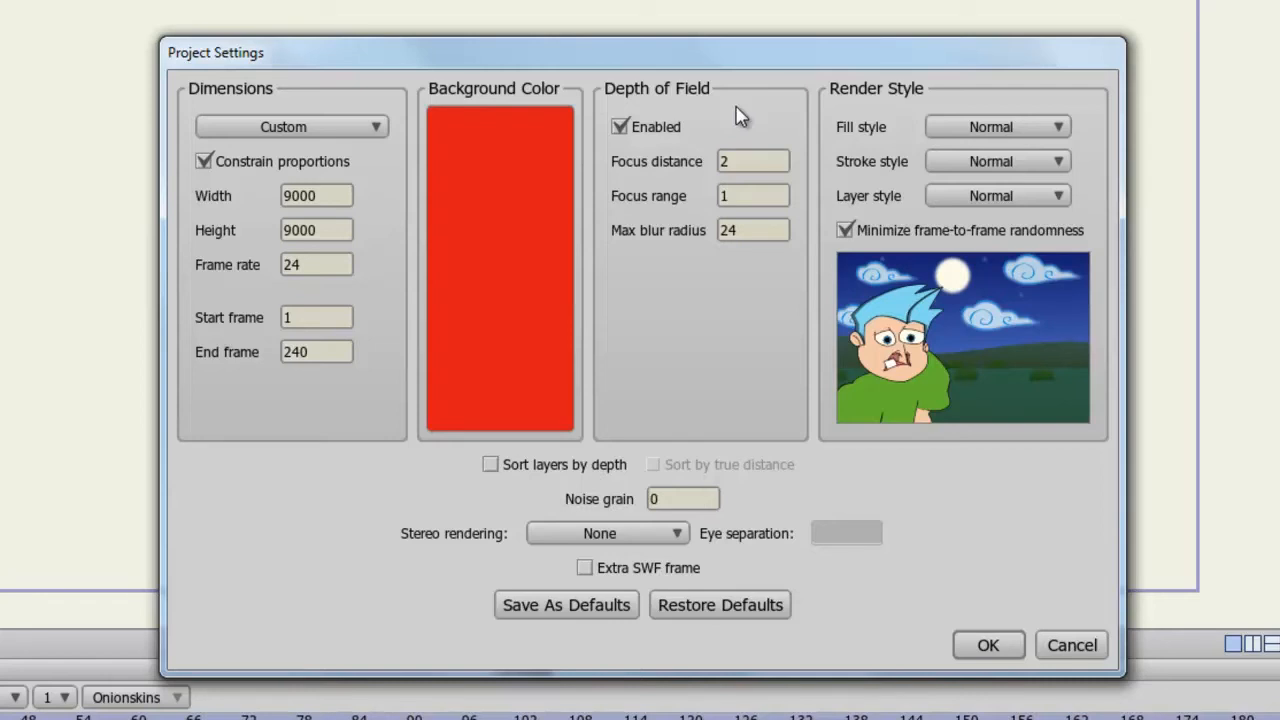
mouse_move(1008, 96)
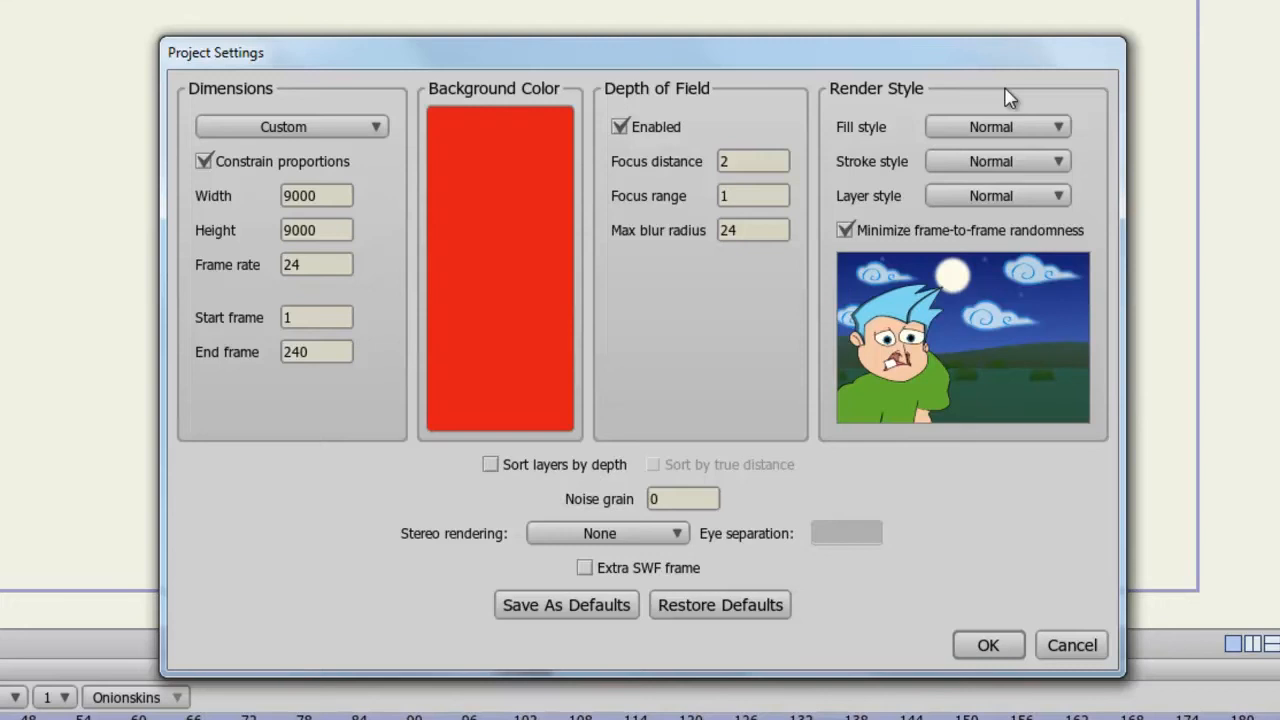
mouse_move(1028, 124)
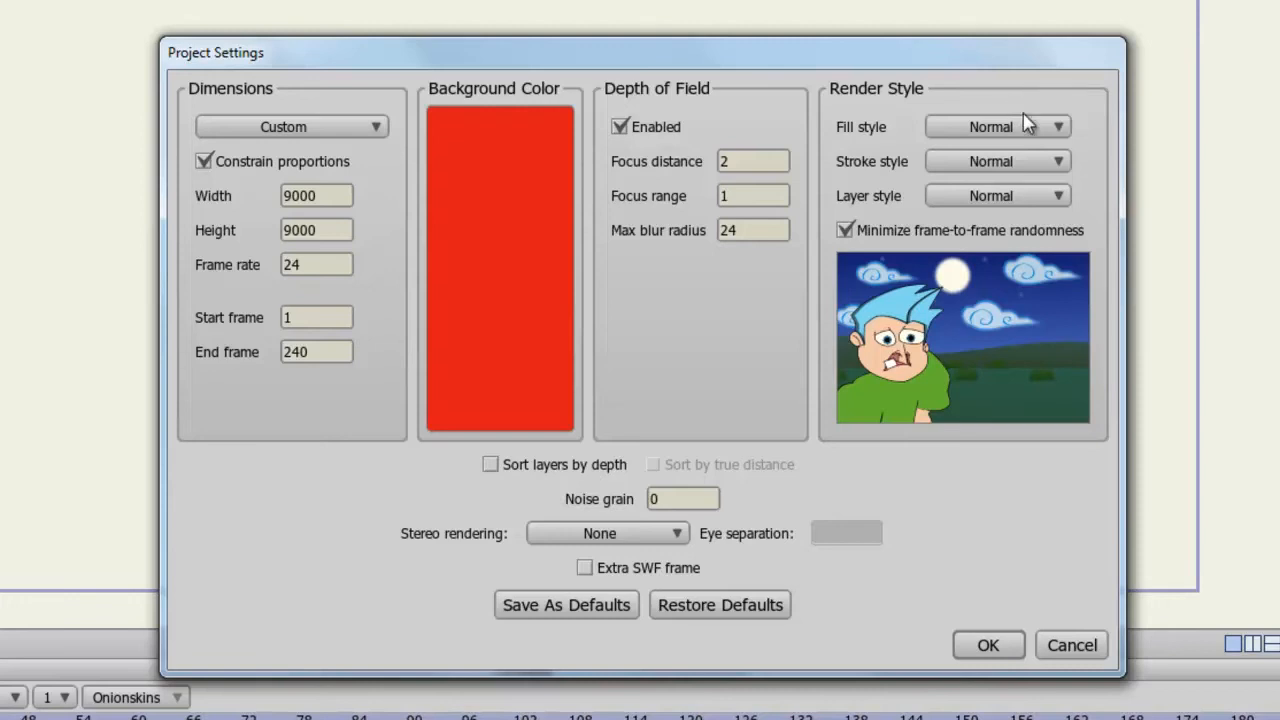
- Preview Crayon fill style and Pen stroke style in the Render Style section
left_click(996, 126)
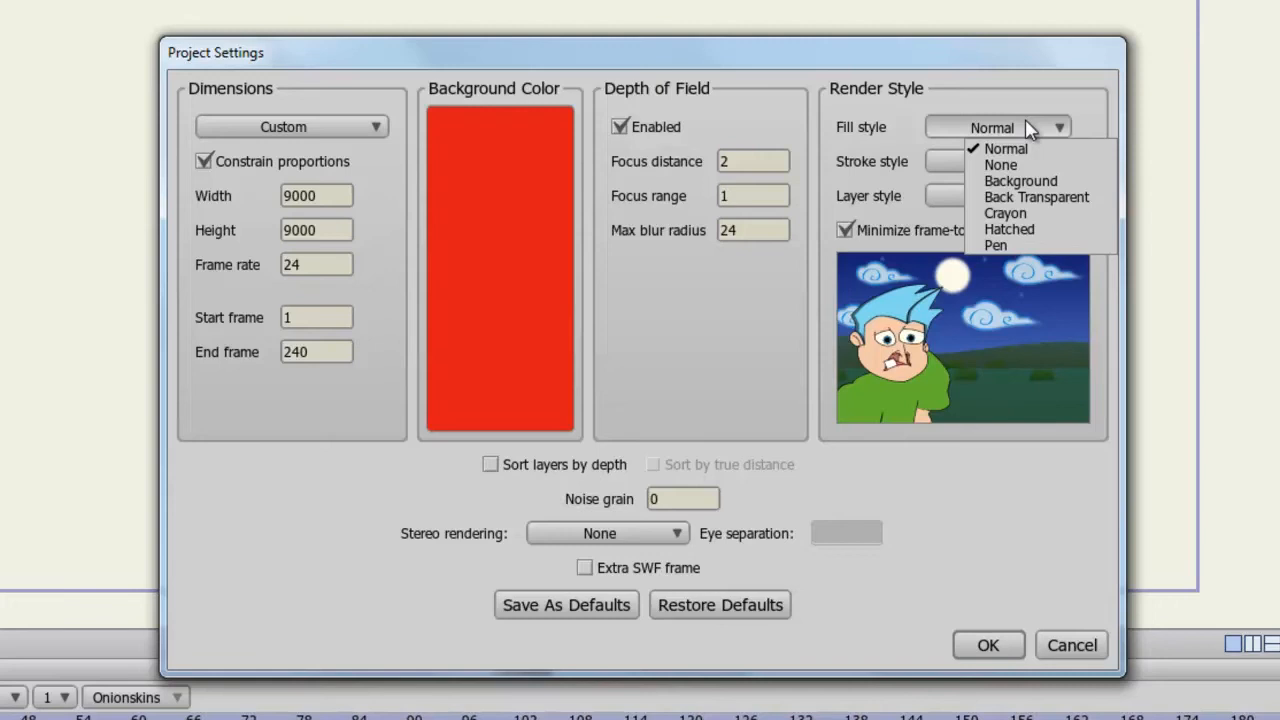
mouse_move(1020, 180)
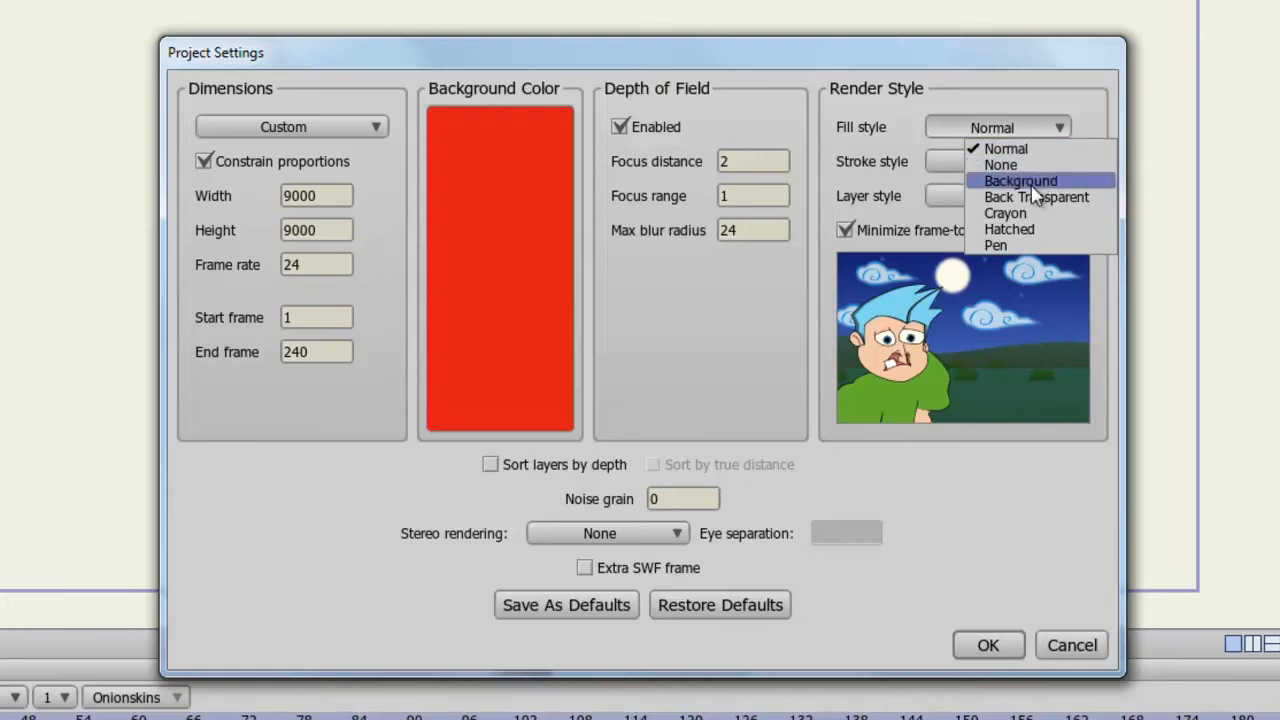
mouse_move(1036, 198)
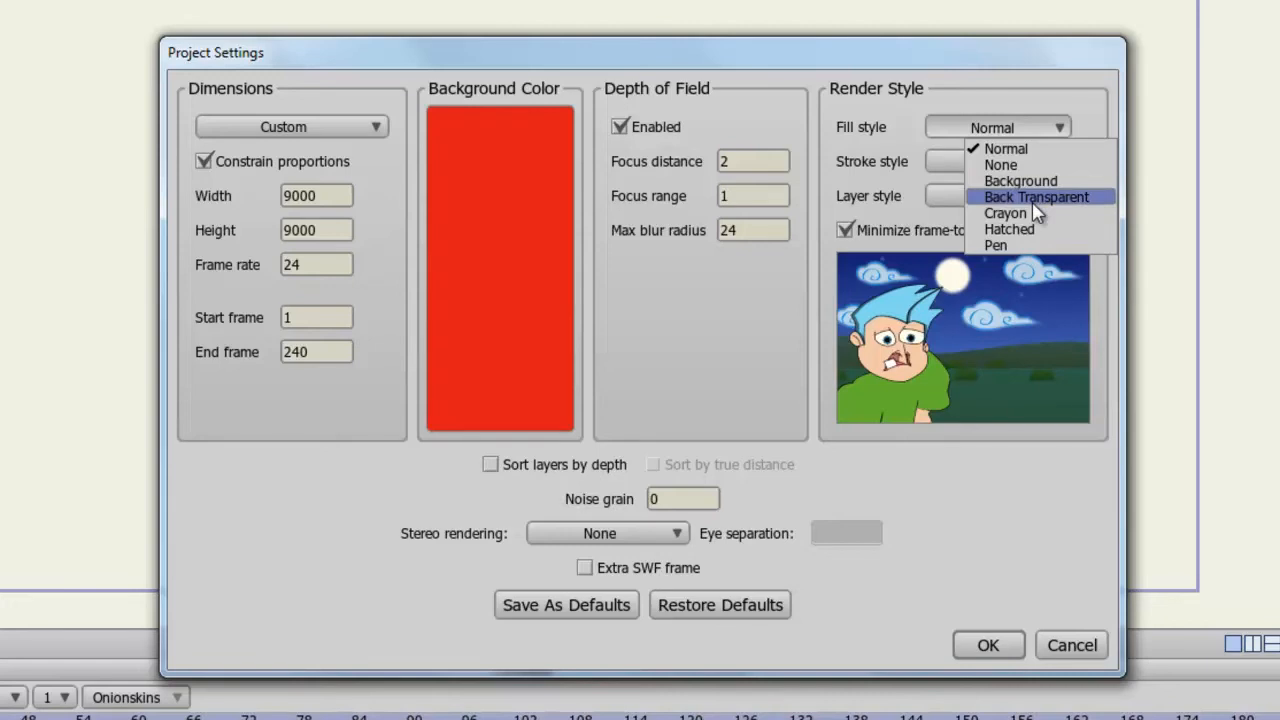
left_click(1006, 212)
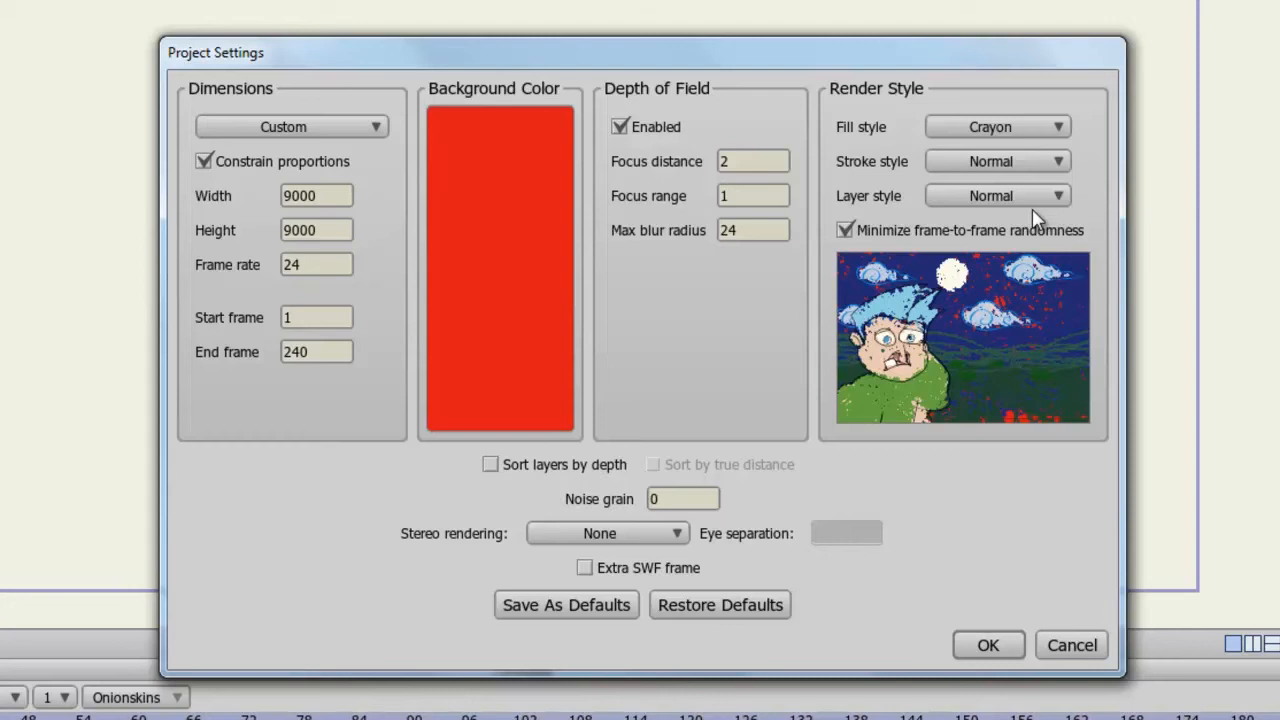
left_click(996, 160)
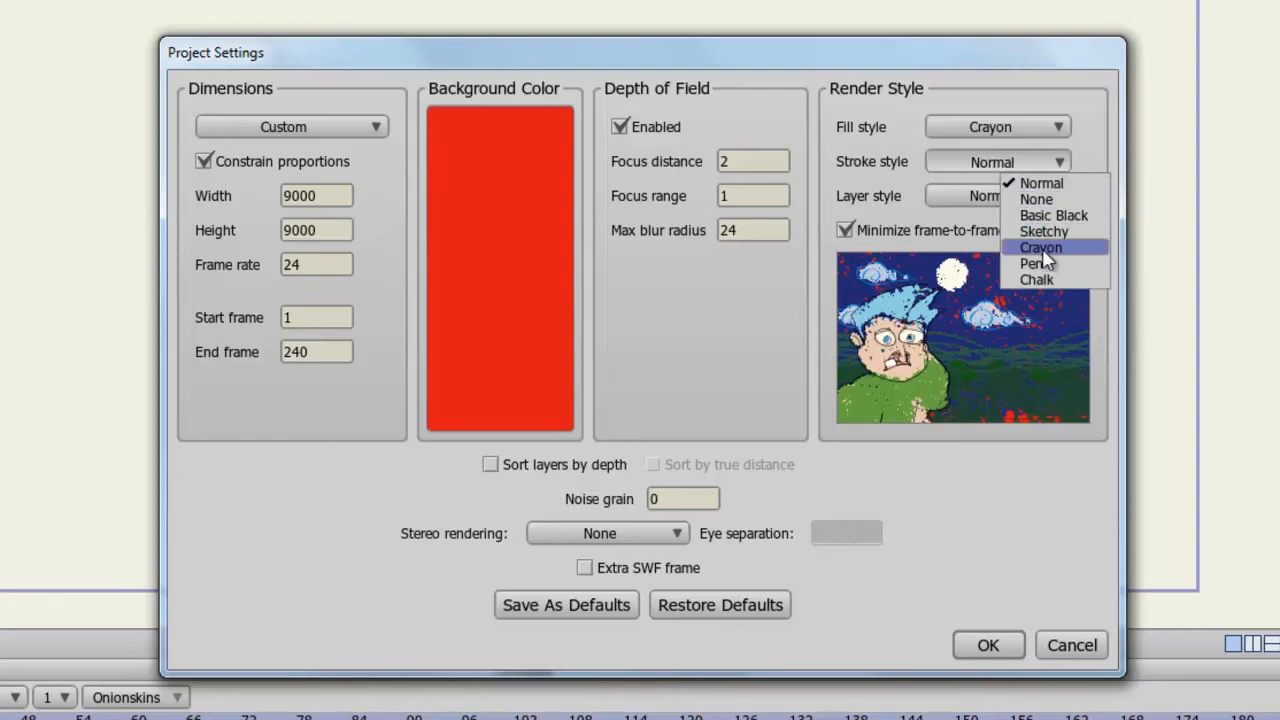
left_click(1036, 264)
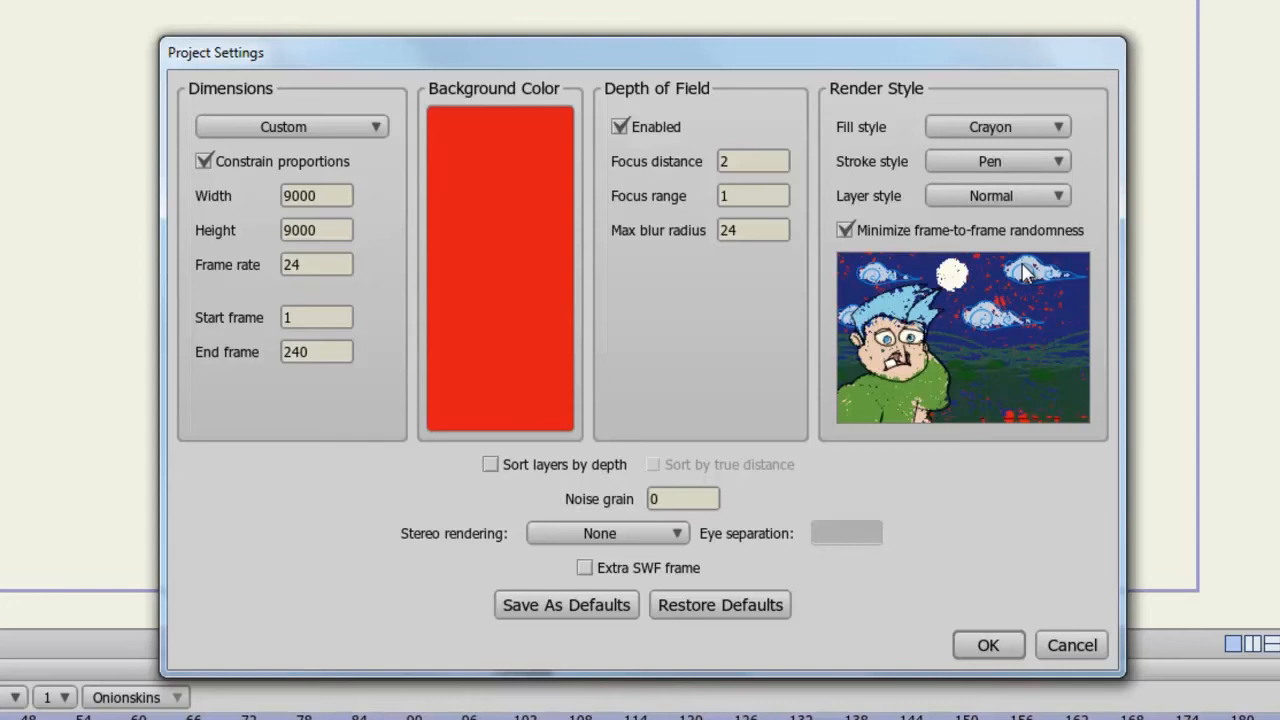
mouse_move(1040, 212)
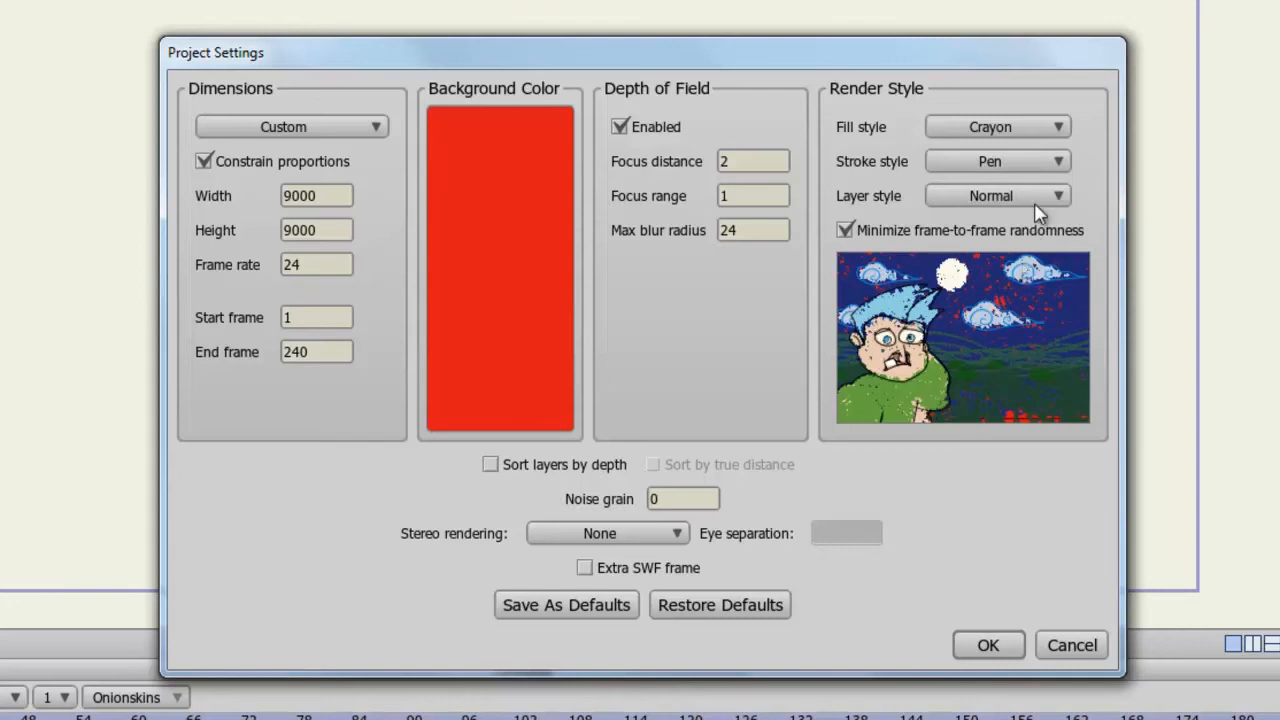
- Return the fill style to Normal and set the layer style to Cutout
left_click(996, 126)
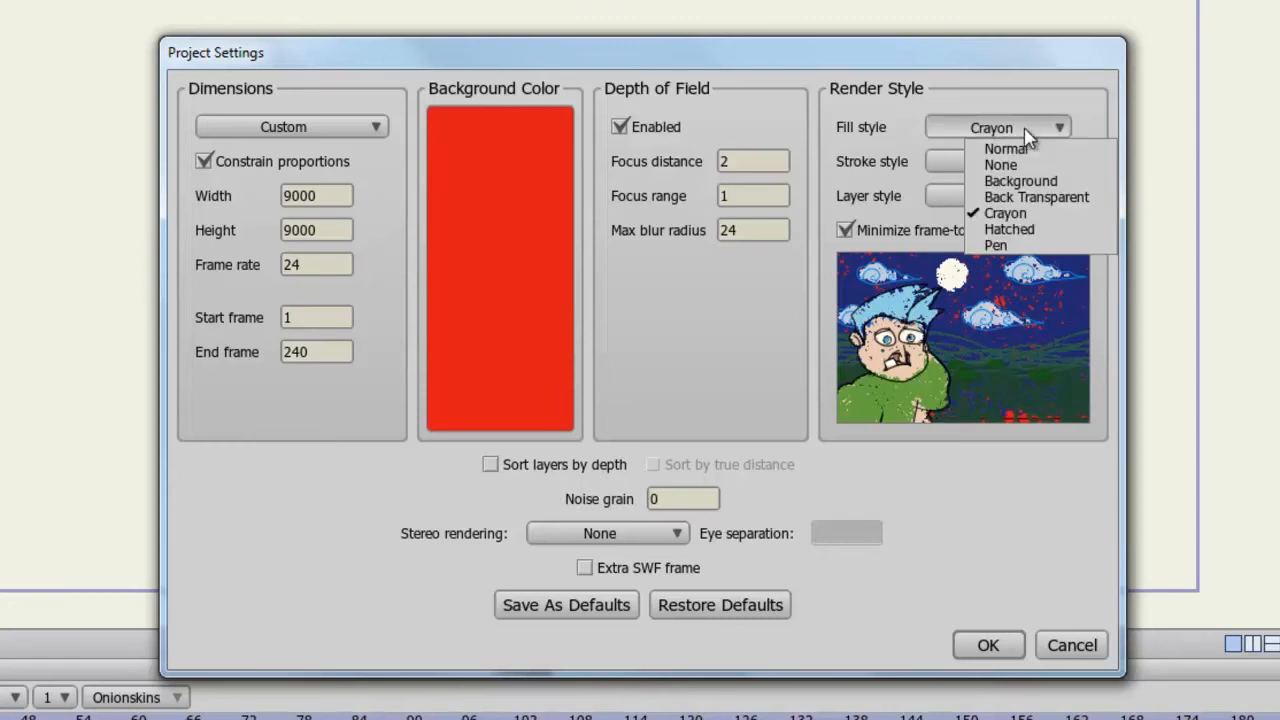
left_click(1008, 148)
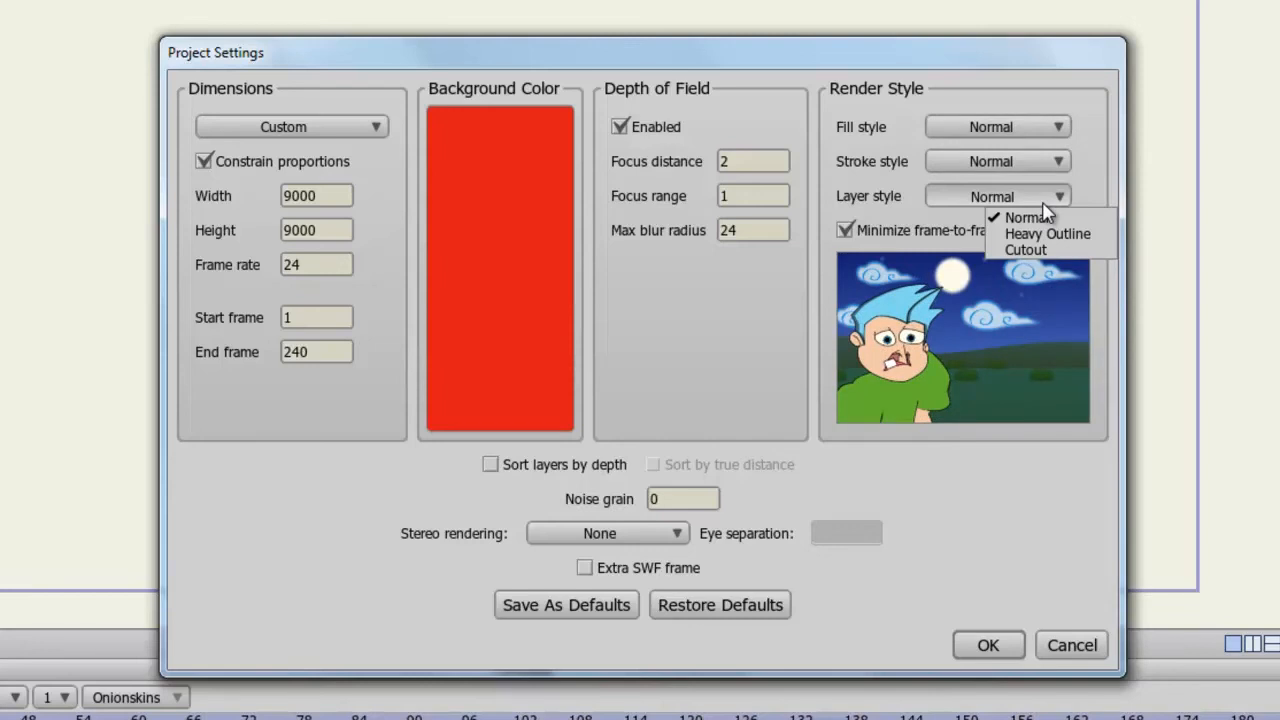
left_click(1024, 250)
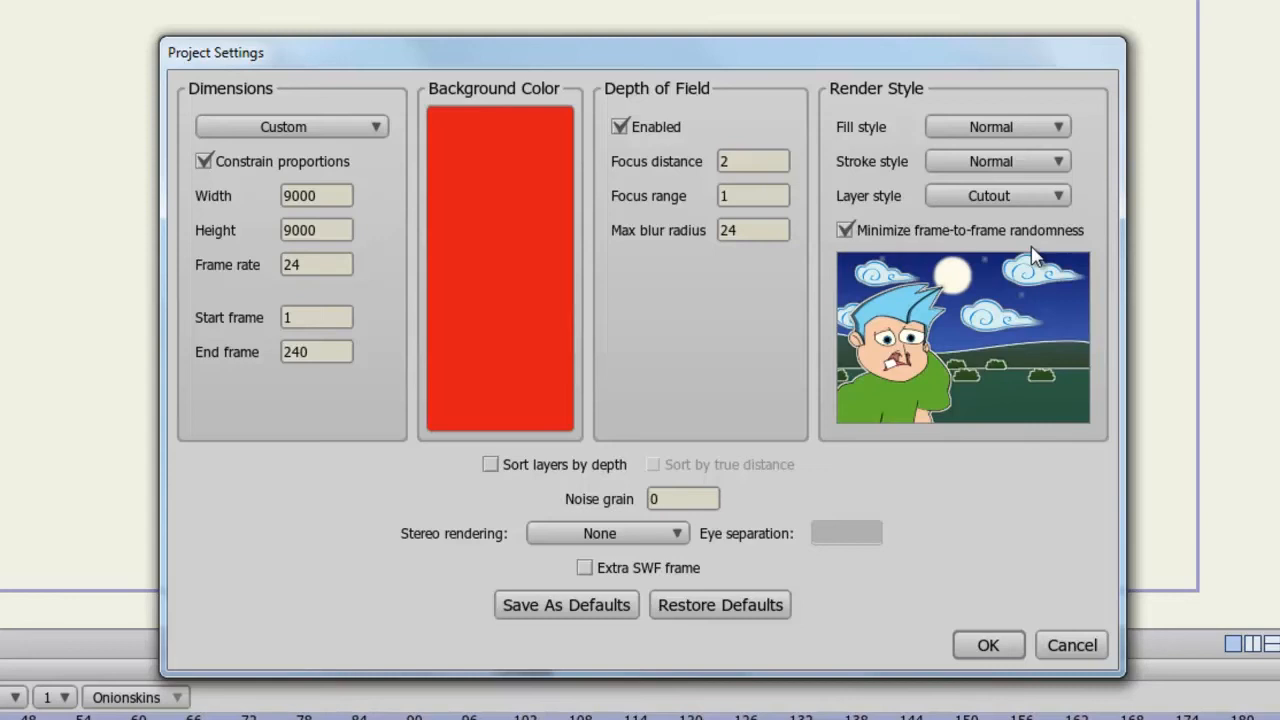
mouse_move(860, 220)
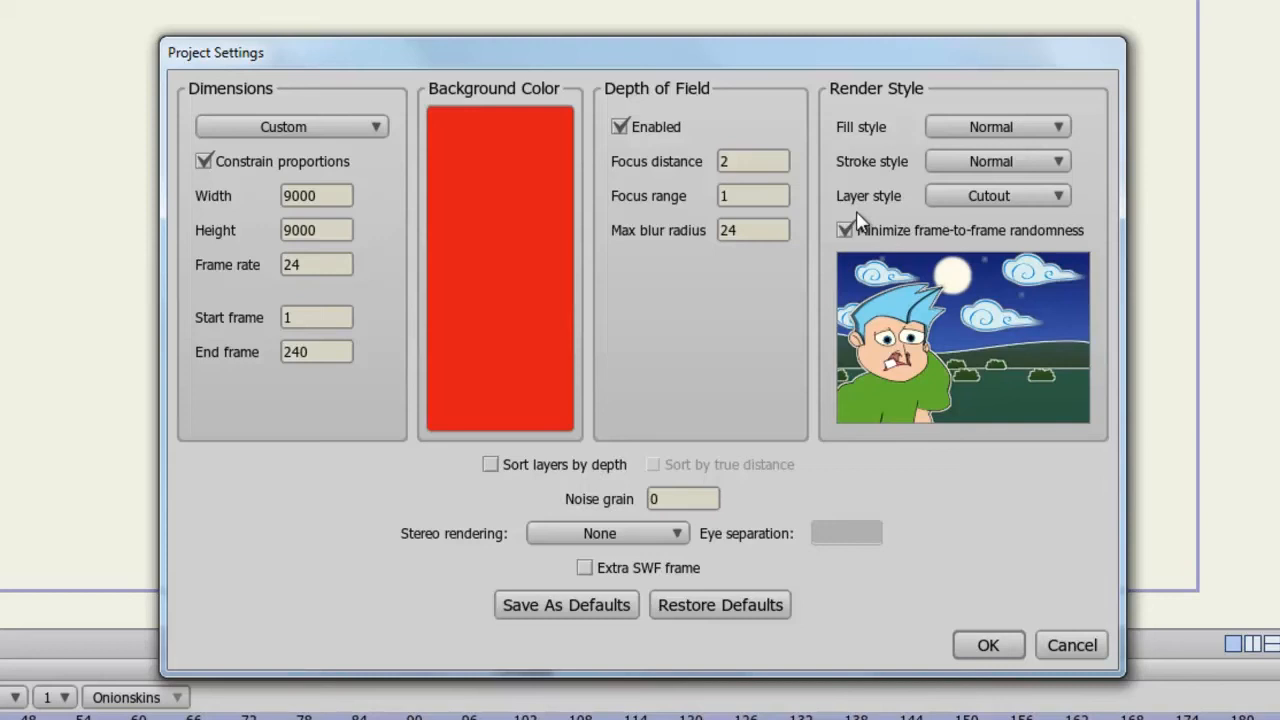
left_click(844, 230)
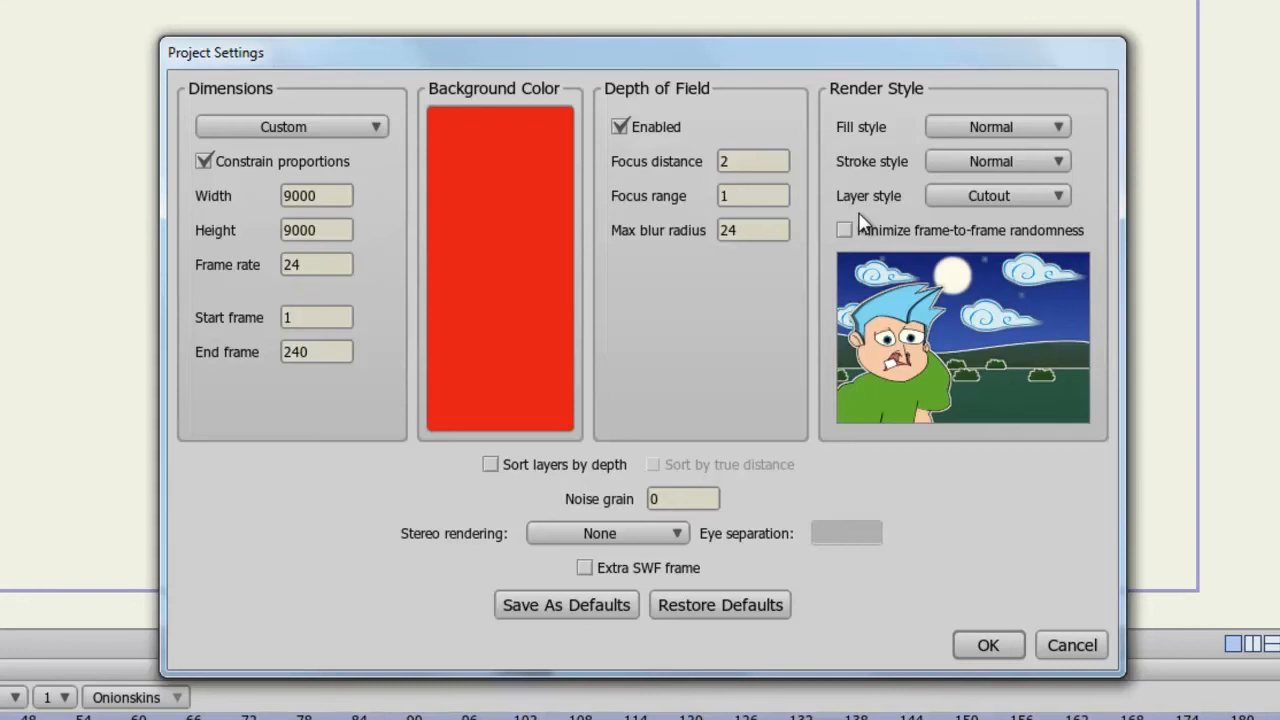
left_click(844, 230)
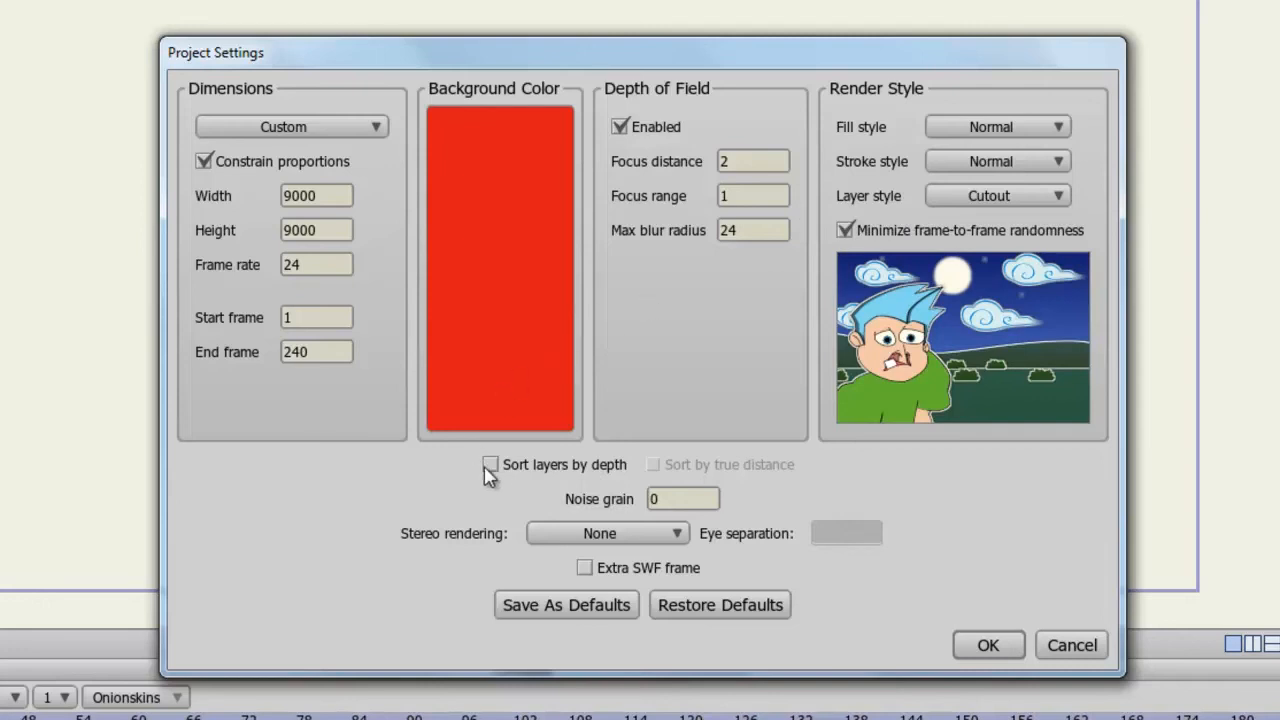
- Turn on Sort layers by depth, leaving the noise grain amount at 0
left_click(492, 464)
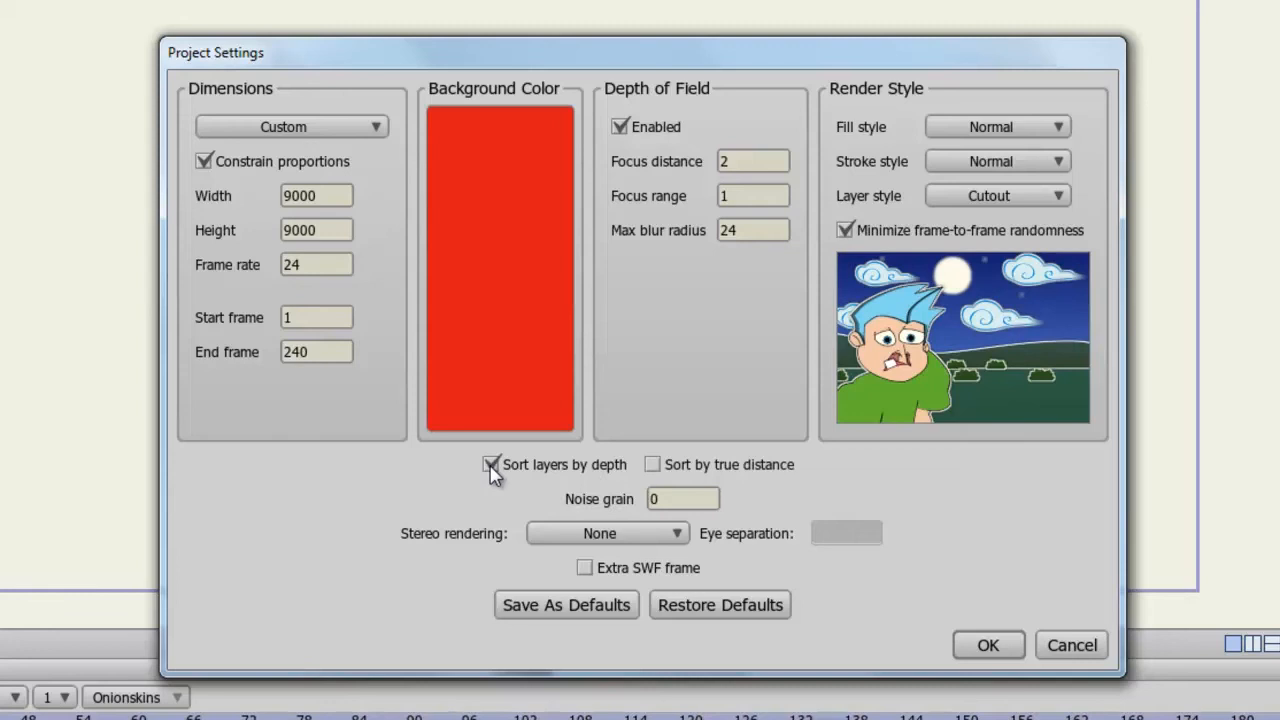
left_click(492, 464)
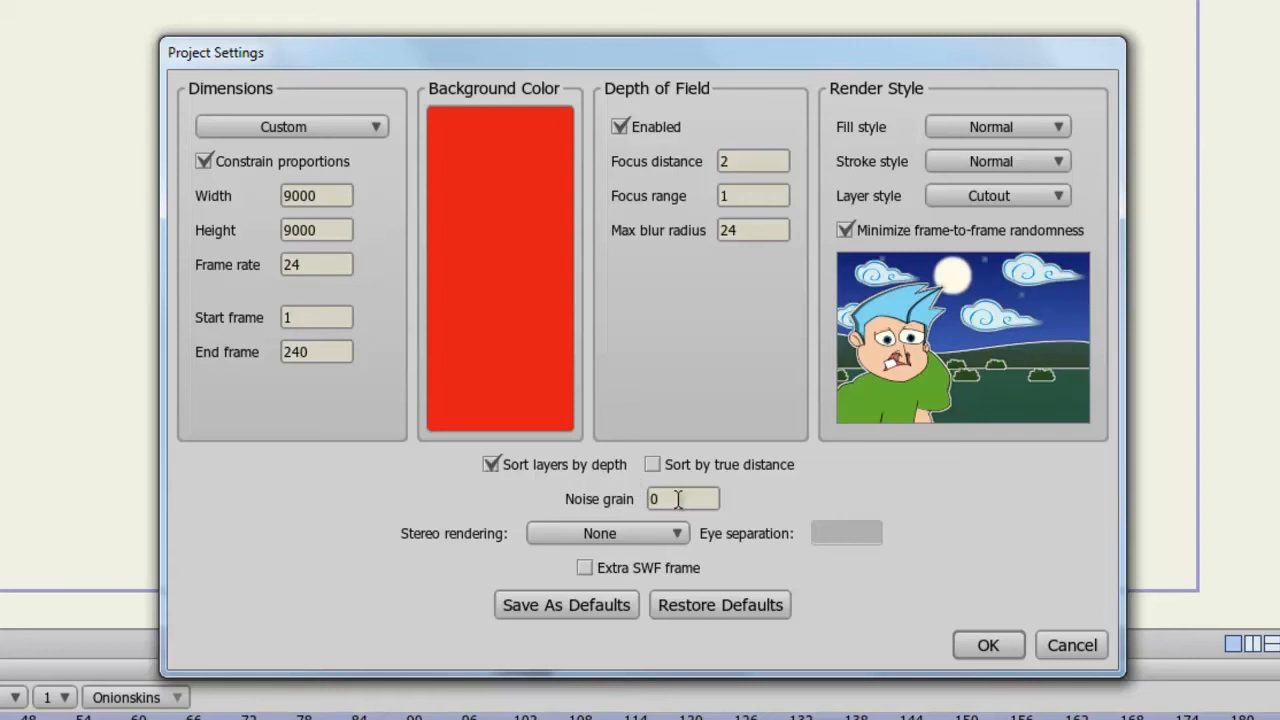
left_click(684, 498)
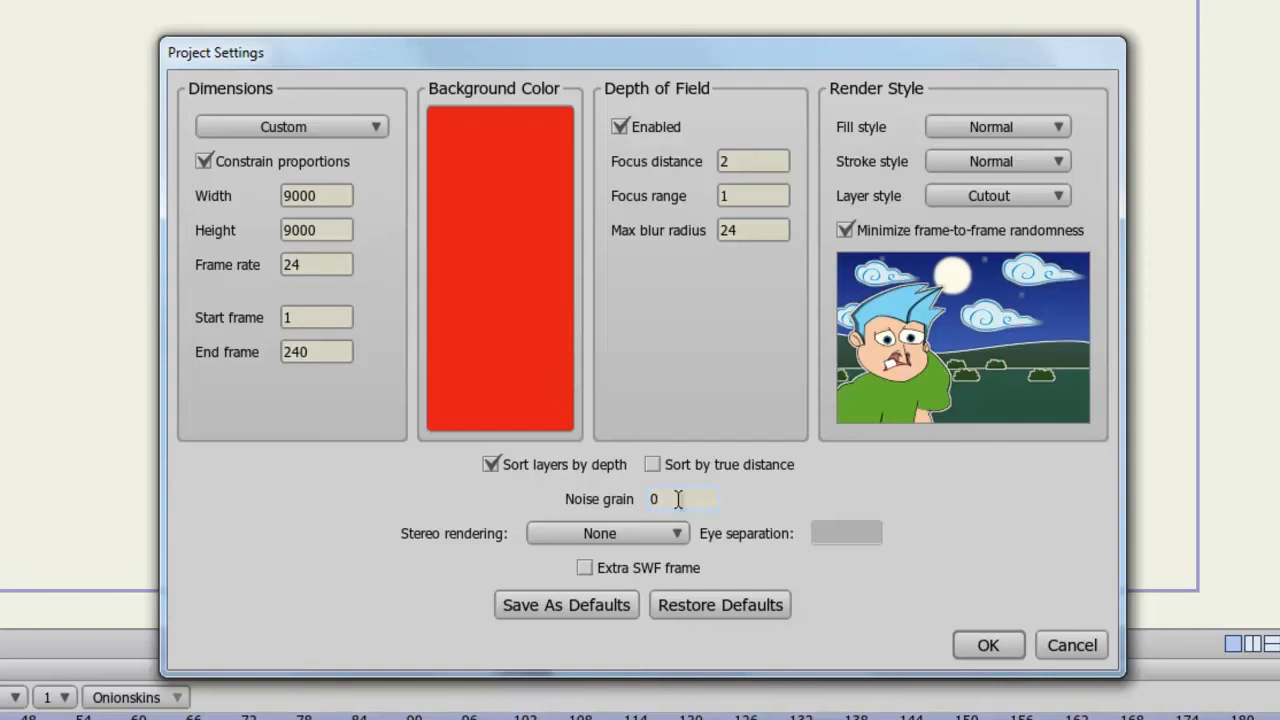
left_click(684, 500)
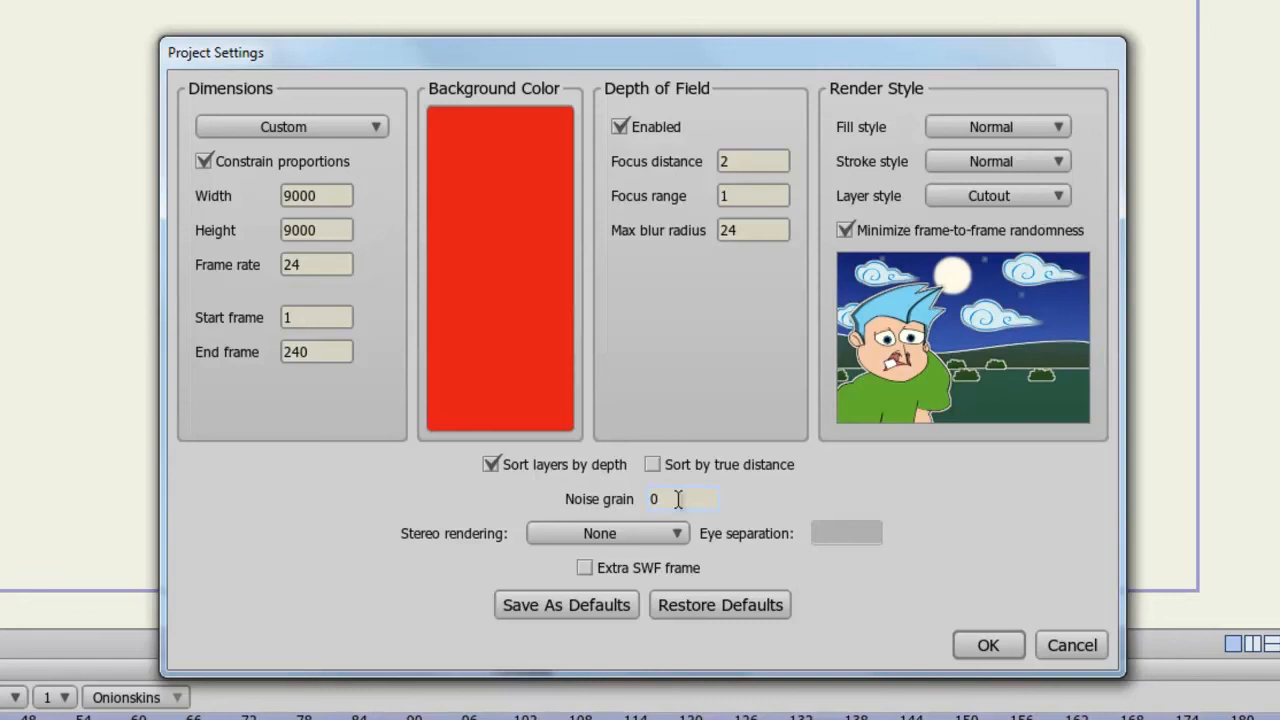
left_click(684, 500)
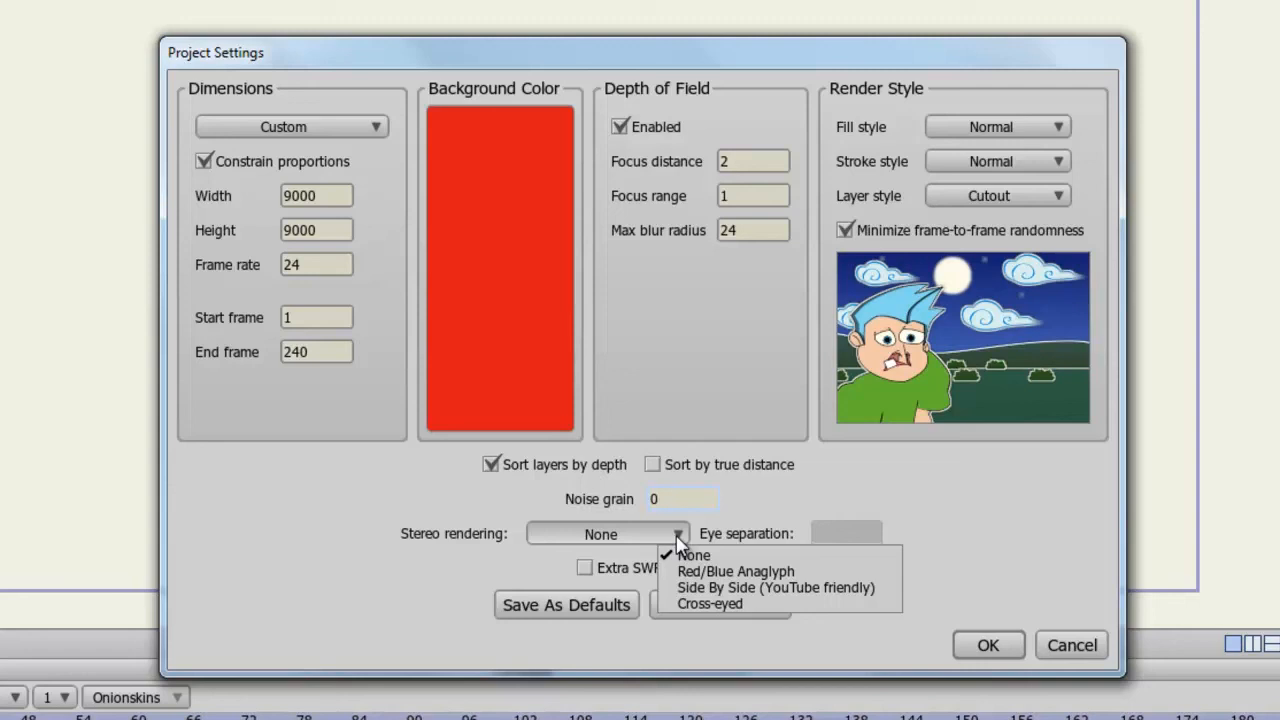
mouse_move(736, 572)
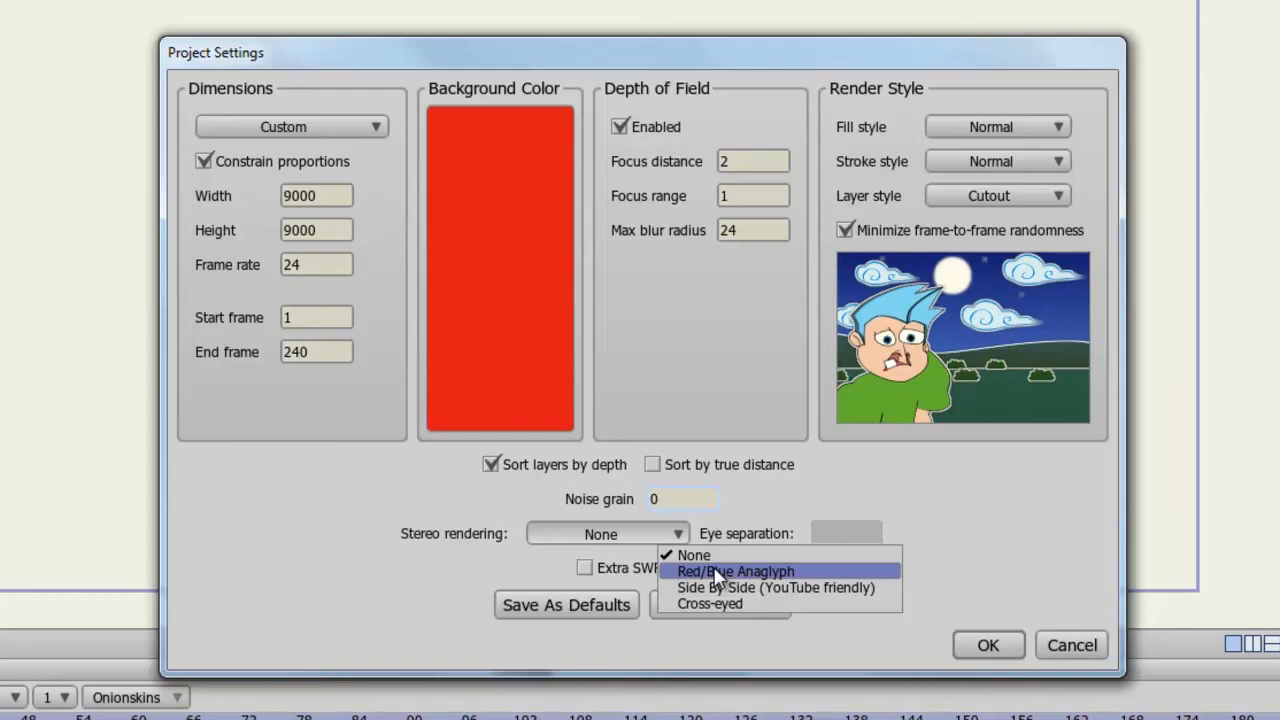
left_click(684, 498)
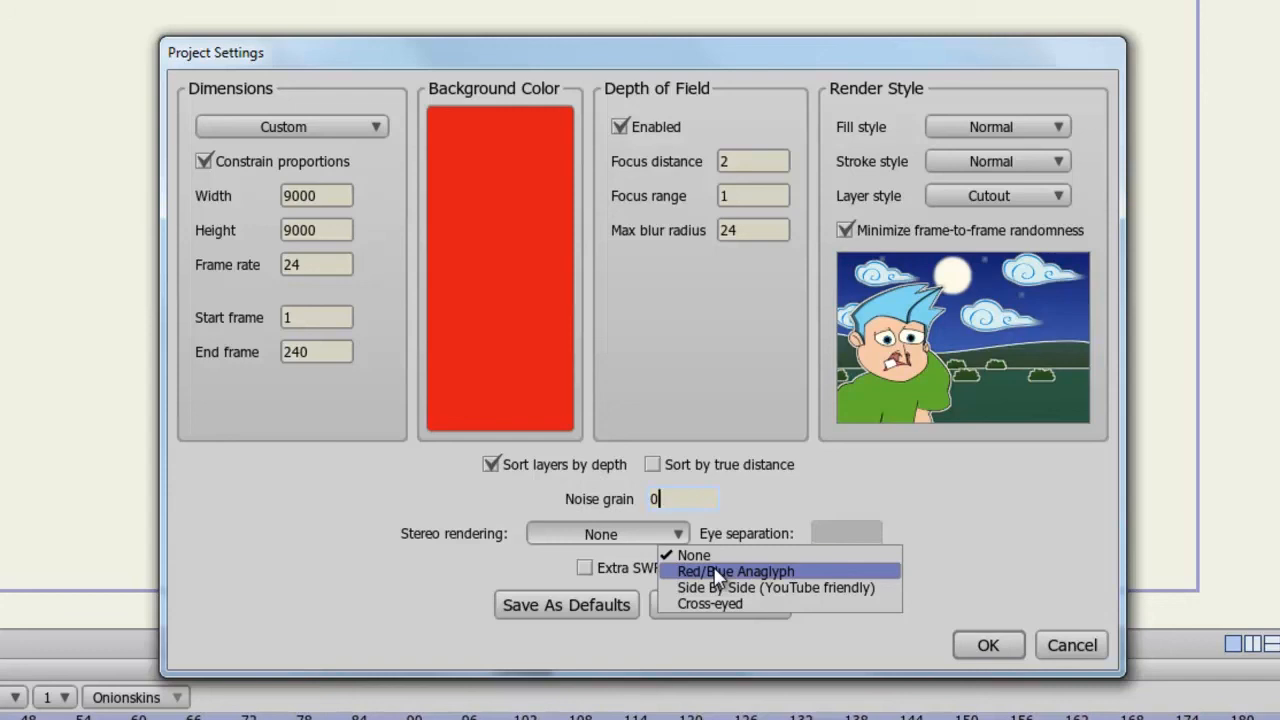
mouse_move(736, 588)
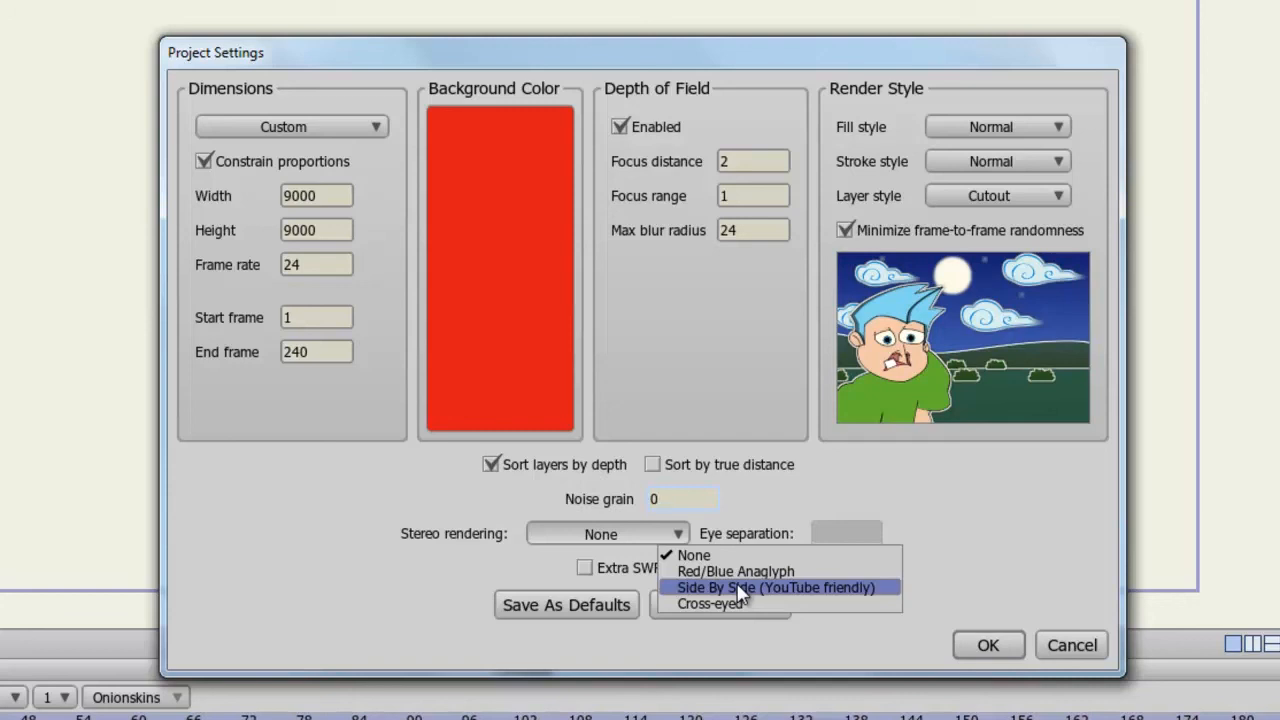
left_click(680, 500)
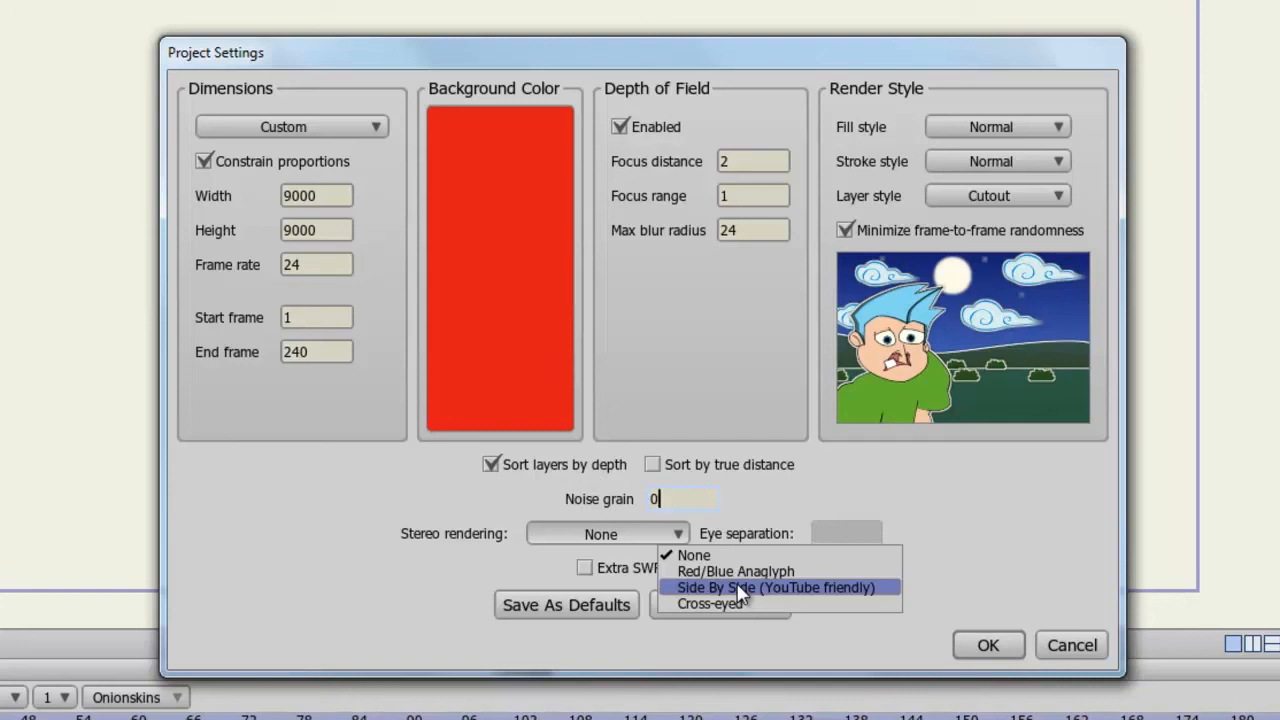
mouse_move(740, 604)
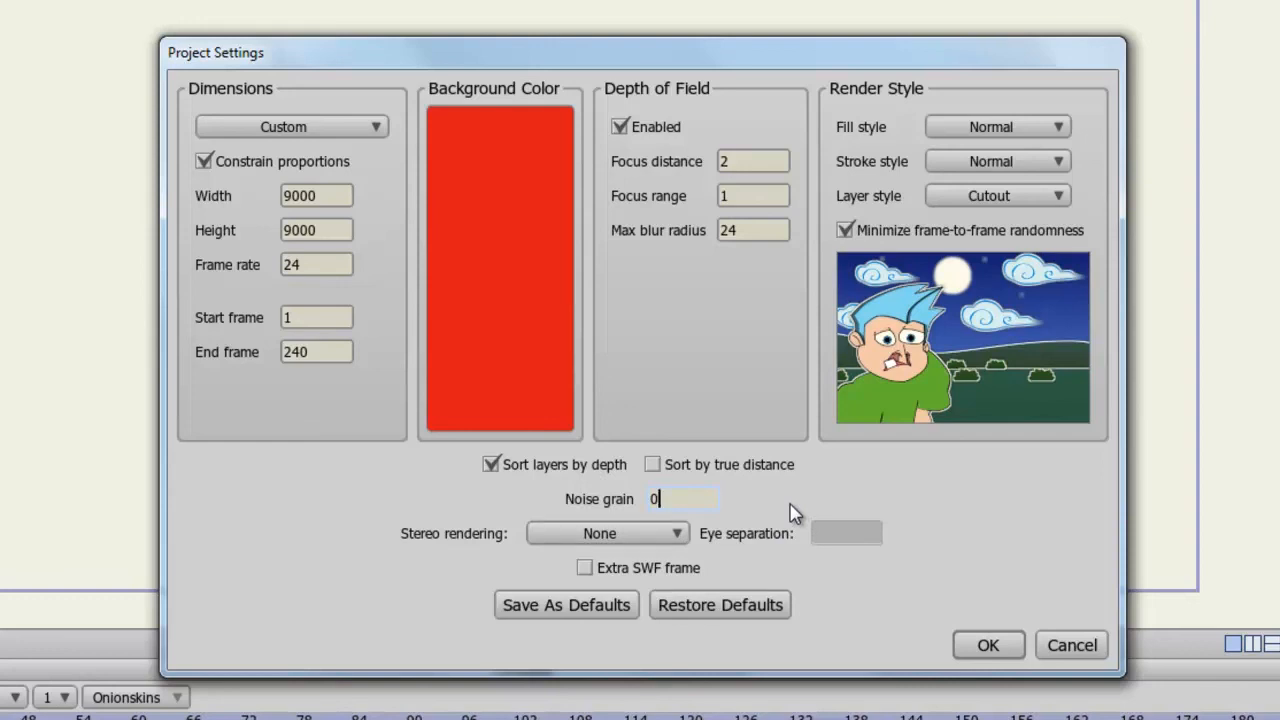
mouse_move(822, 532)
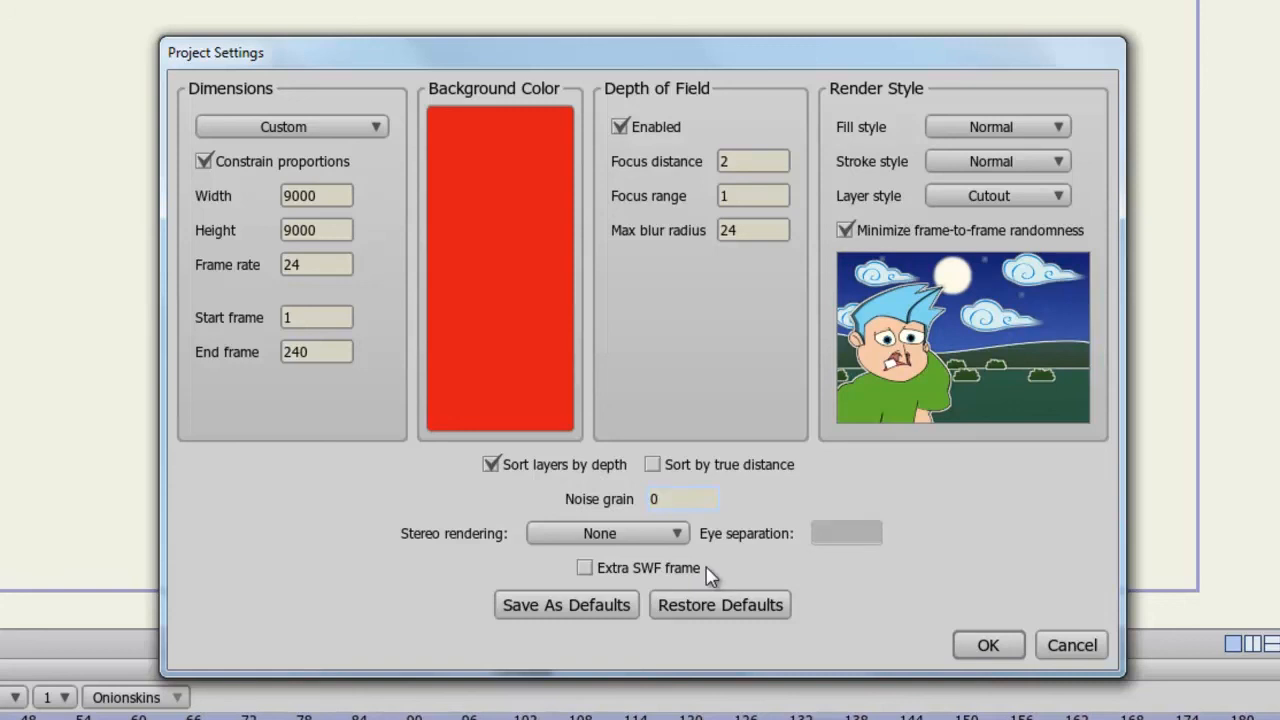
left_click(684, 498)
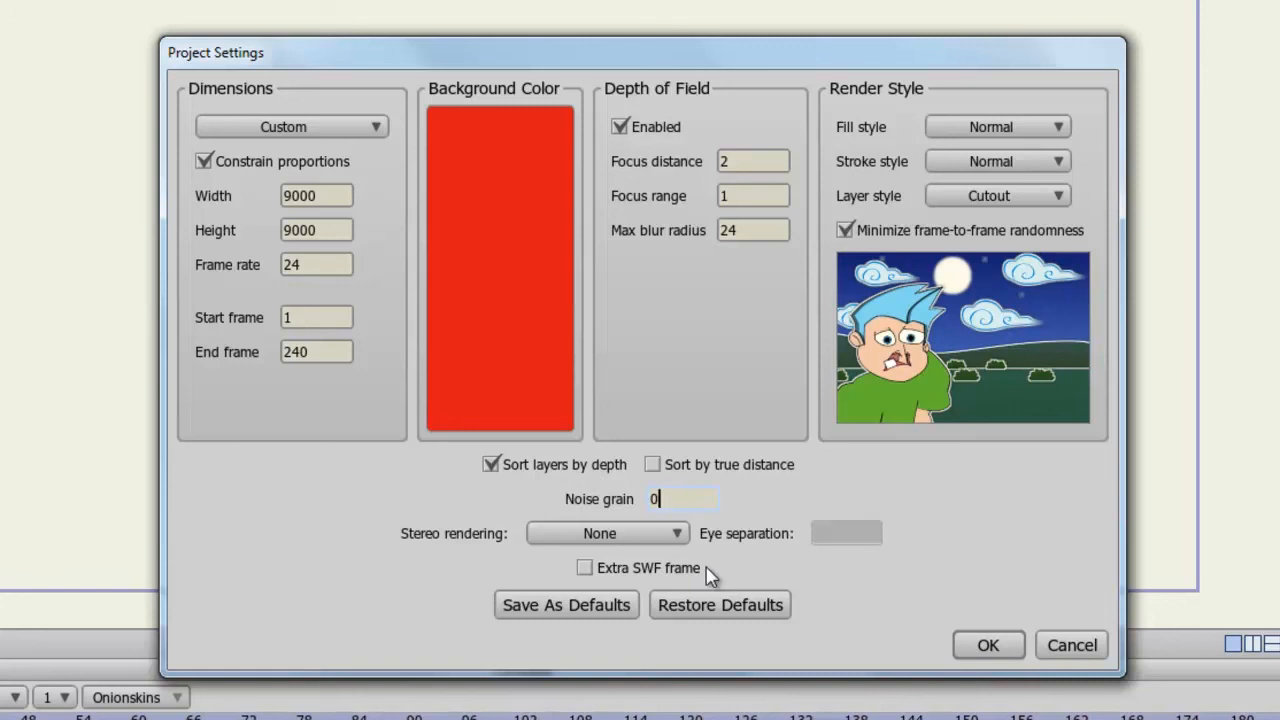
mouse_move(600, 624)
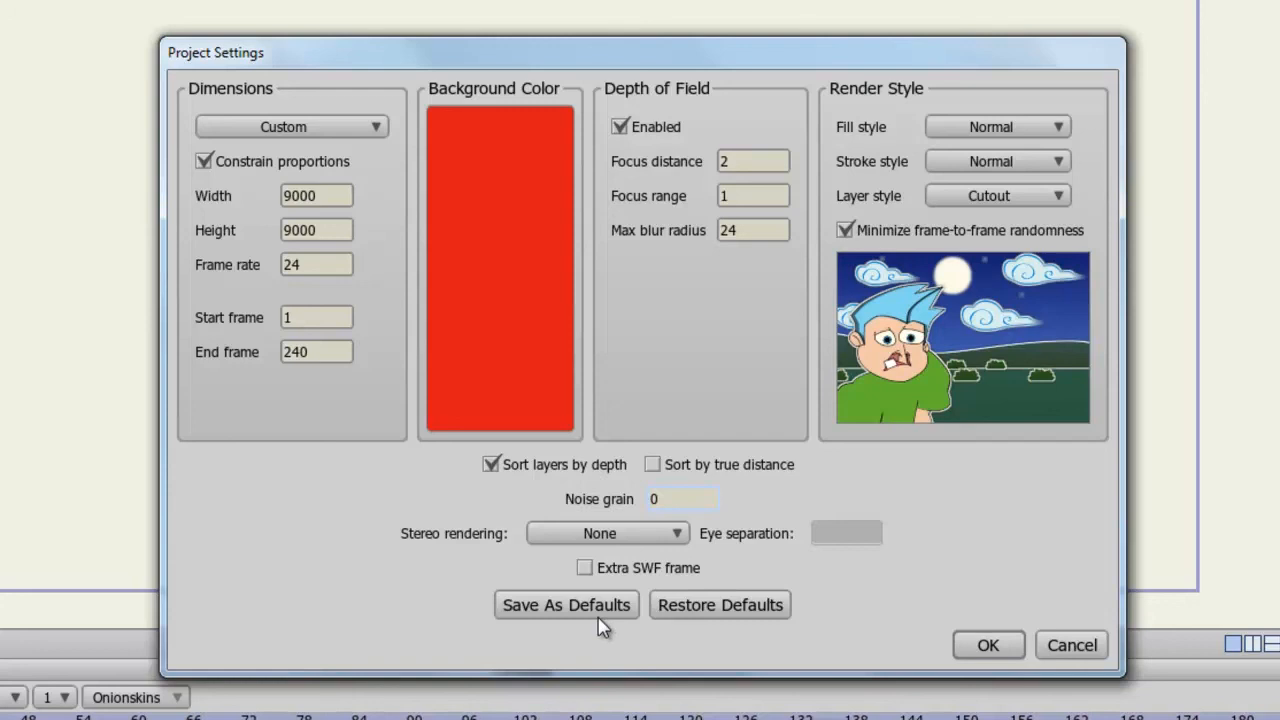
left_click(682, 498)
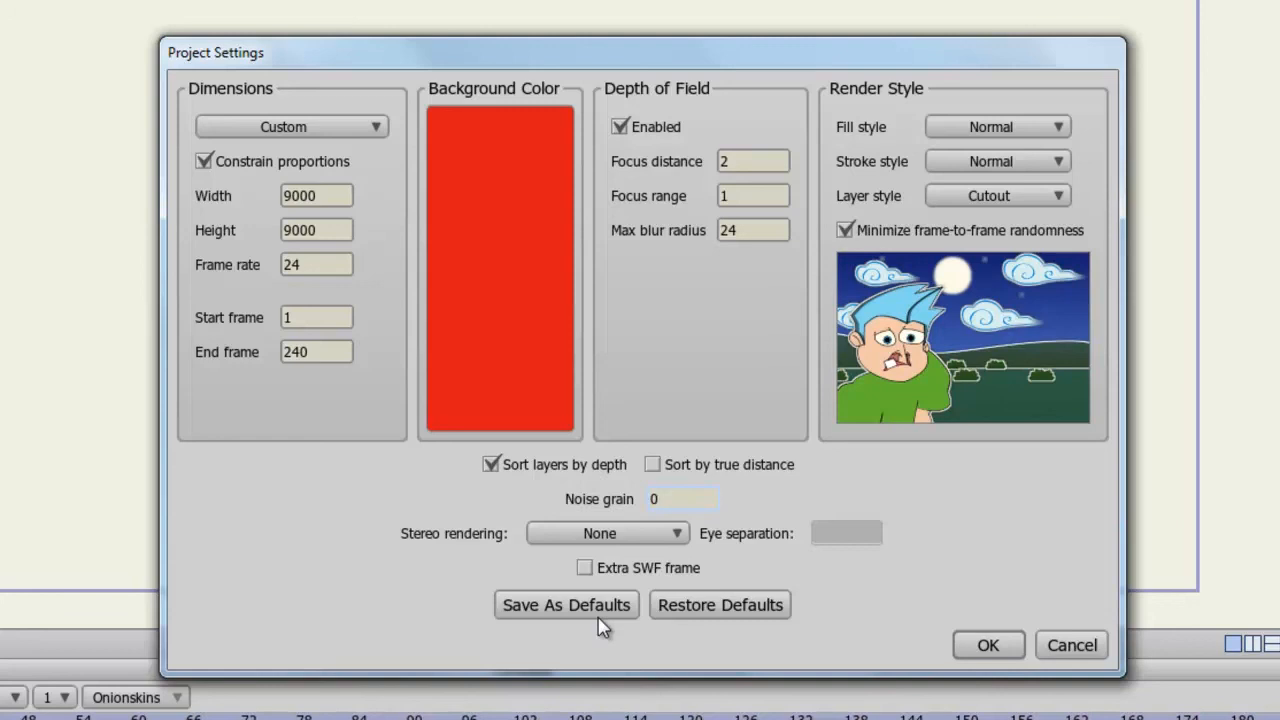
left_click(684, 498)
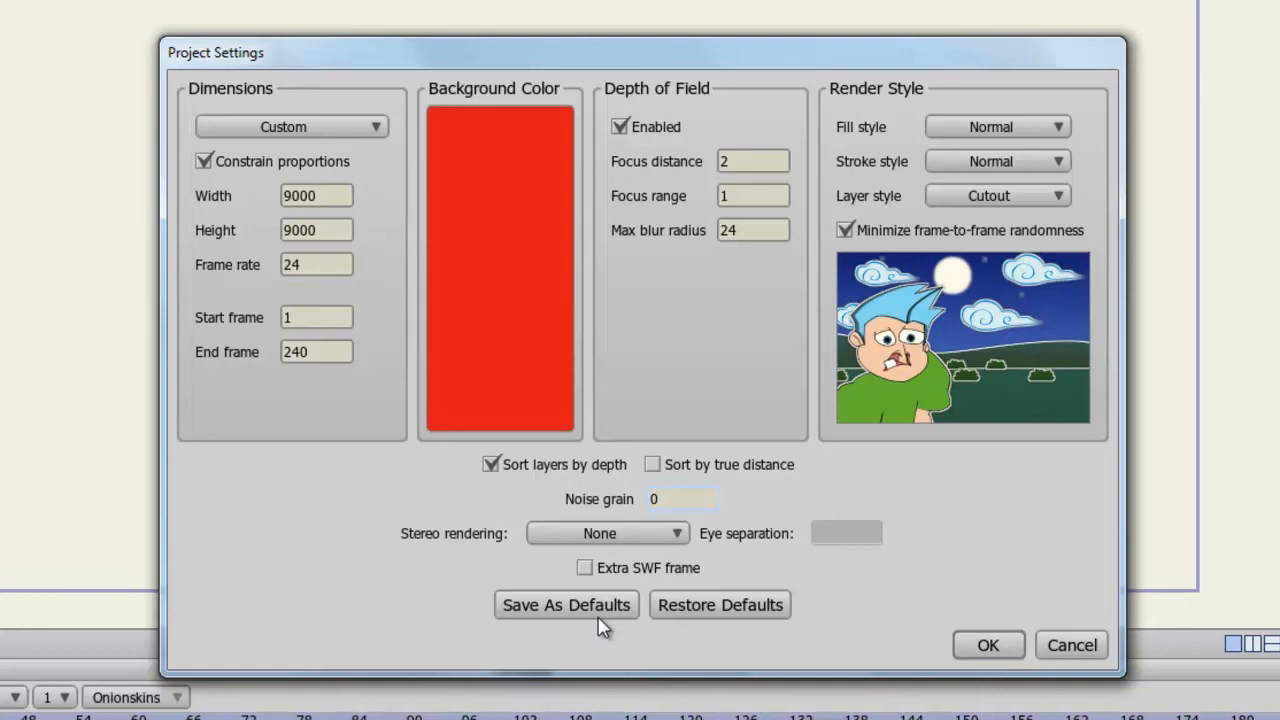
left_click(684, 498)
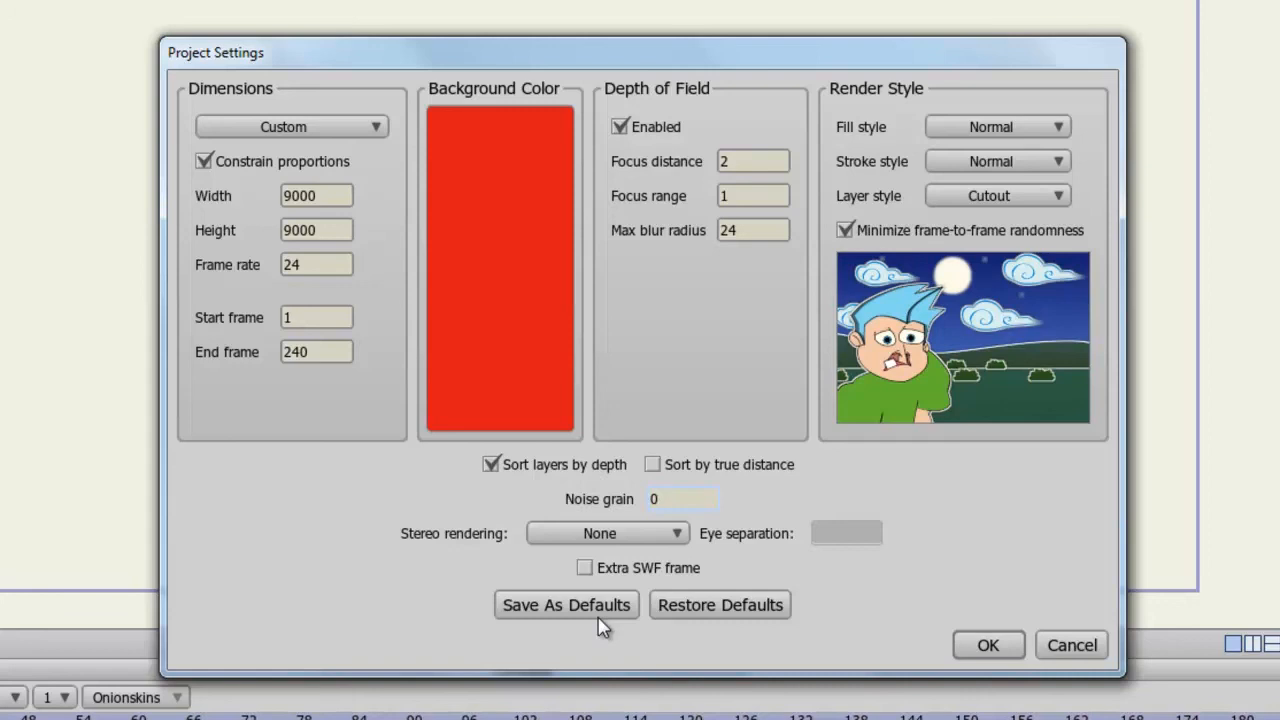
left_click(684, 498)
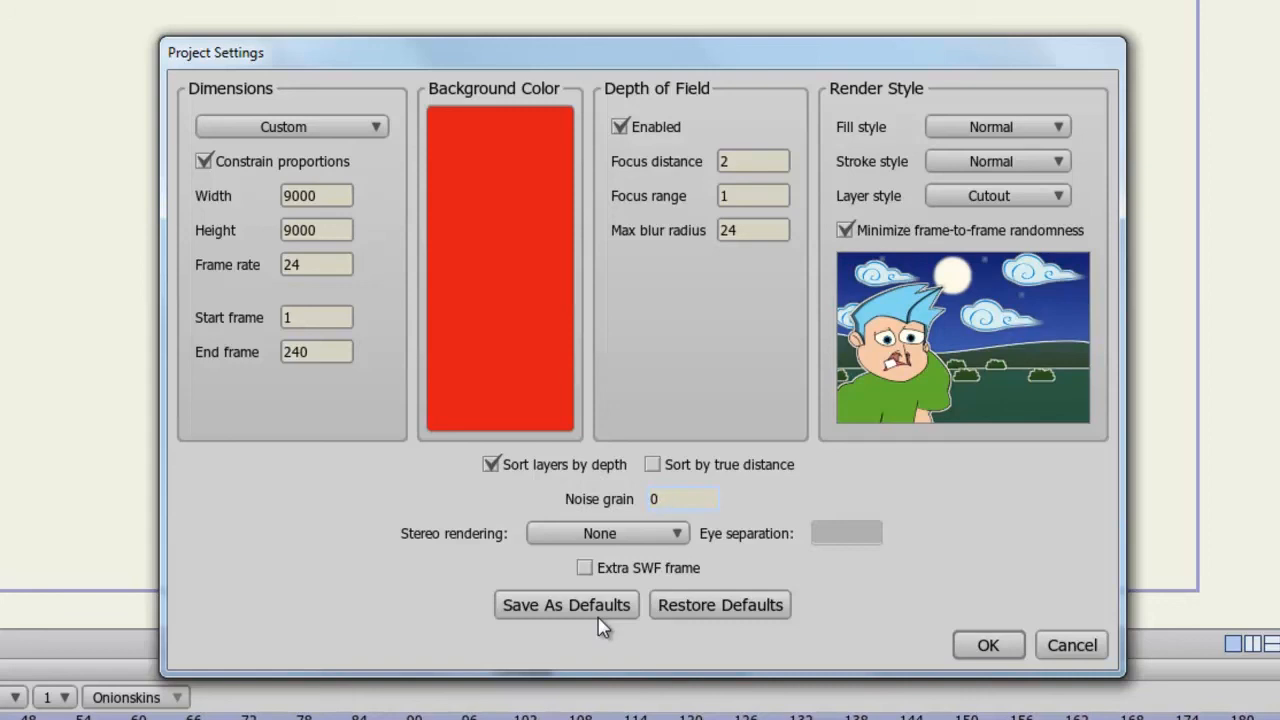
left_click(684, 498)
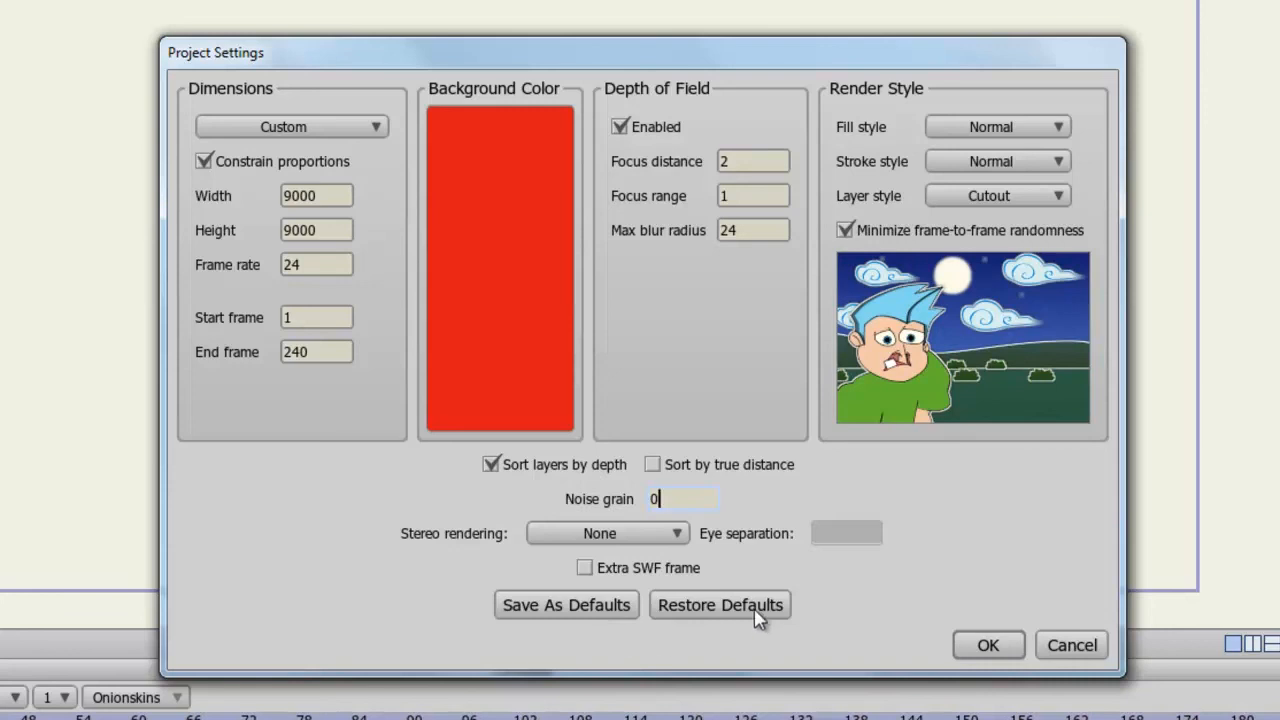
- Restore all project settings to defaults: 872 by 486, white background, depth of field off
left_click(720, 604)
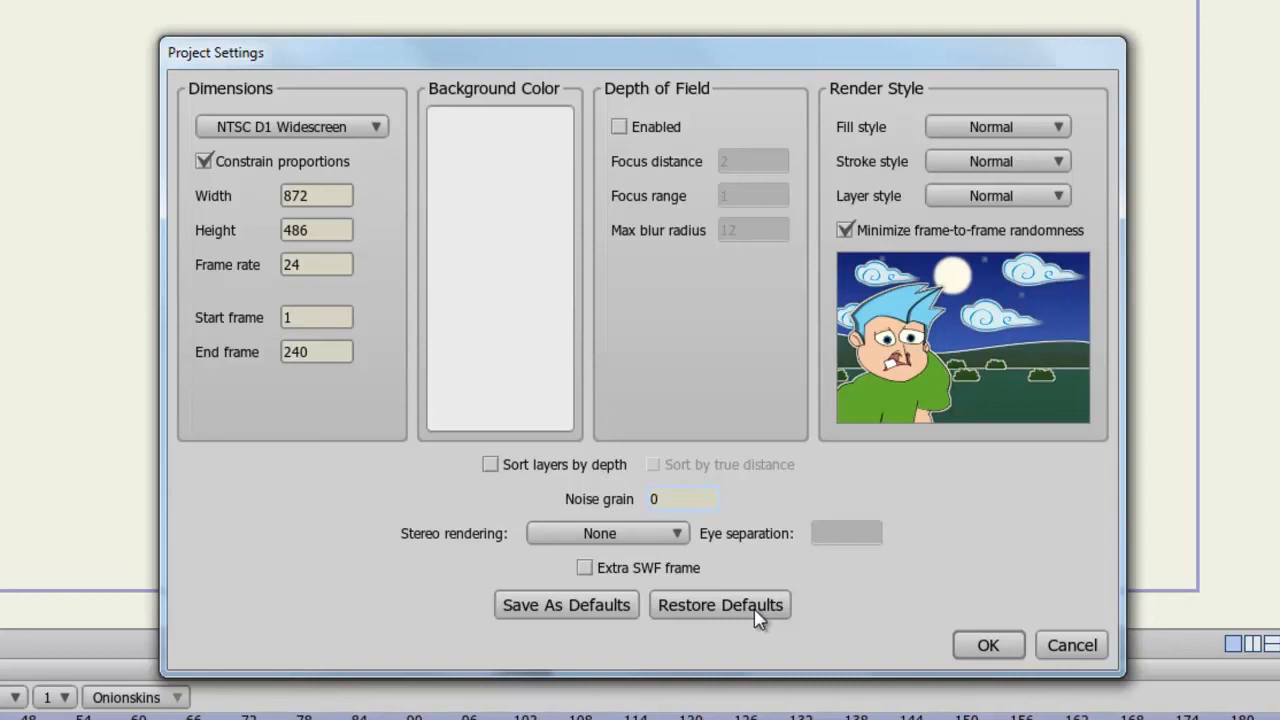
left_click(684, 498)
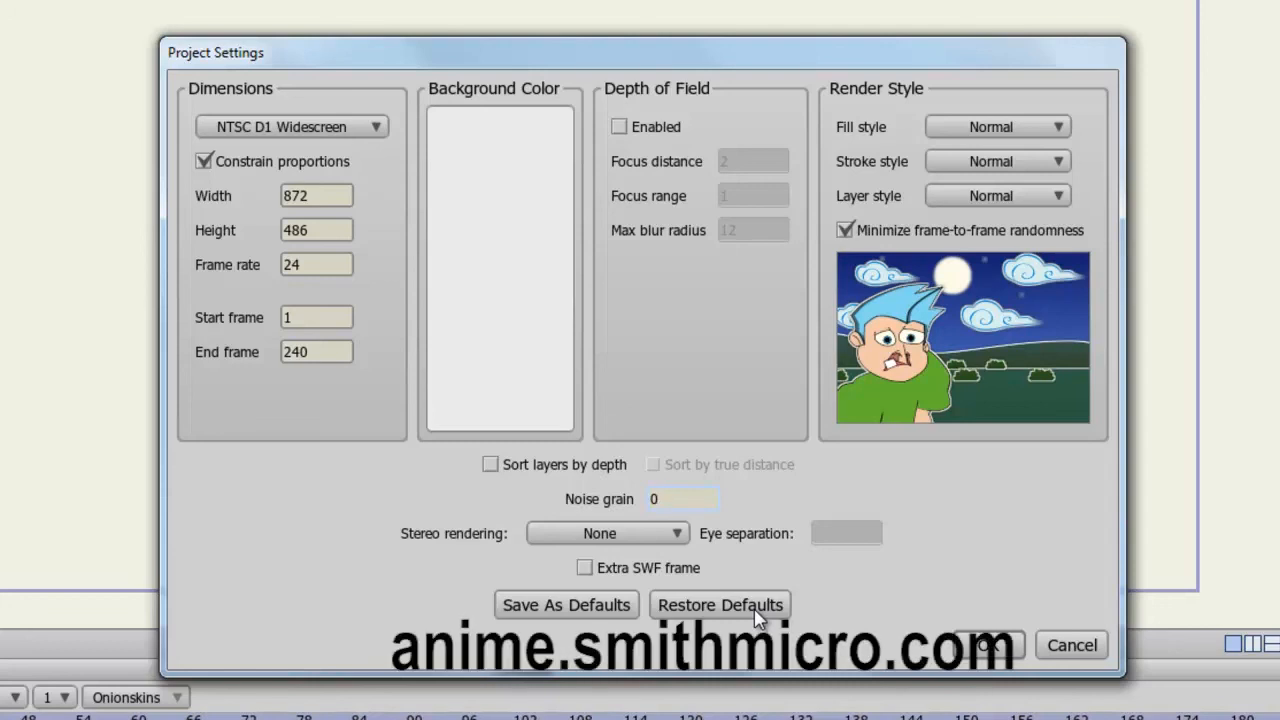
left_click(684, 498)
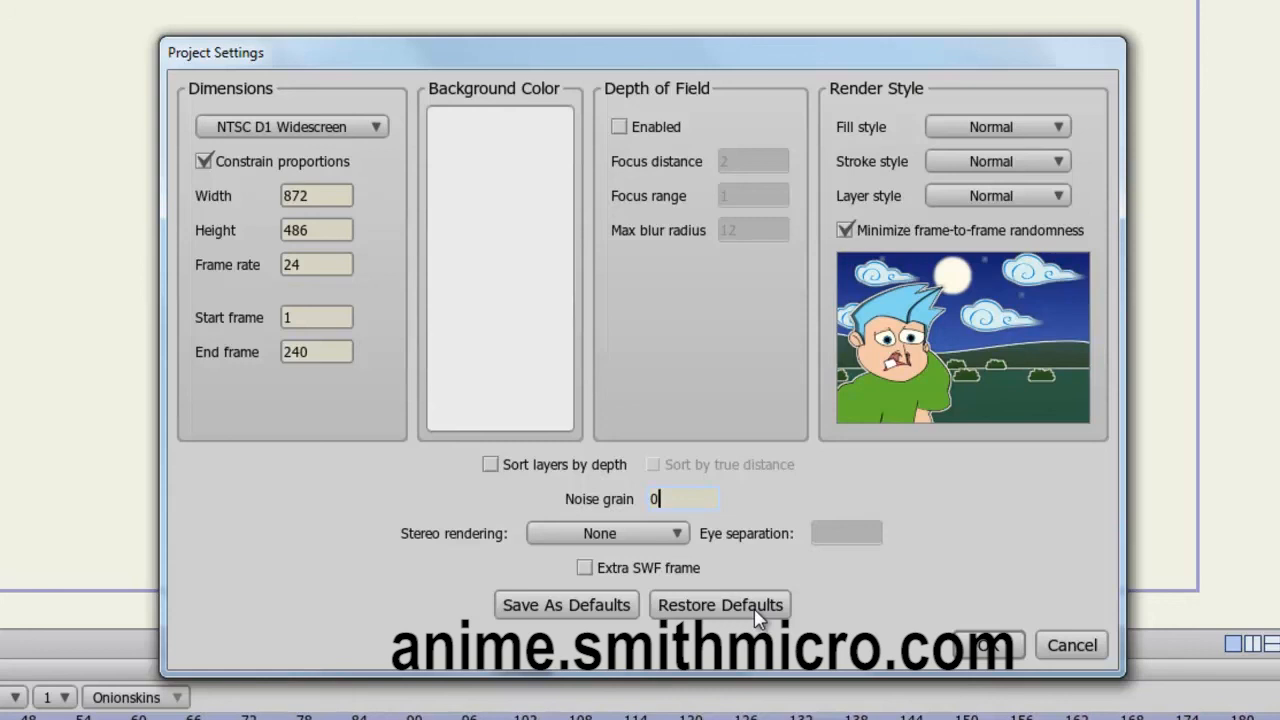